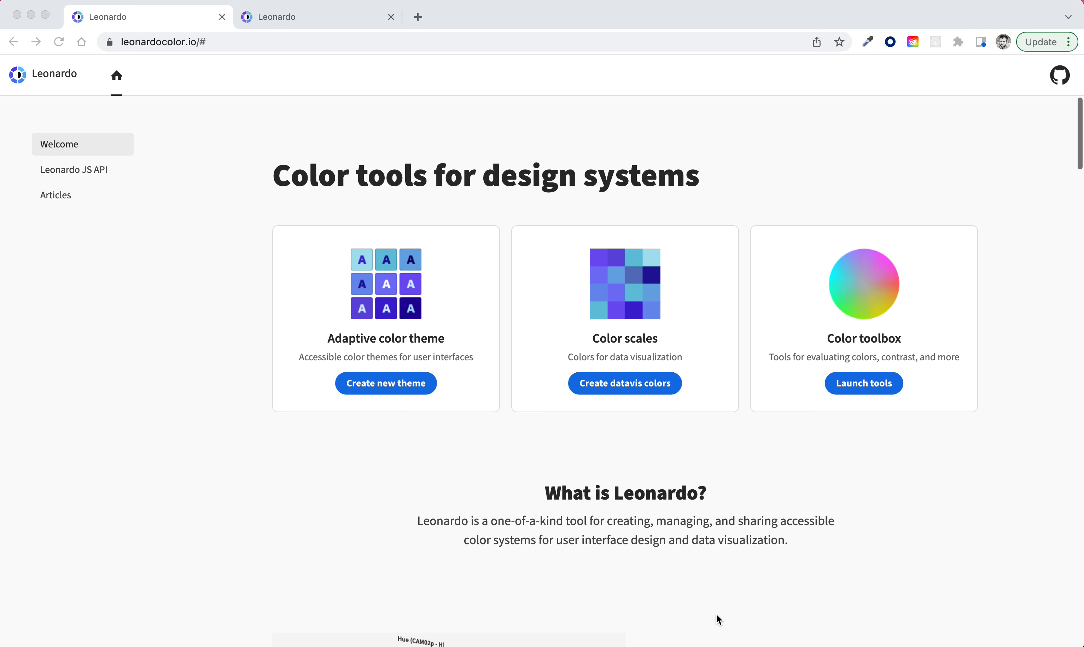
mouse_move(200, 154)
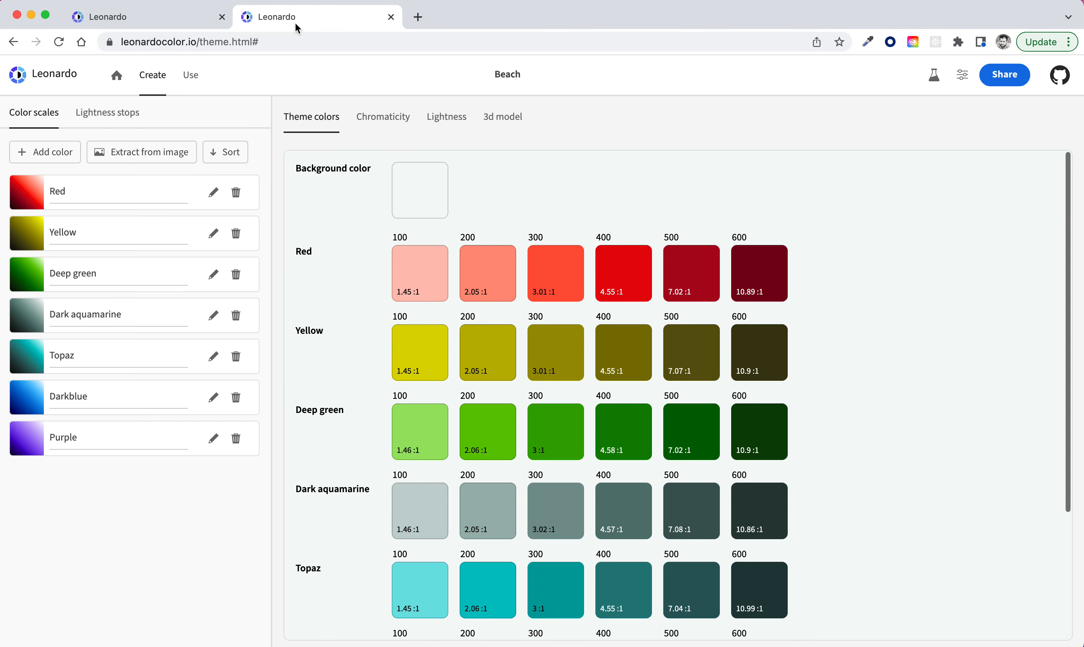
mouse_move(313, 61)
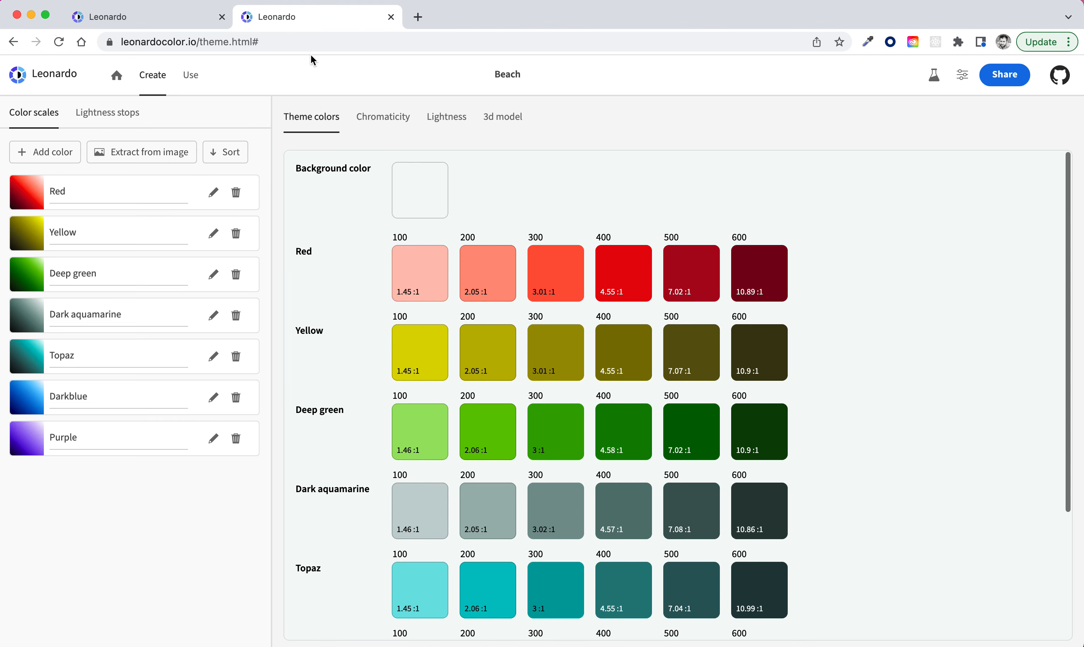
mouse_move(304, 46)
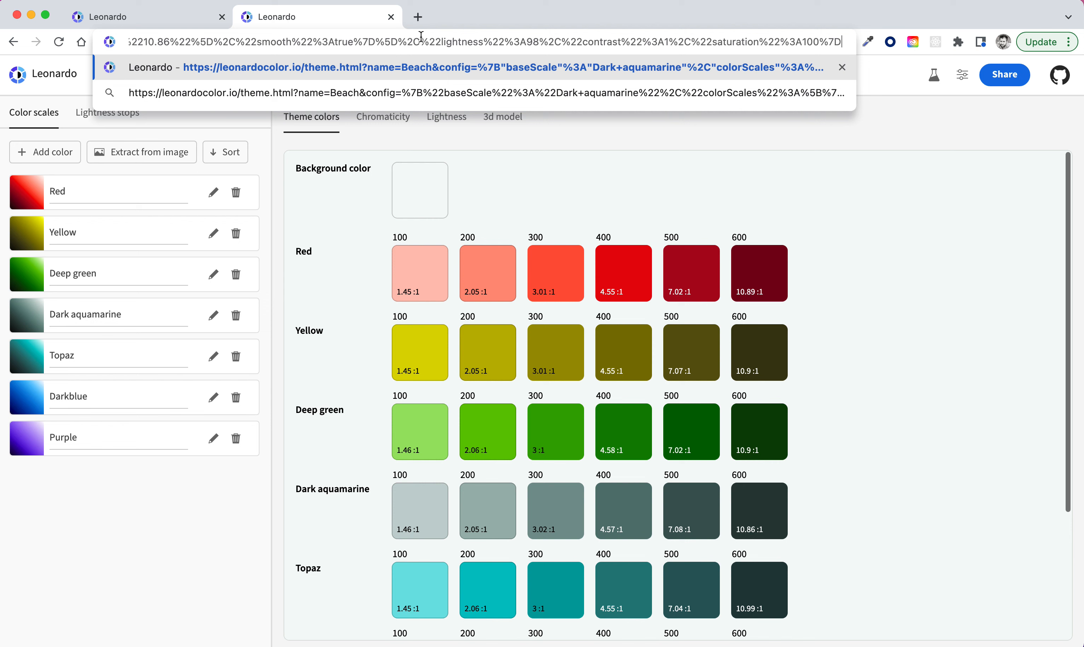
mouse_move(470, 23)
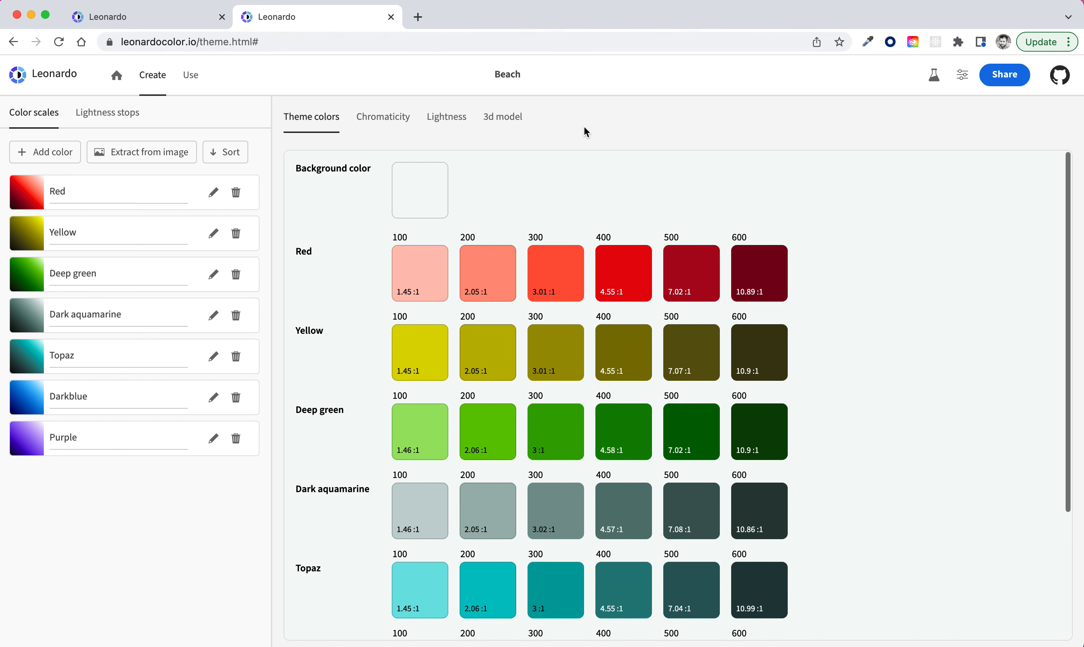
mouse_move(360, 316)
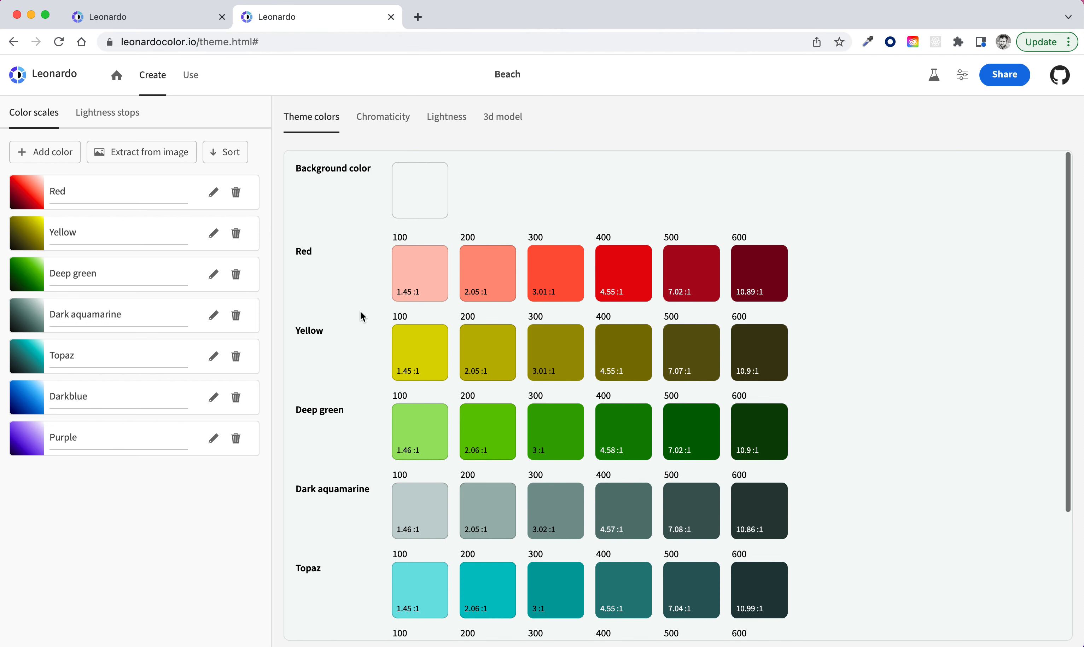
mouse_move(843, 321)
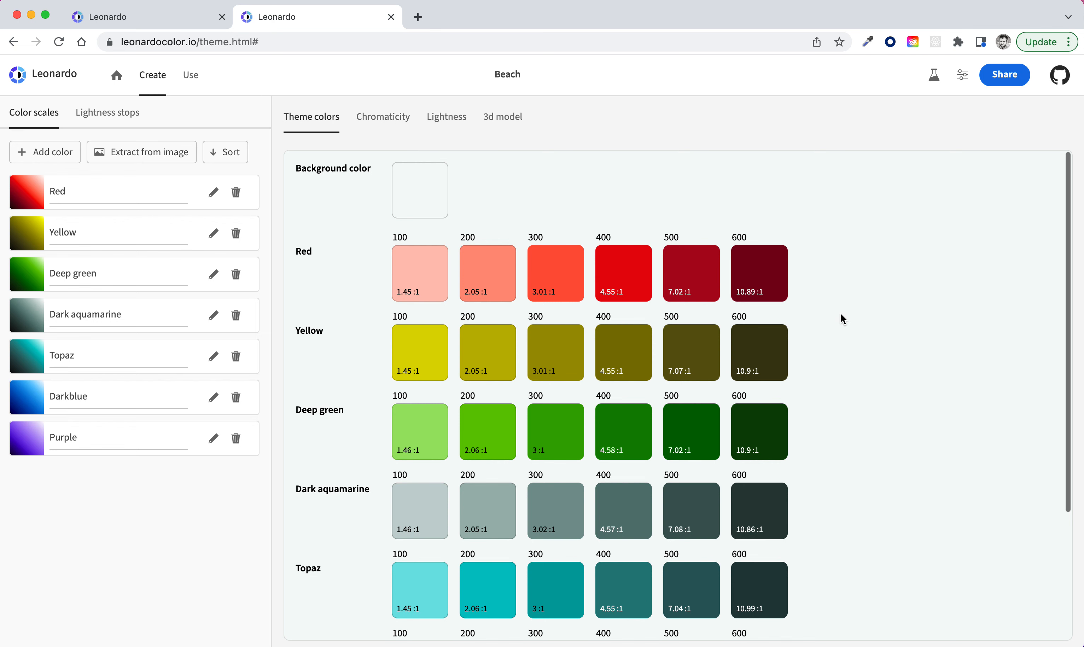
mouse_move(102, 124)
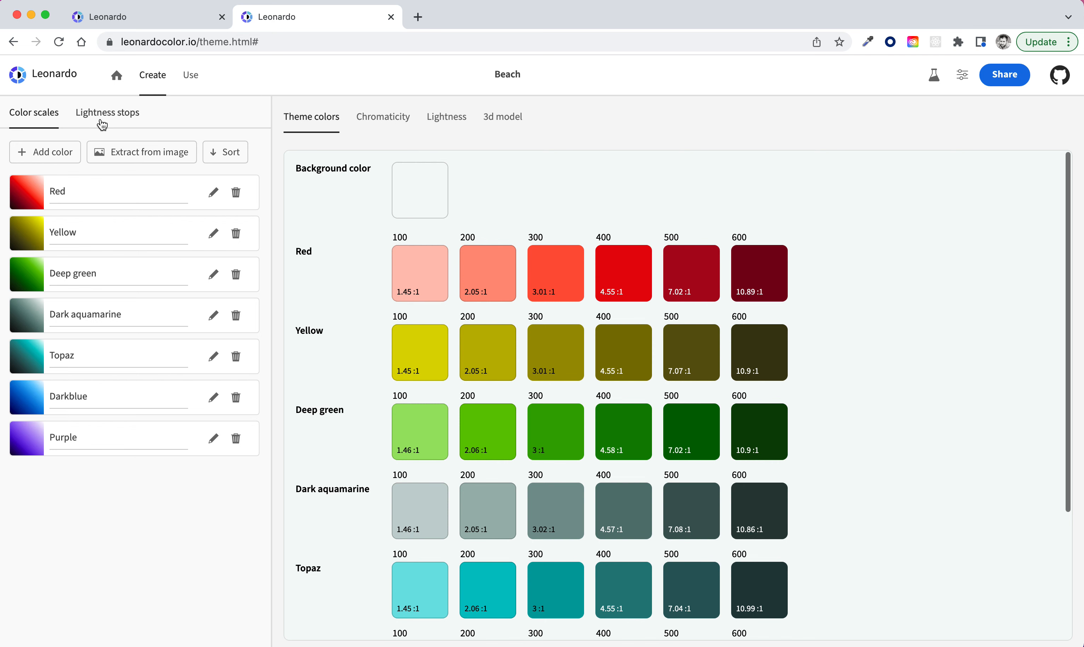
Check the Beach theme's lightness stops and contrast ratios, then return to its color scales.
left_click(107, 112)
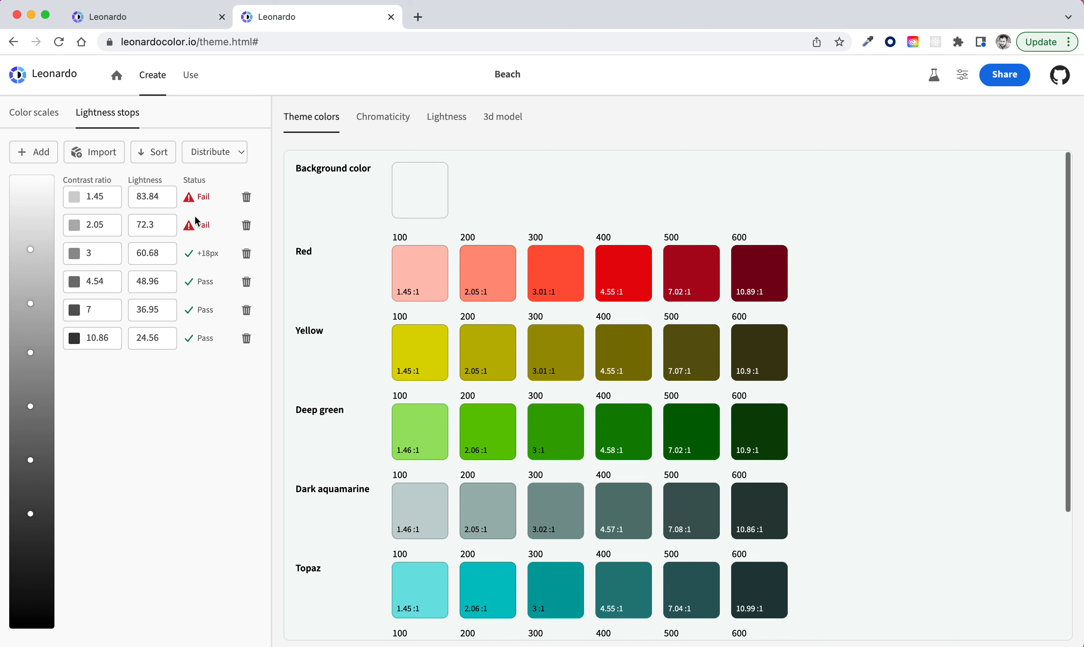
mouse_move(54, 133)
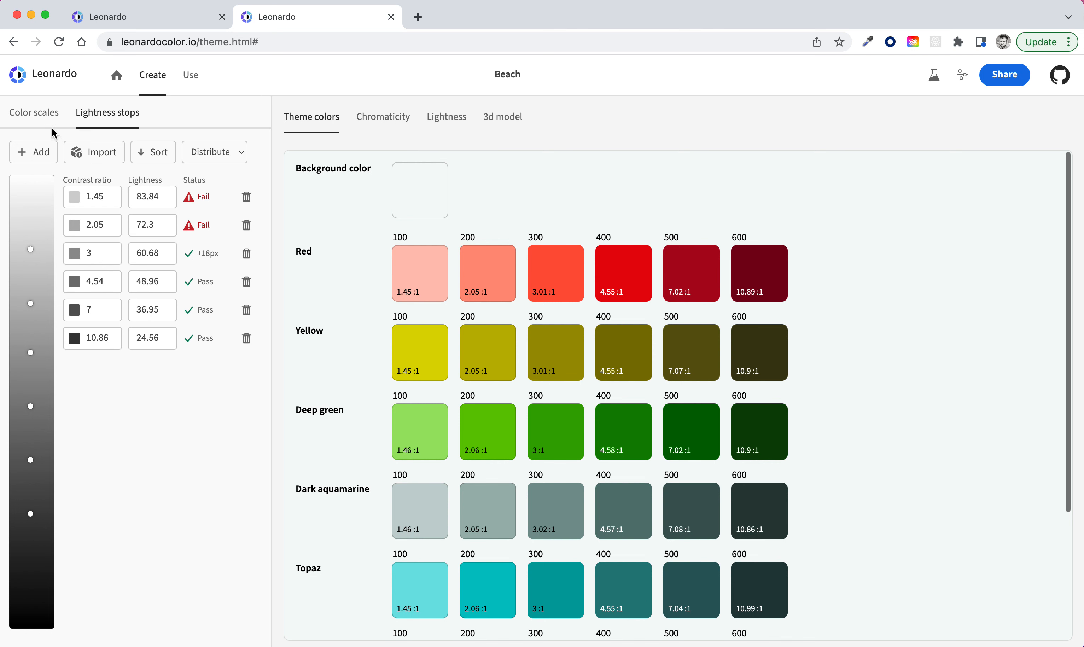
left_click(33, 112)
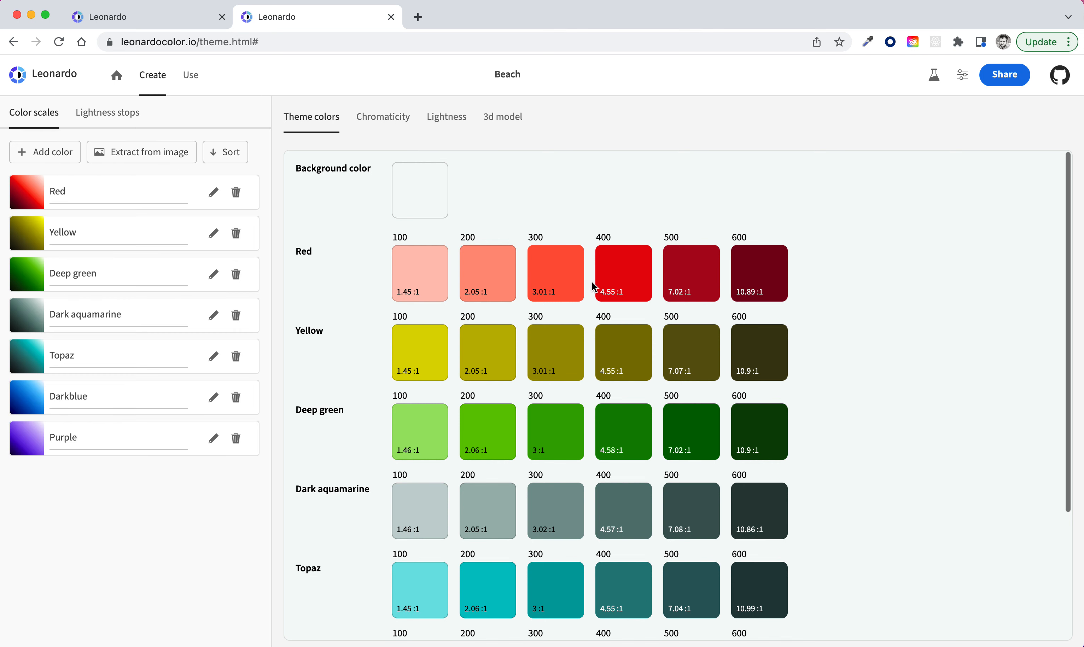
mouse_move(597, 446)
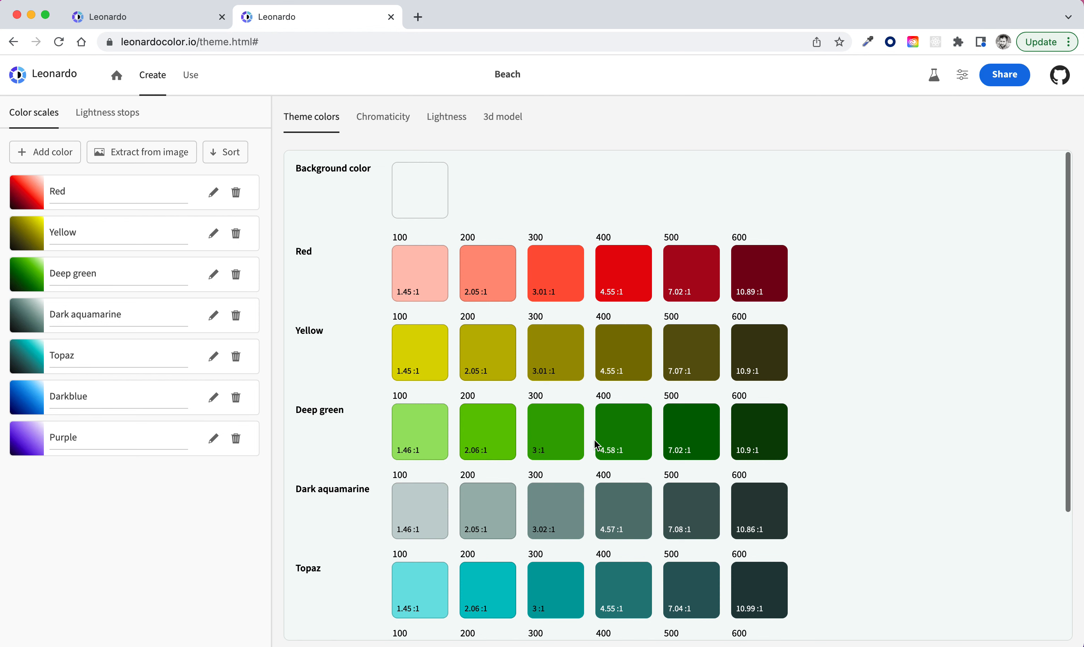
mouse_move(678, 306)
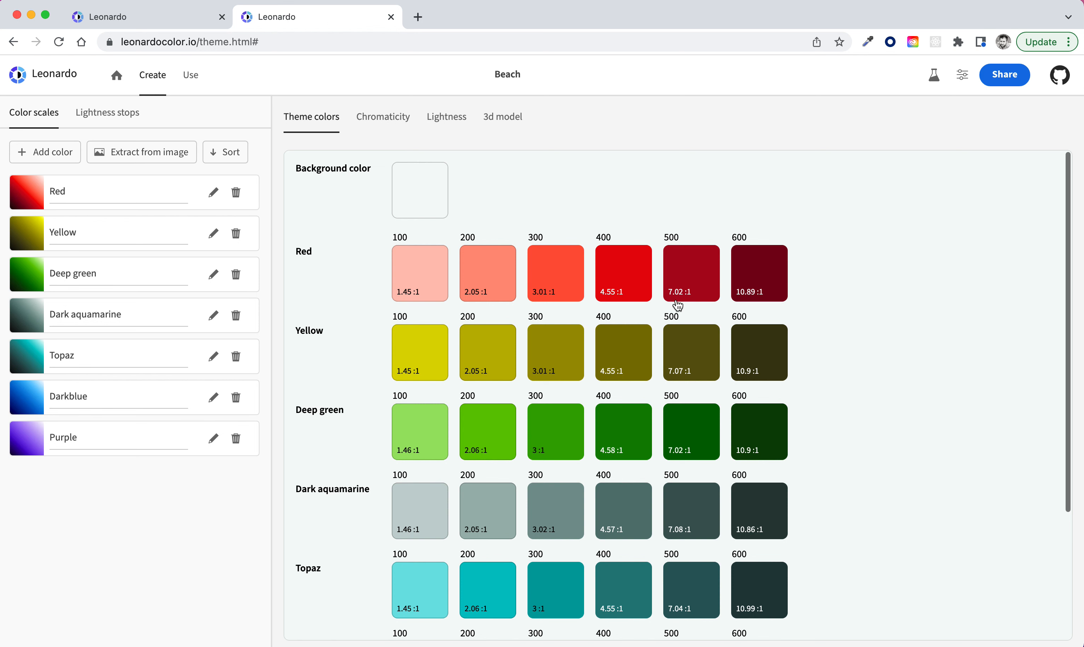
mouse_move(719, 313)
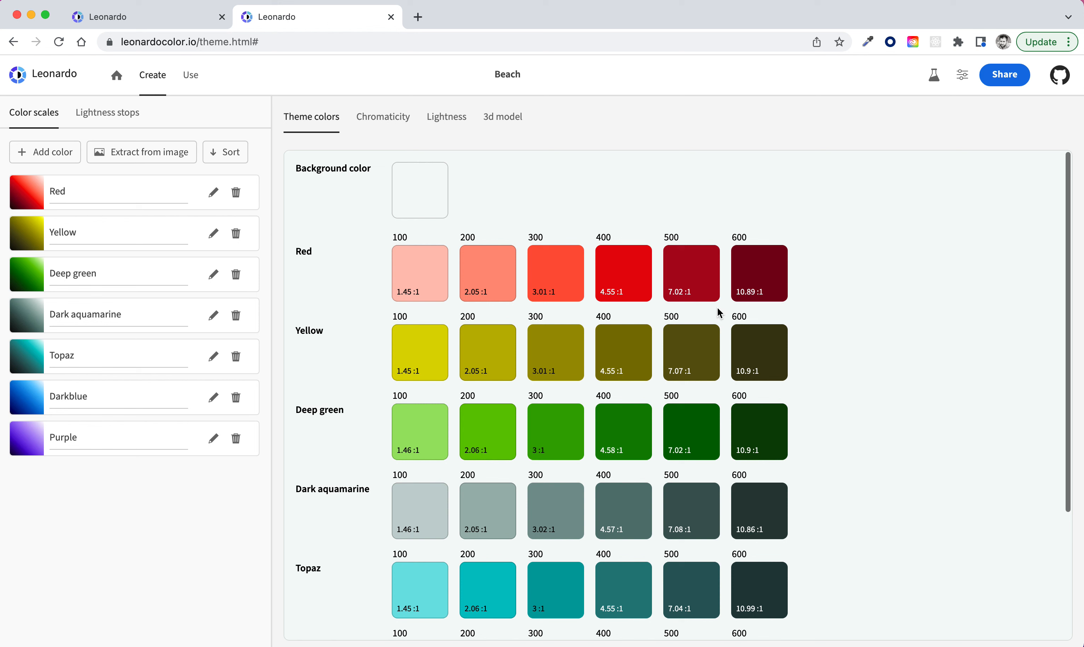
mouse_move(758, 217)
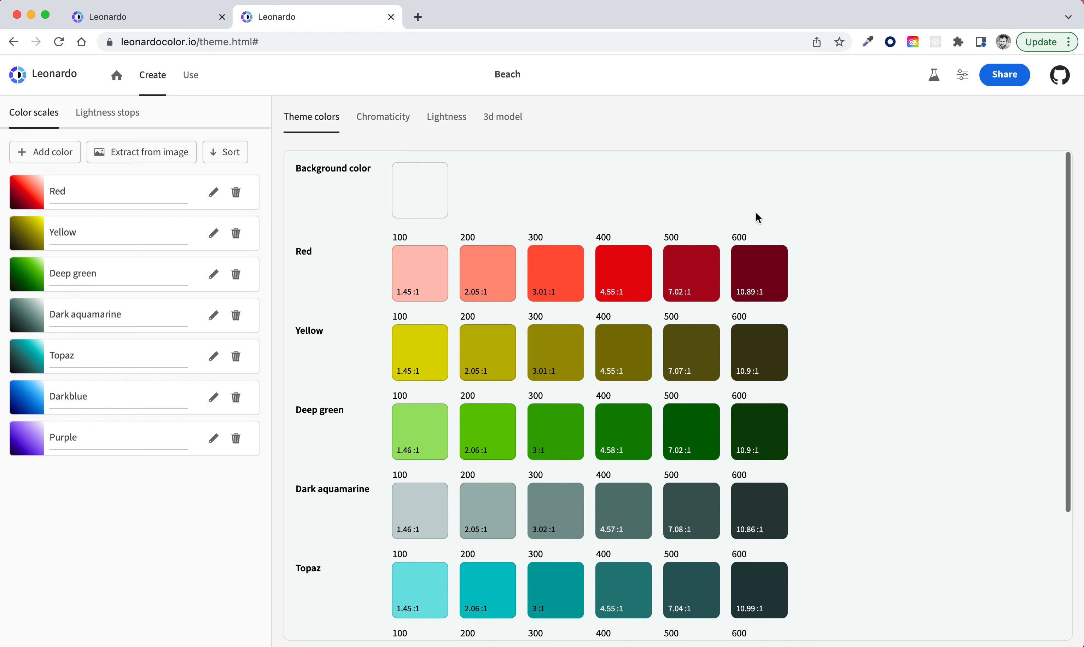
mouse_move(1000, 93)
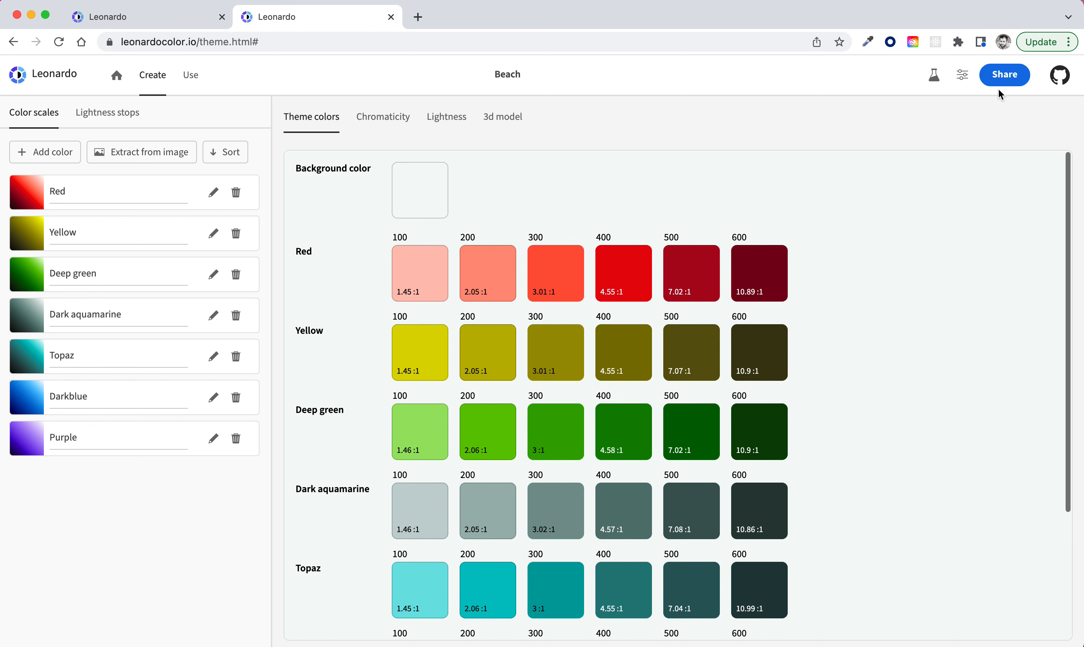
From the Leonardo home page, start creating data visualization colors.
left_click(1004, 75)
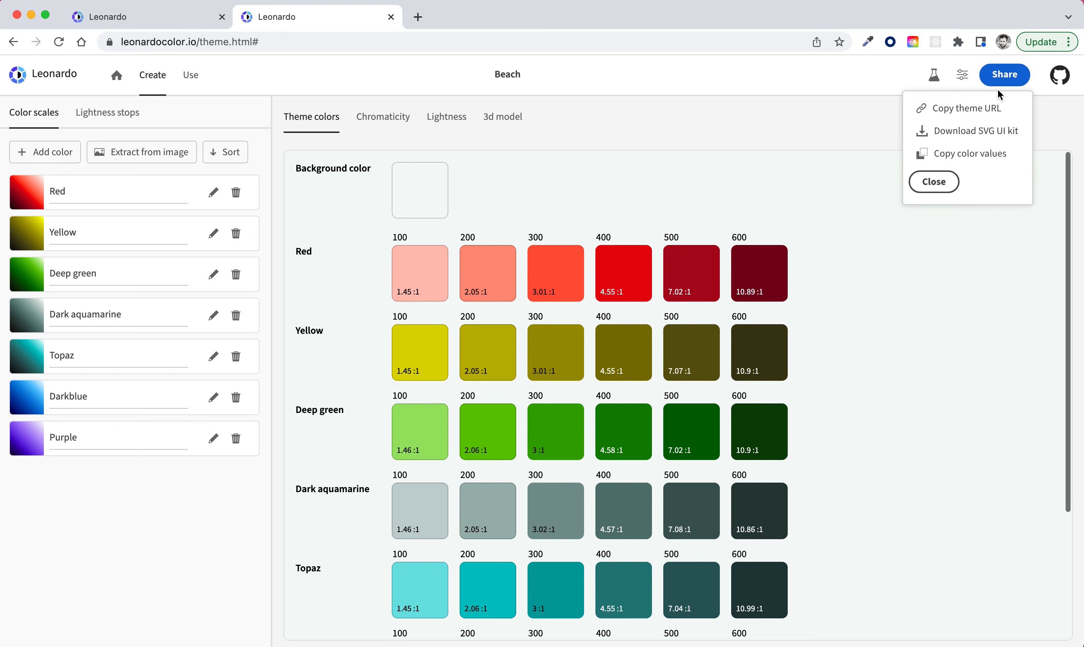
mouse_move(967, 157)
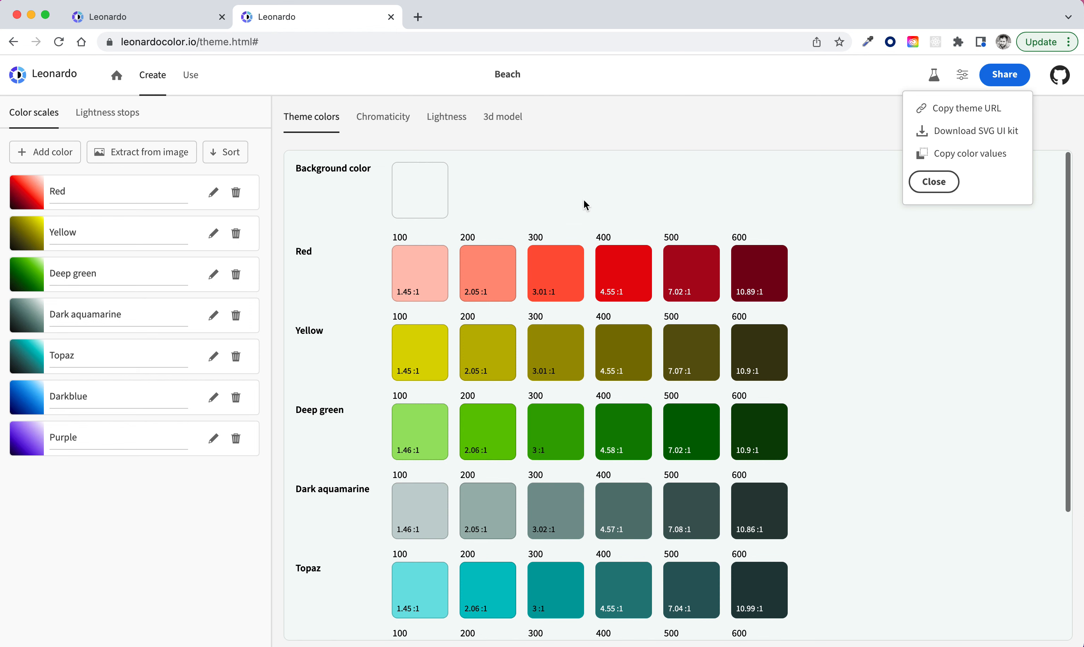
mouse_move(926, 410)
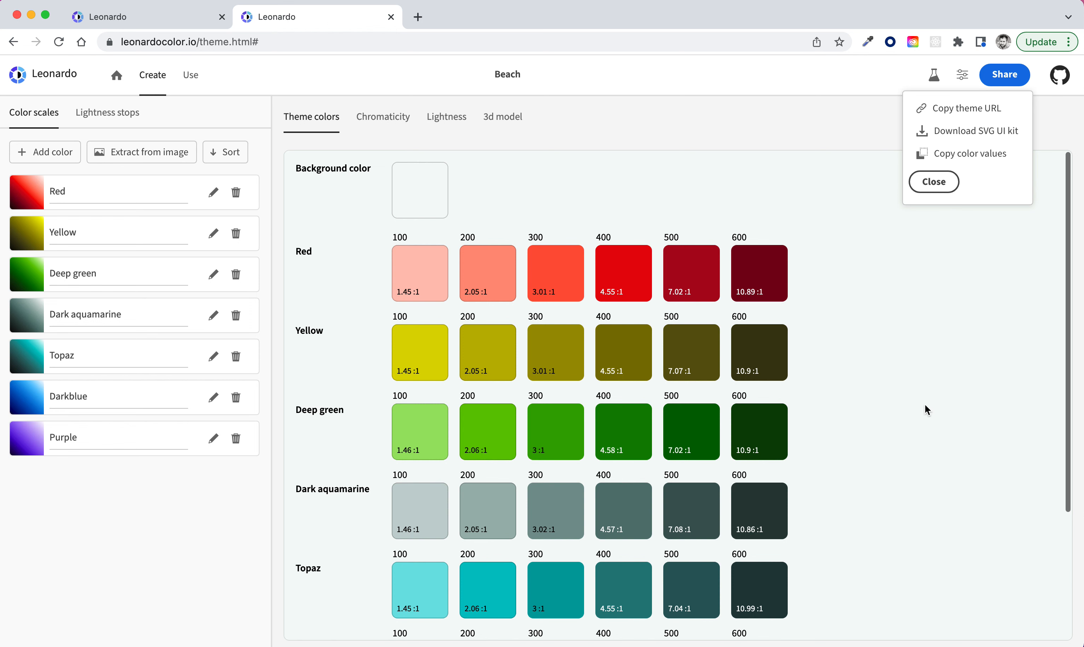
mouse_move(464, 118)
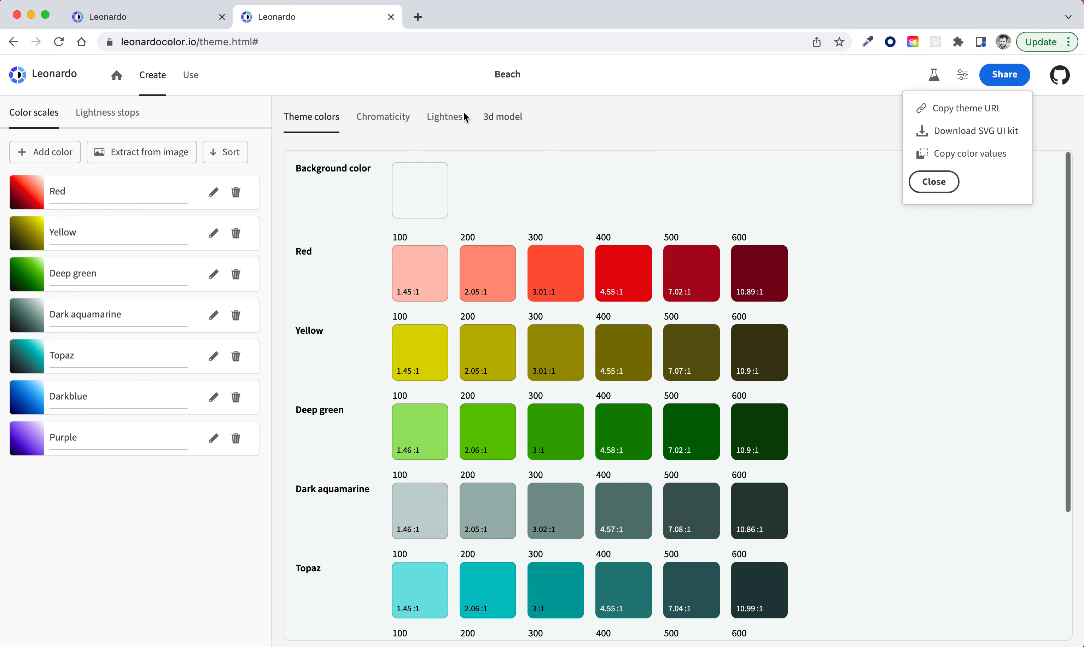
left_click(149, 16)
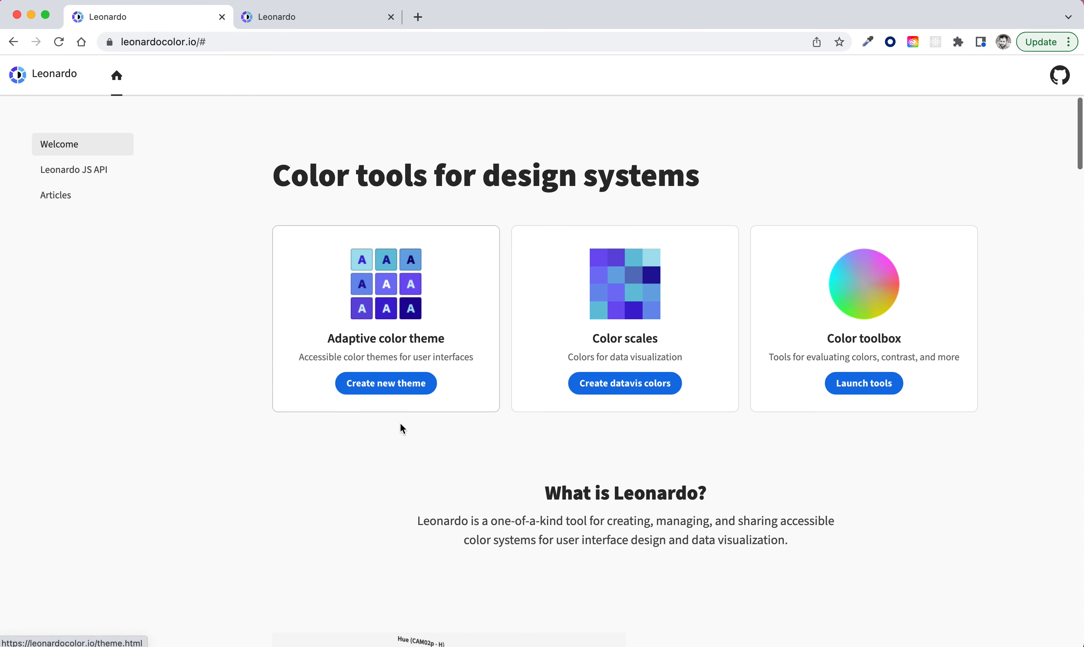
mouse_move(623, 391)
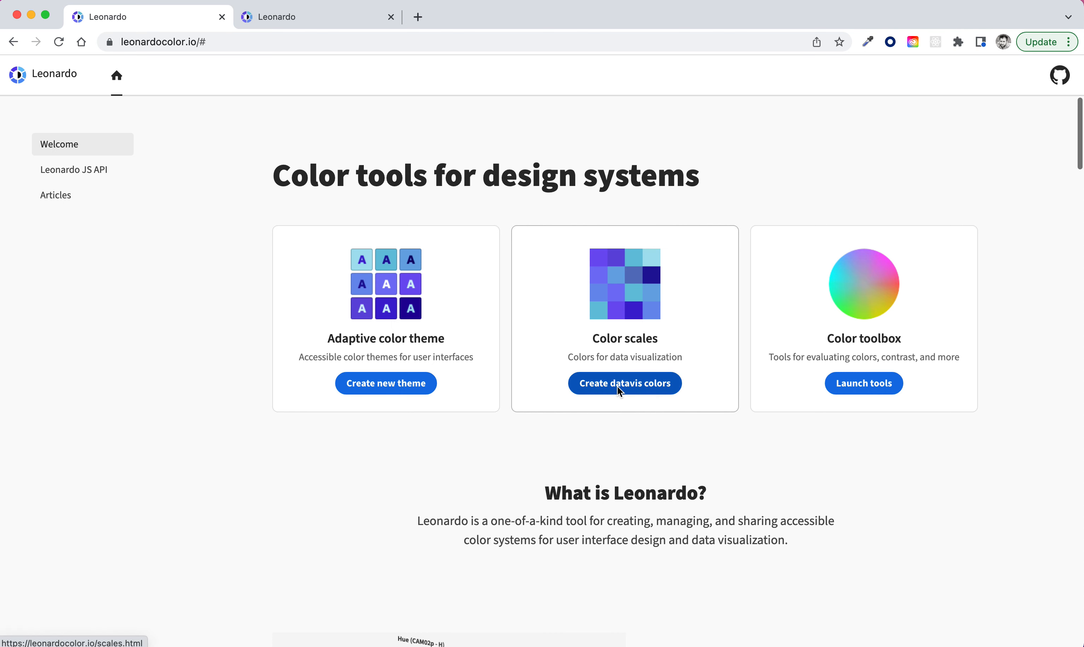
left_click(623, 383)
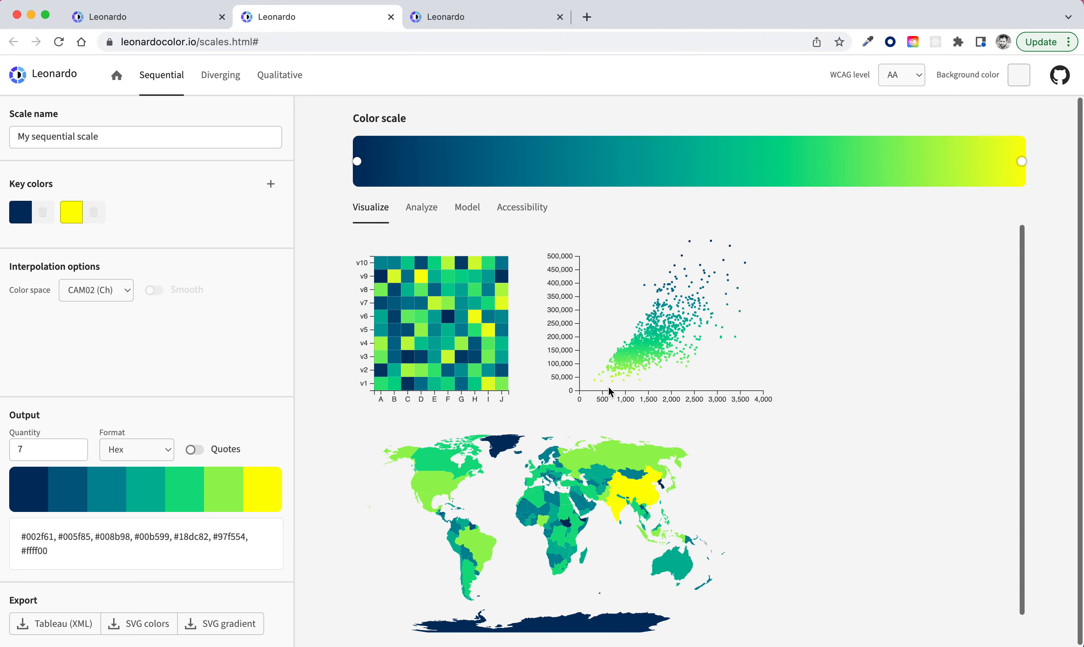
mouse_move(324, 227)
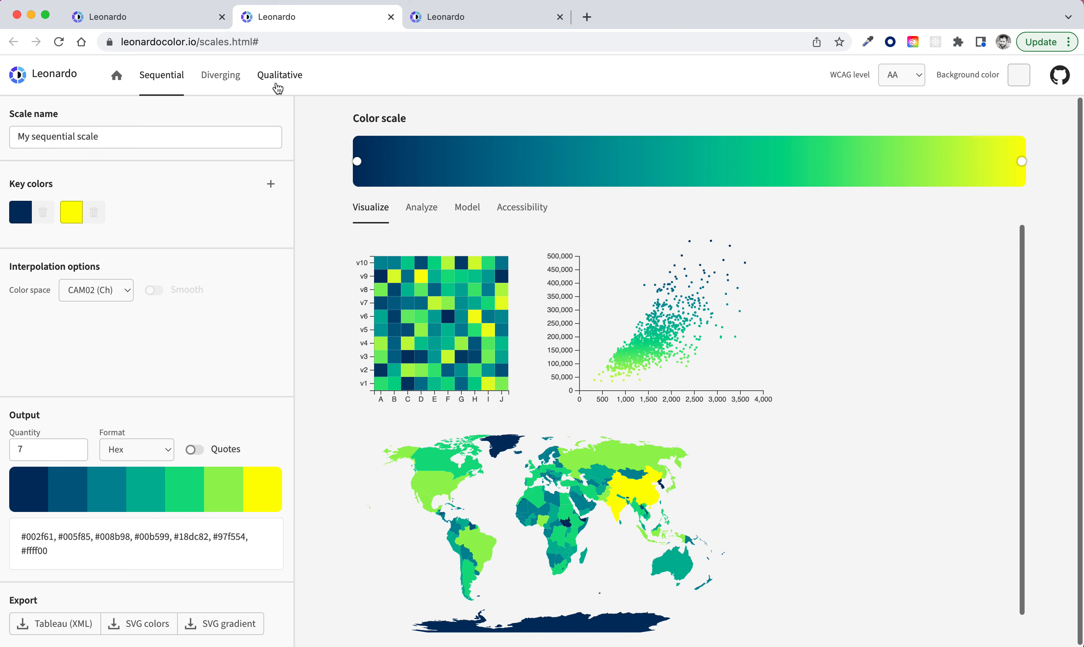
Seed a qualitative scale with the Beach theme hex colors and name it 'Beach CVD palette'.
left_click(279, 75)
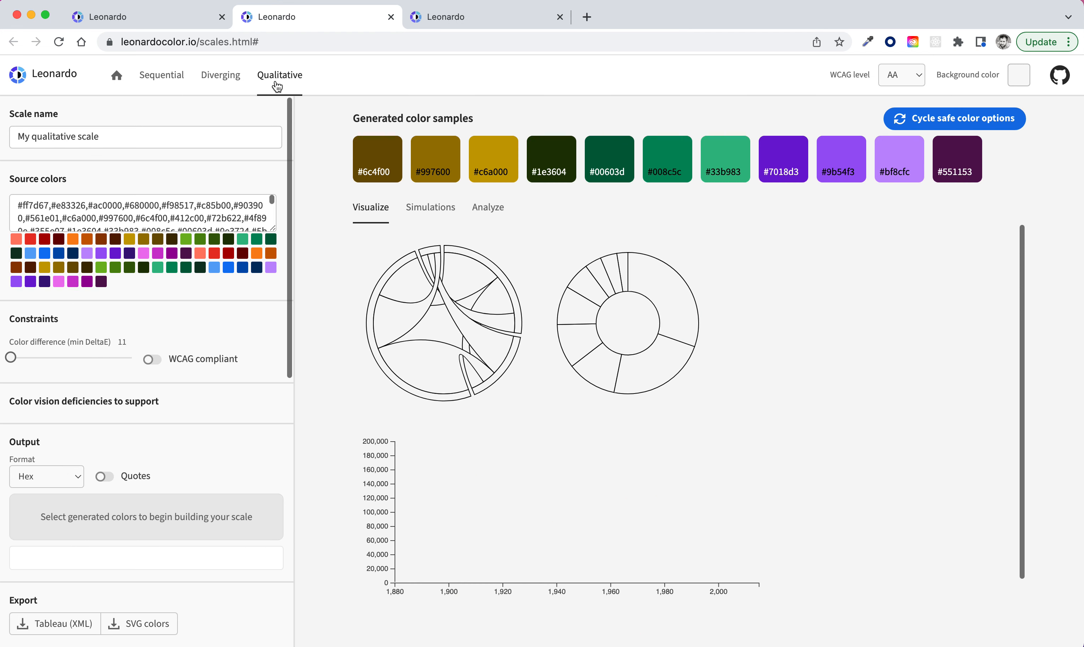
mouse_move(278, 104)
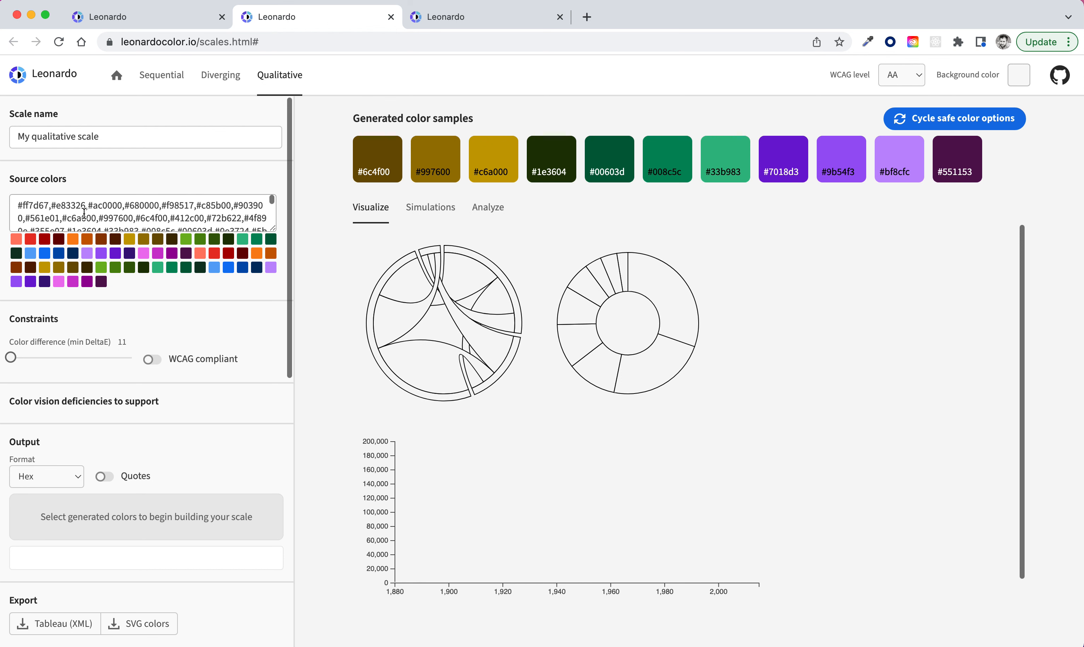
left_click(83, 213)
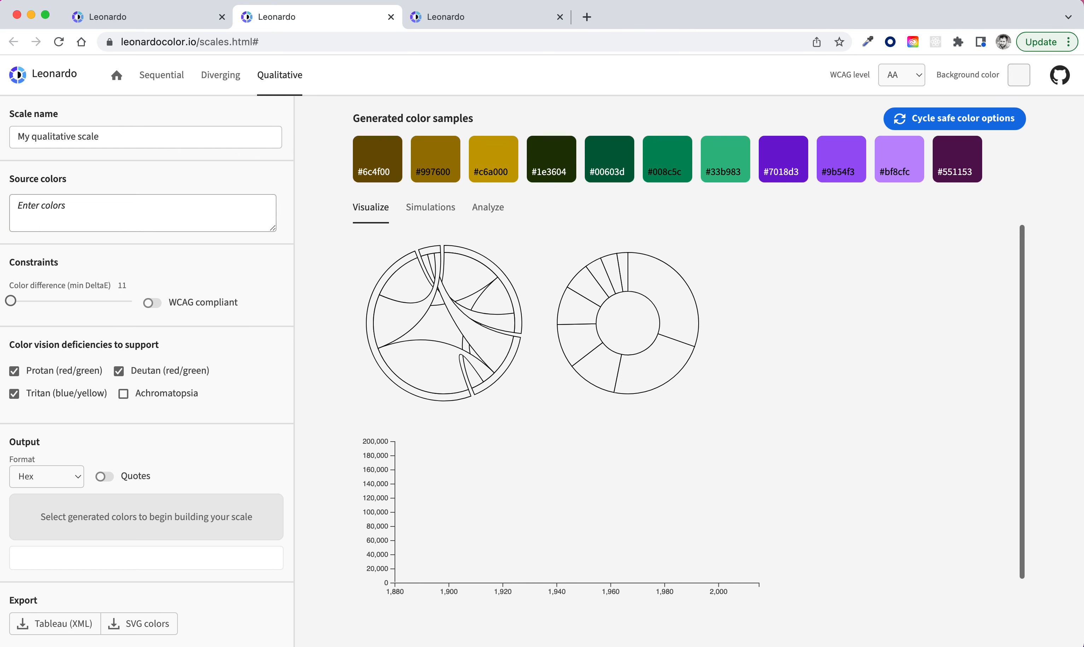
type("00a1a1,#237e7e,#285d5d,#223d3d,#93d9ff,#49bafa,#1a96e9,#0572d3,#0050b7,#002e95,#d9c8fa,#bfa1f7,#a479f3,#864fec,#6322de,#3c00b0")
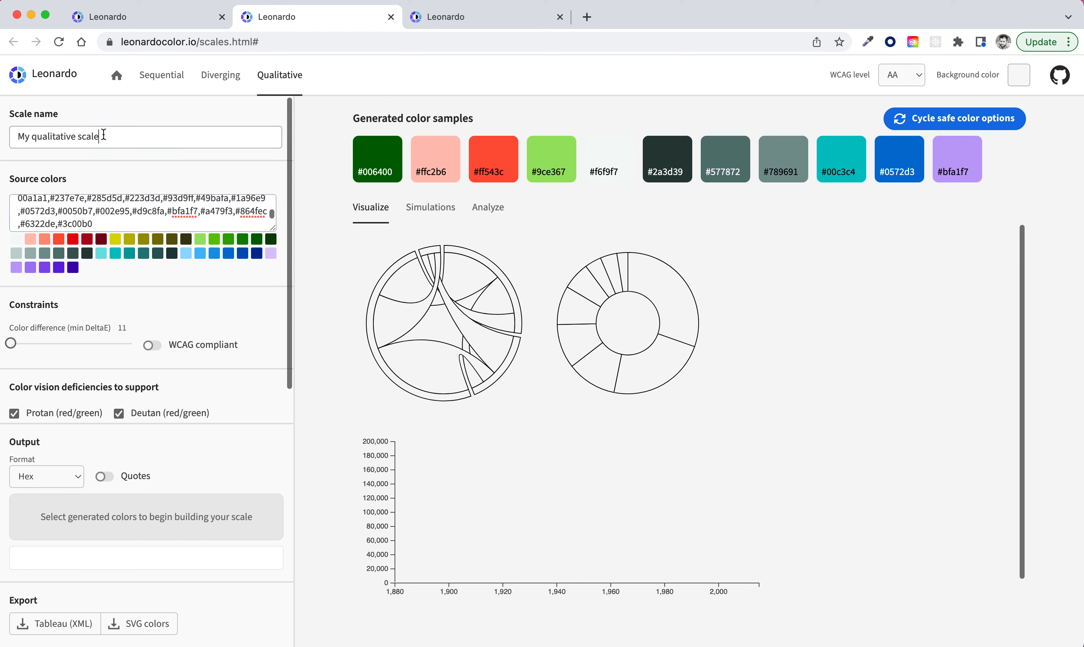
type("Beack")
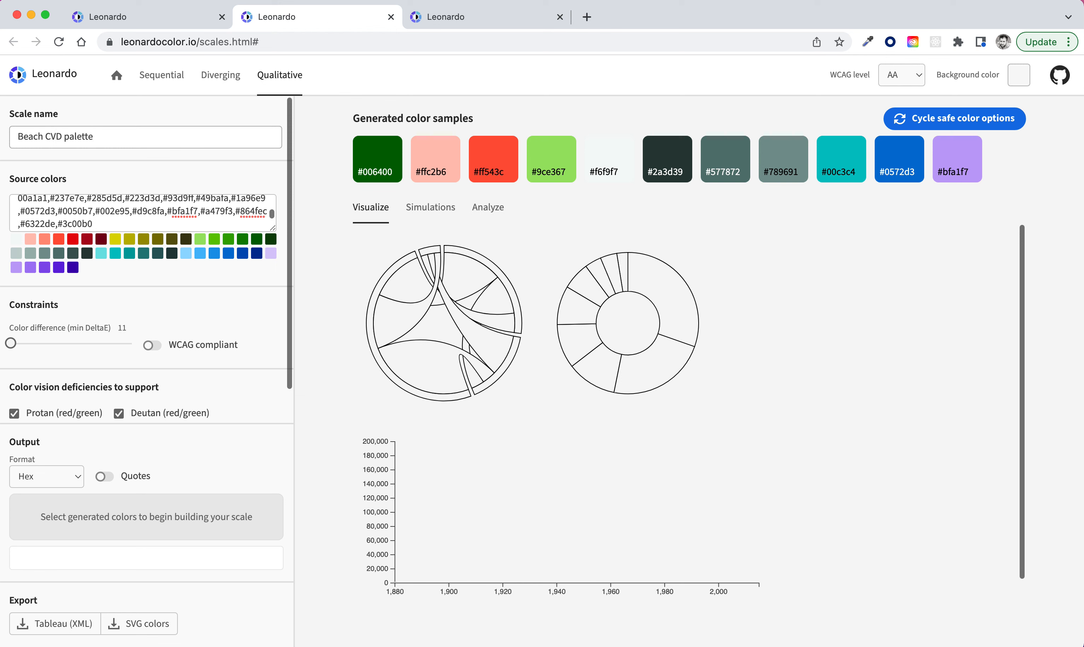
left_click(145, 212)
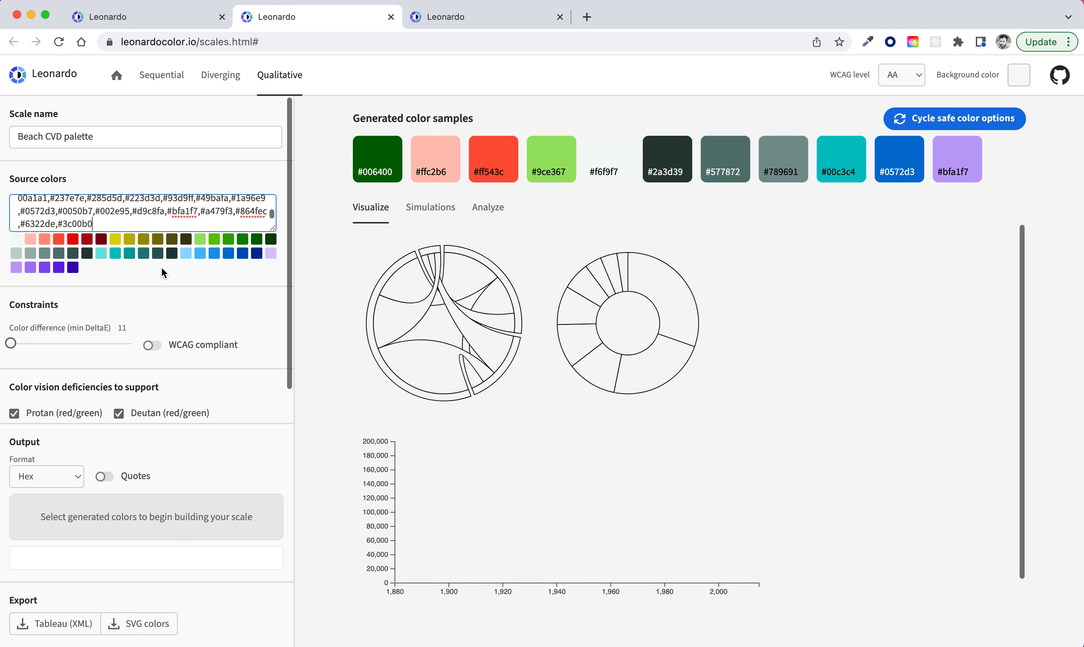
mouse_move(108, 278)
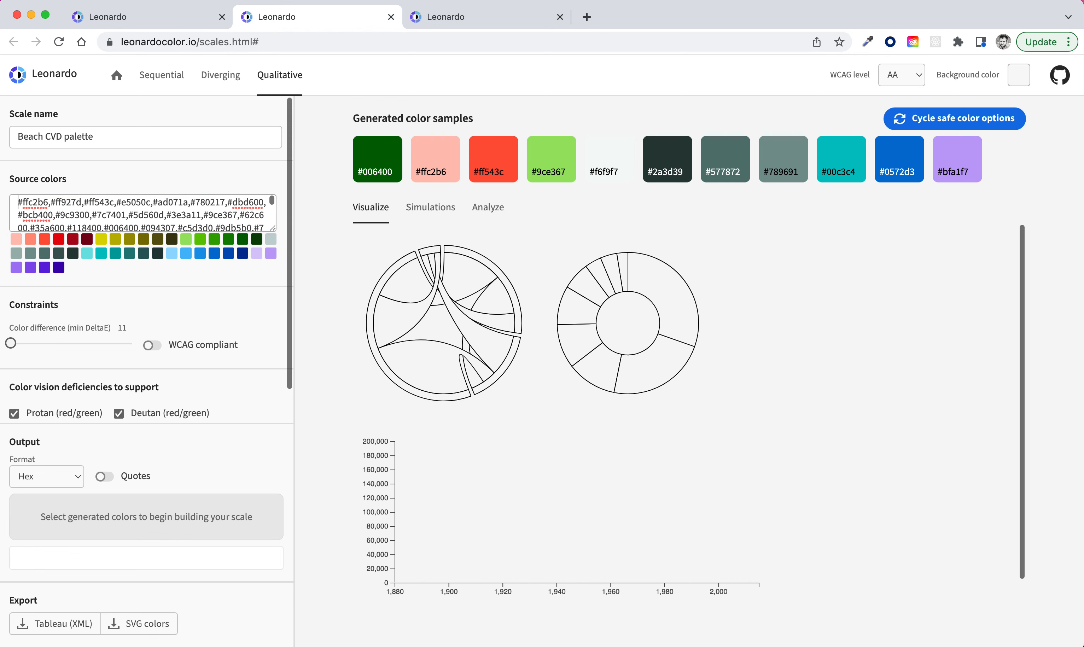
Set the minimum colour difference (DeltaE) to 12, trying WCAG compliance and leaving it off.
left_click(954, 118)
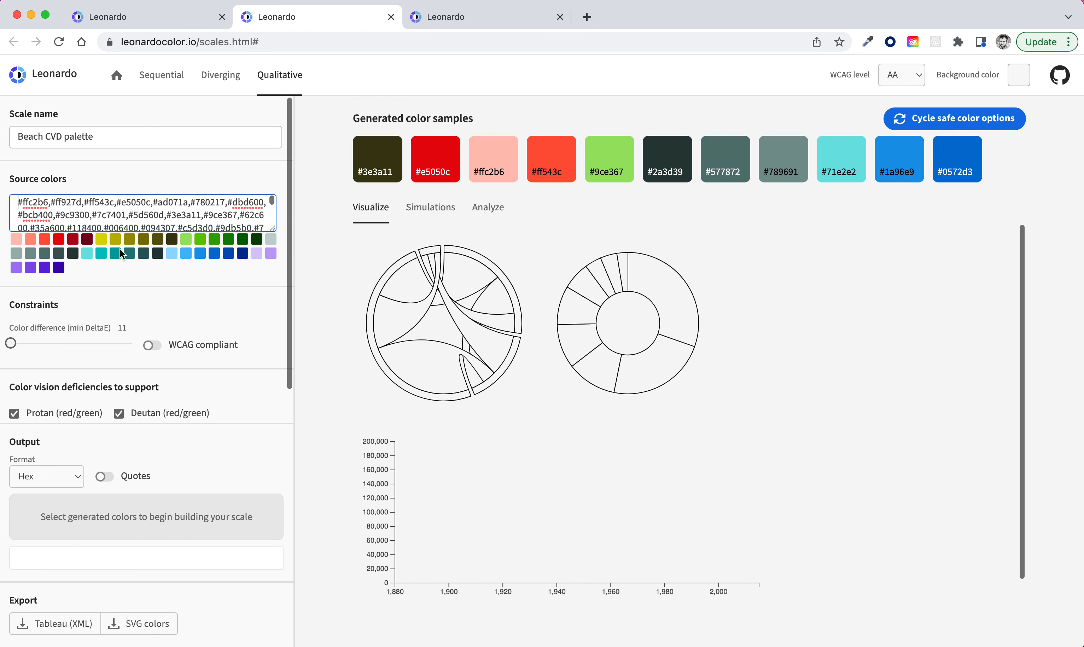
mouse_move(46, 305)
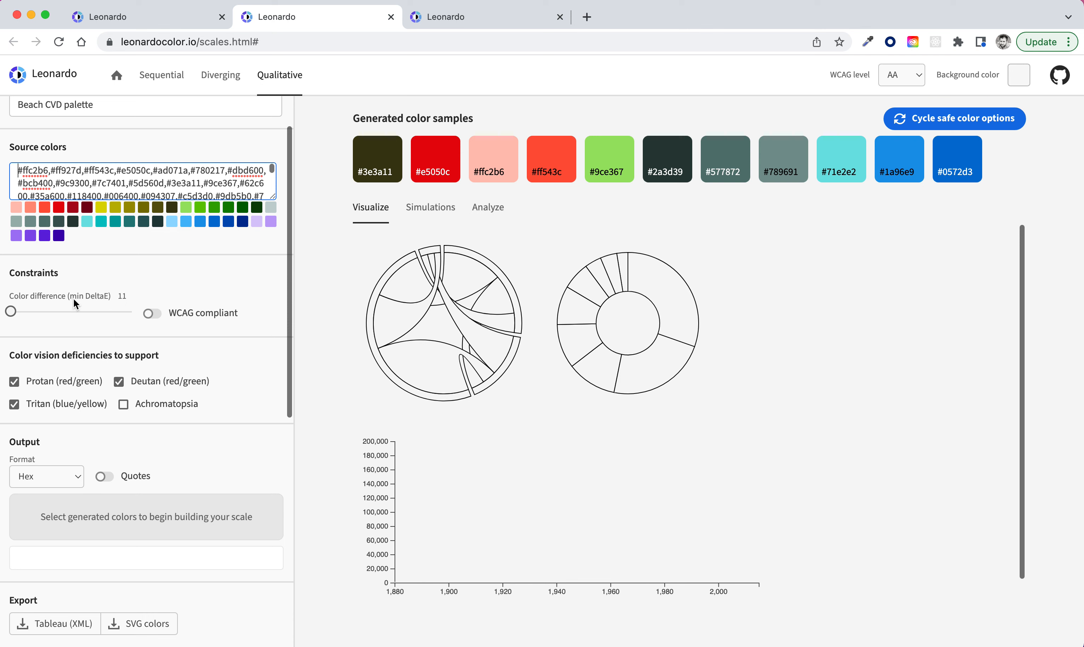
mouse_move(123, 305)
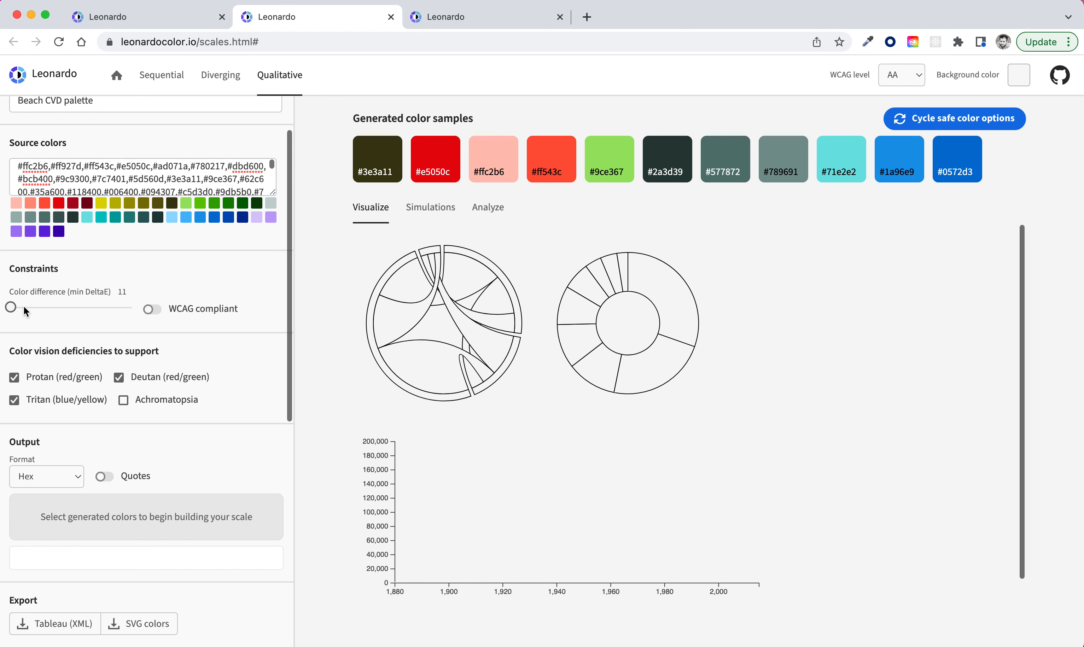
left_click_drag(11, 308, 42, 308)
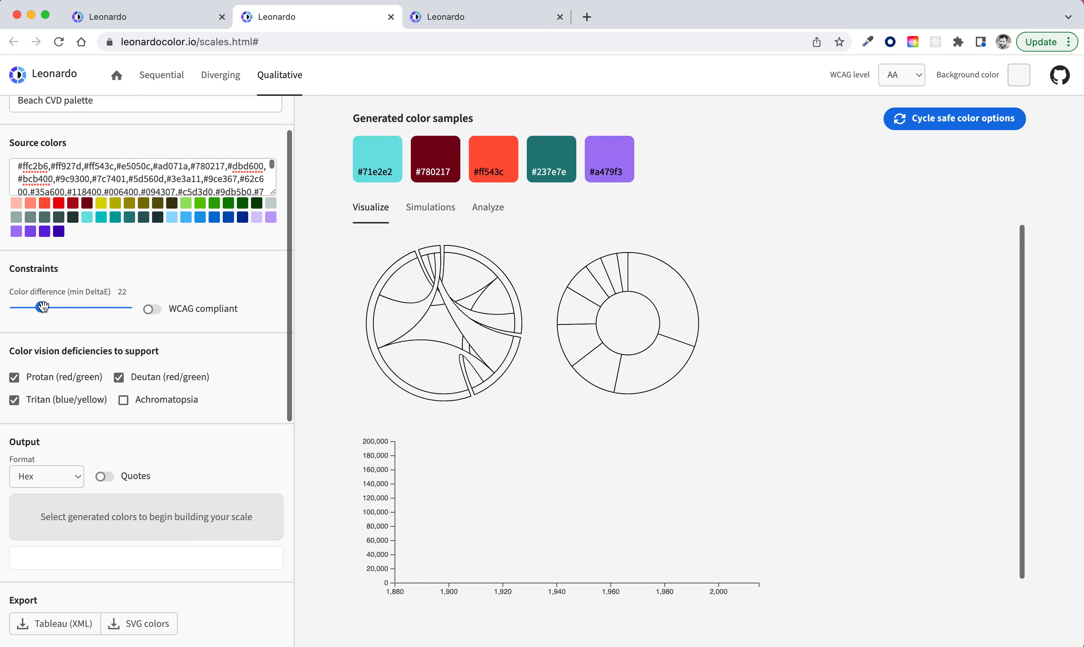
left_click_drag(43, 307, 28, 308)
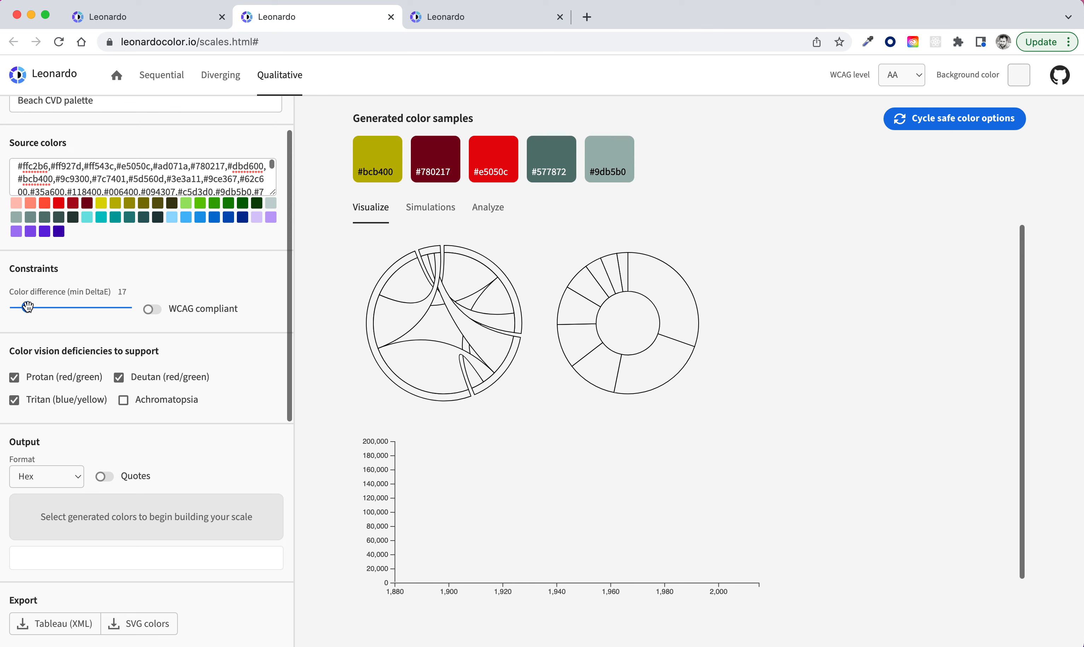
left_click_drag(29, 307, 15, 307)
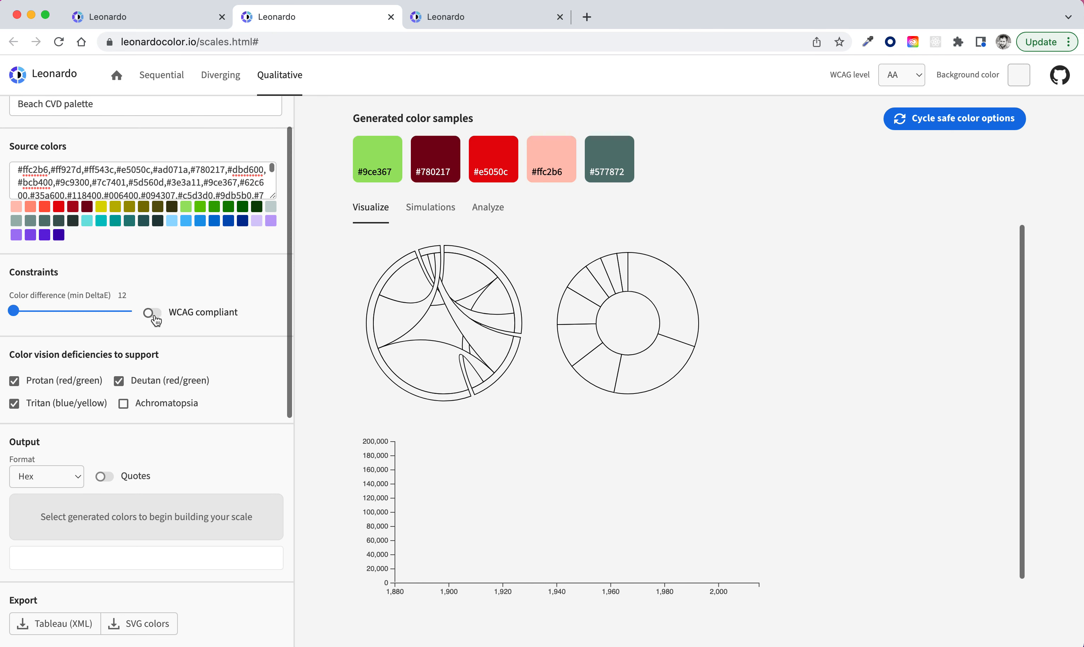
left_click(152, 316)
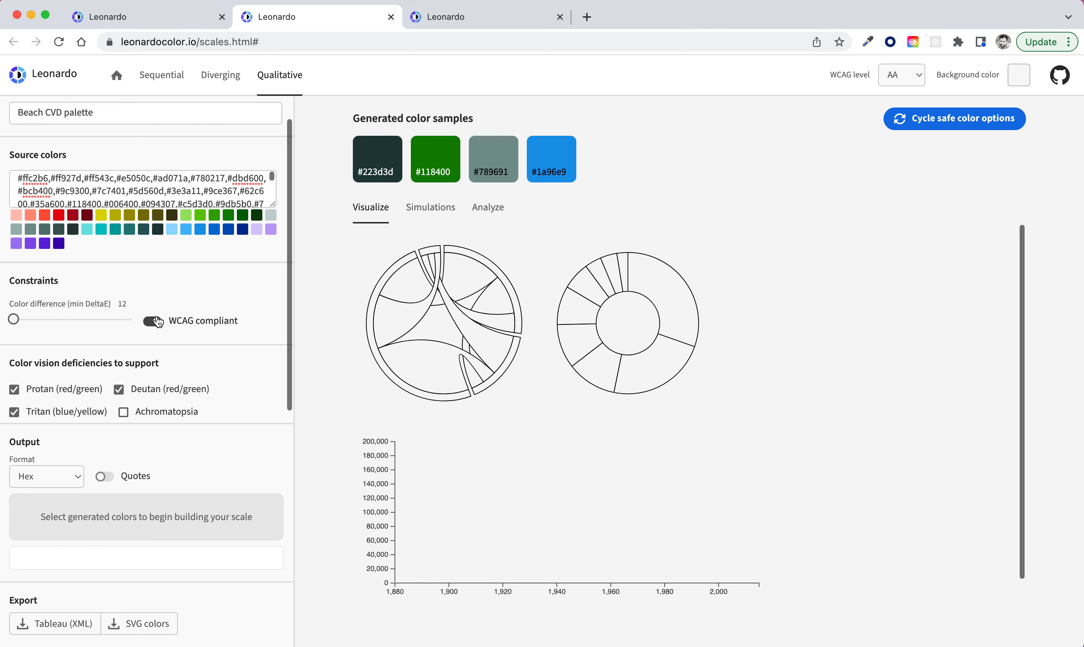
left_click(149, 320)
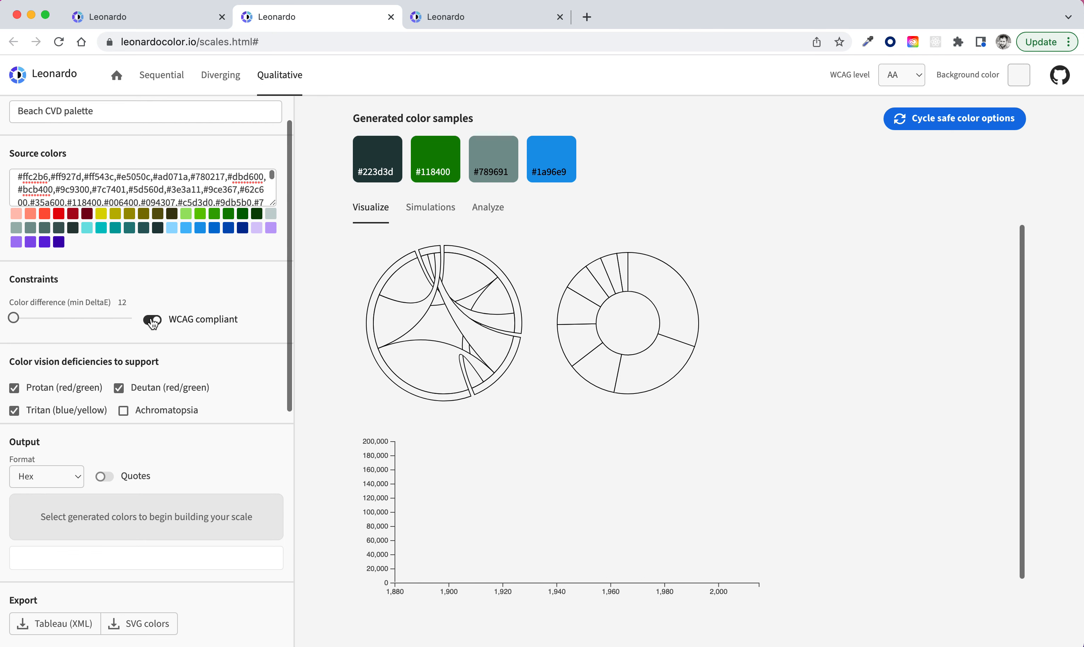
left_click(151, 319)
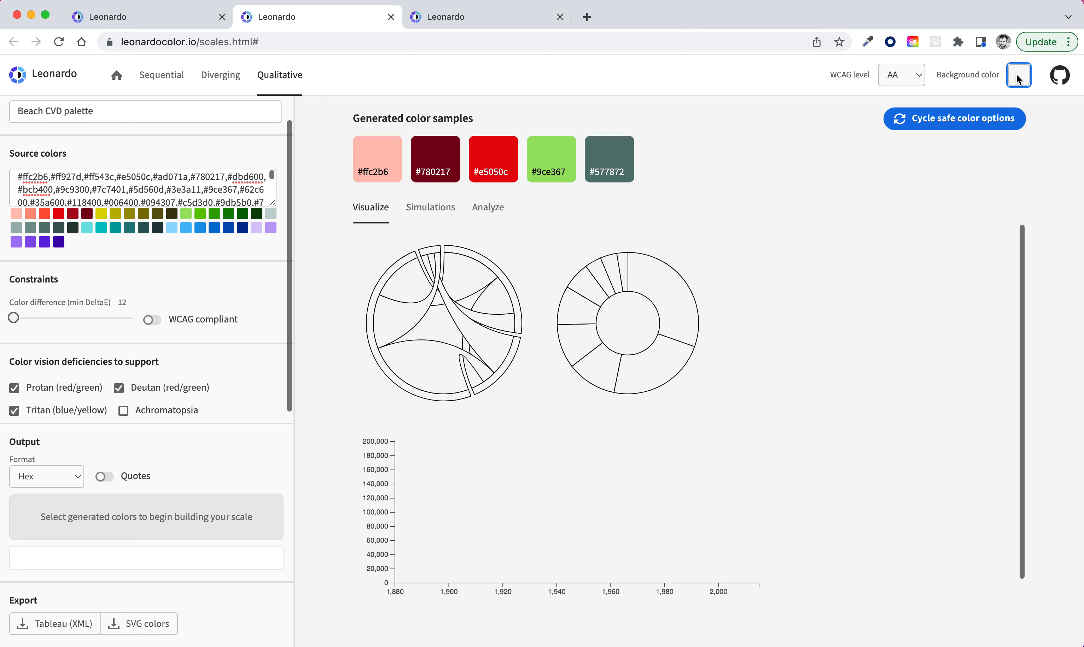
Set the palette background colour to the Beach theme's hex #F6F9F7.
left_click(1018, 75)
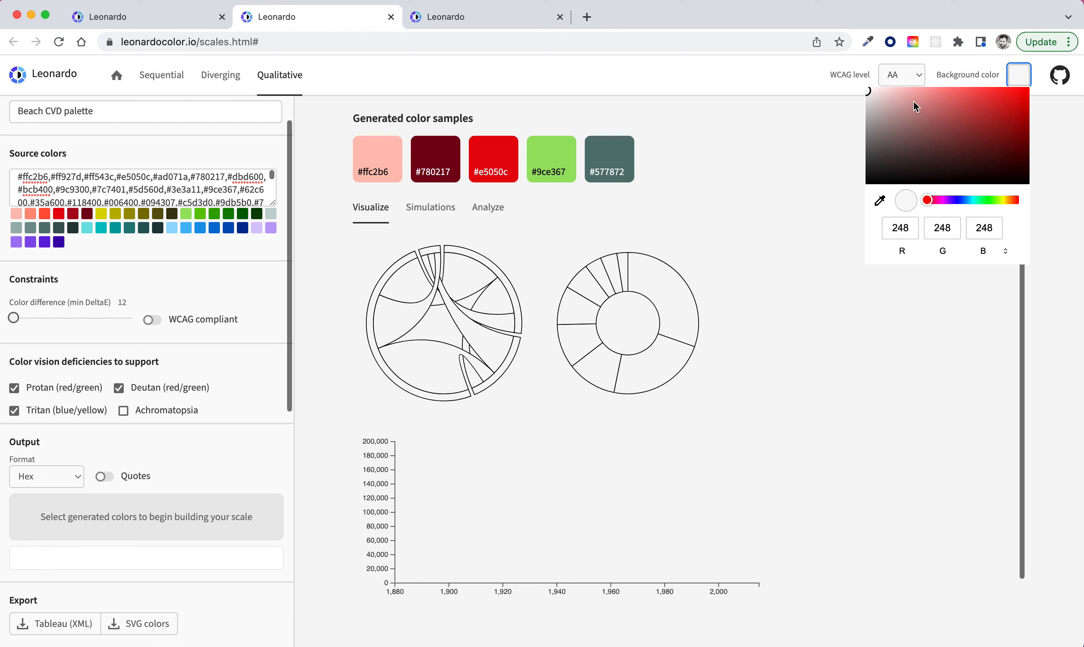
left_click(901, 75)
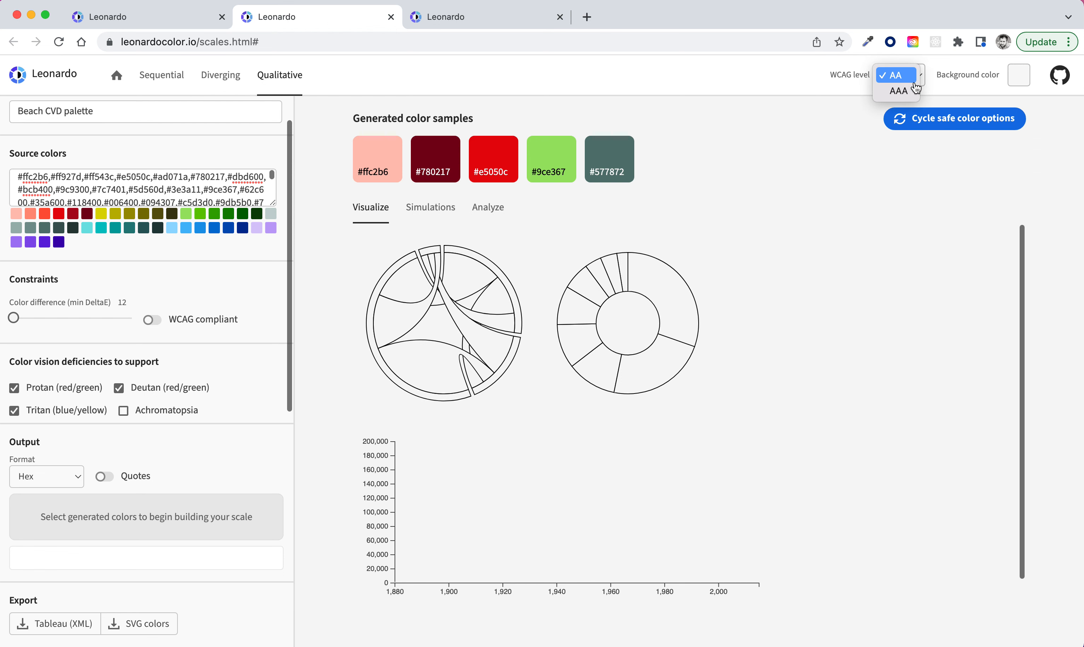
mouse_move(758, 73)
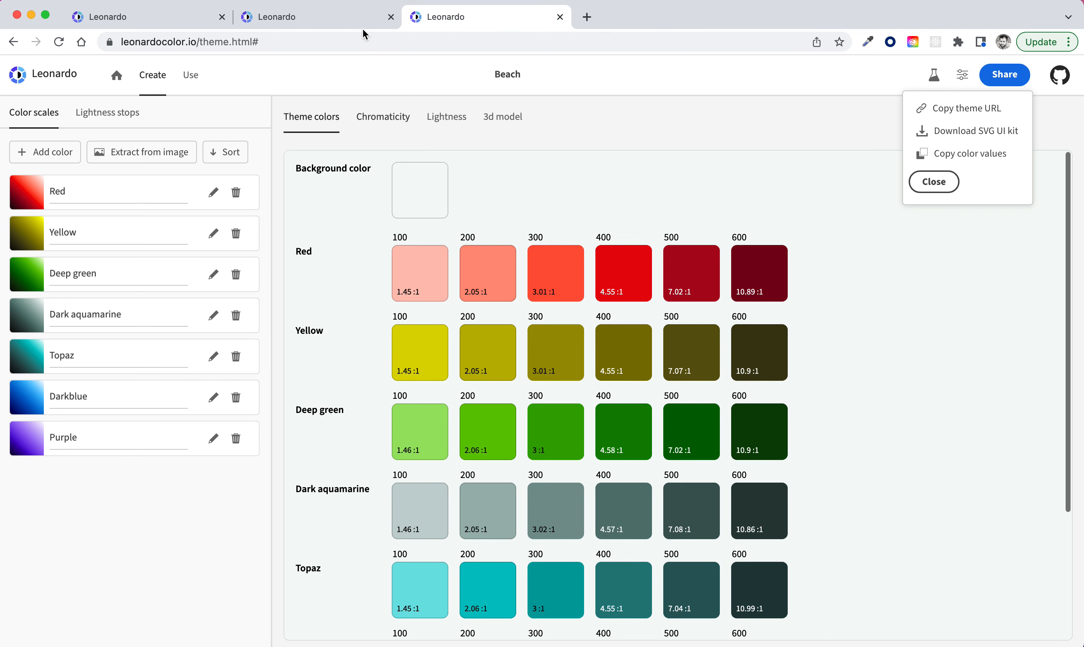
left_click(318, 17)
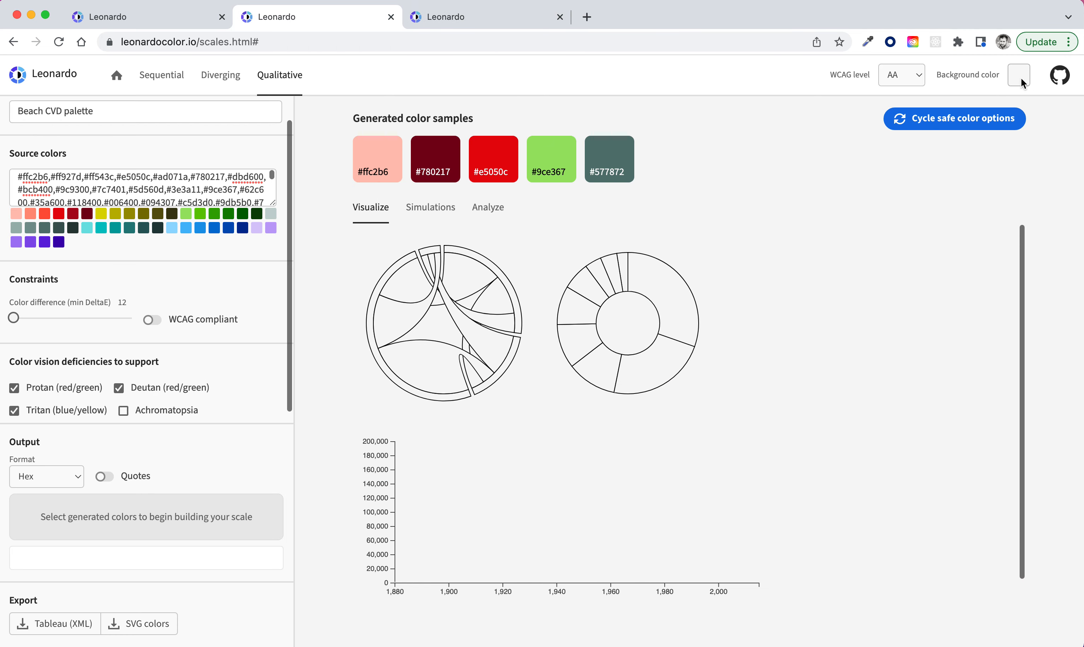
left_click(145, 111)
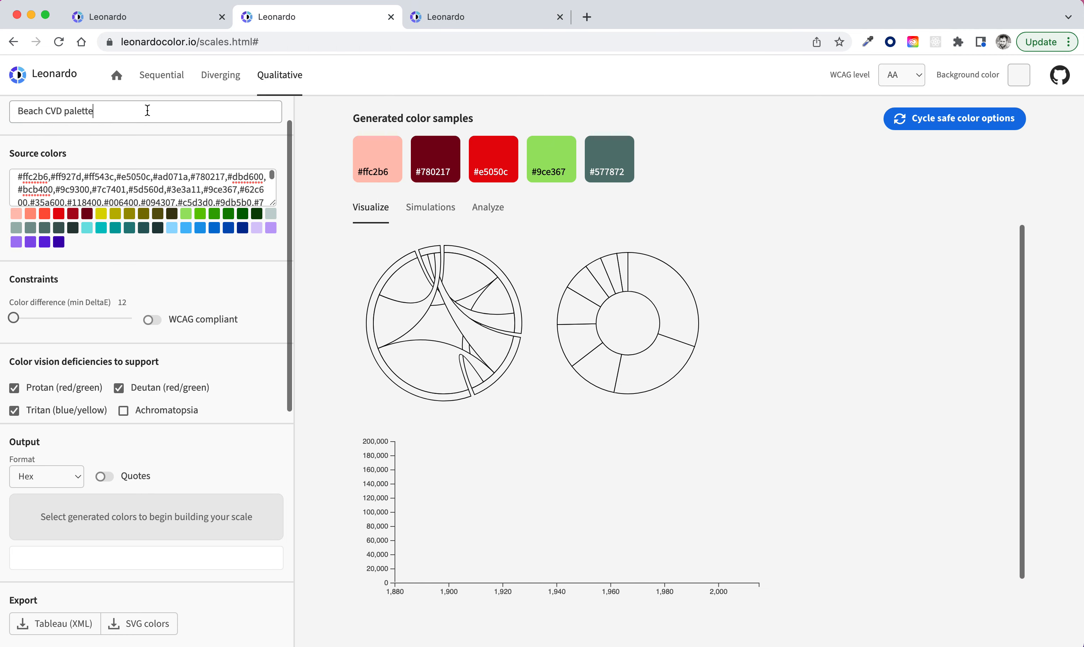
left_click(1018, 75)
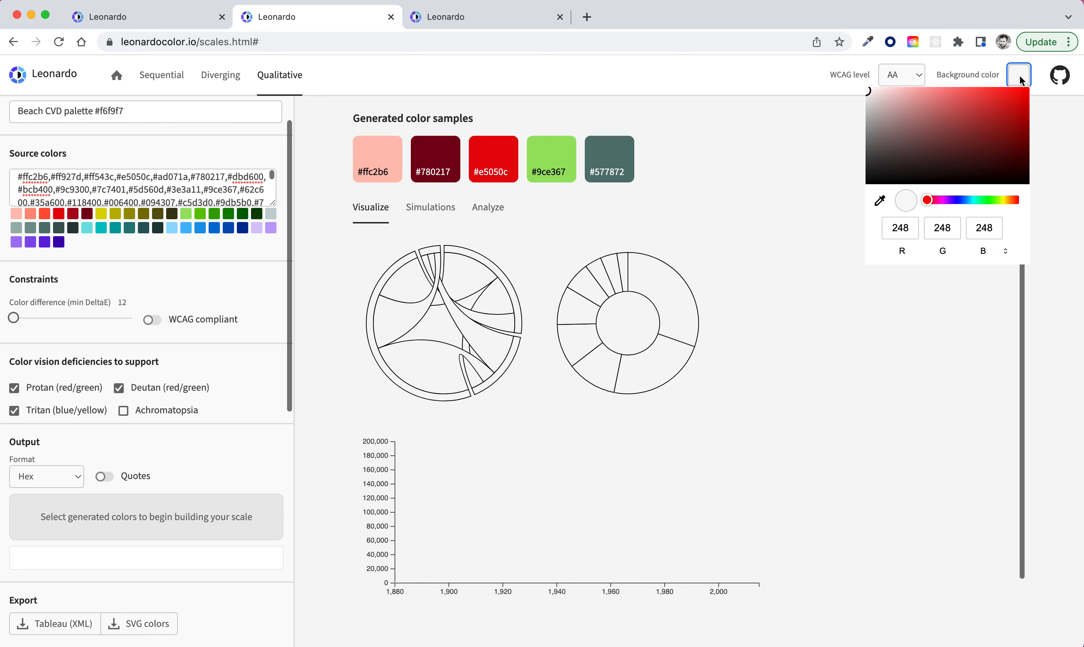
left_click(1006, 250)
type("#F6F9F7")
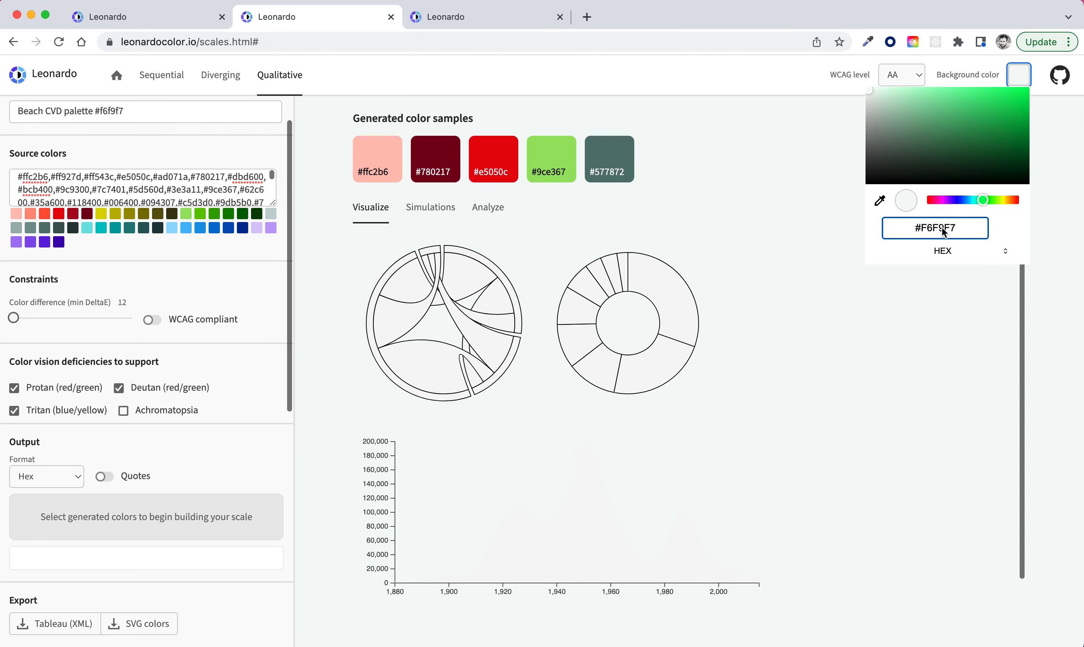
left_click(166, 111)
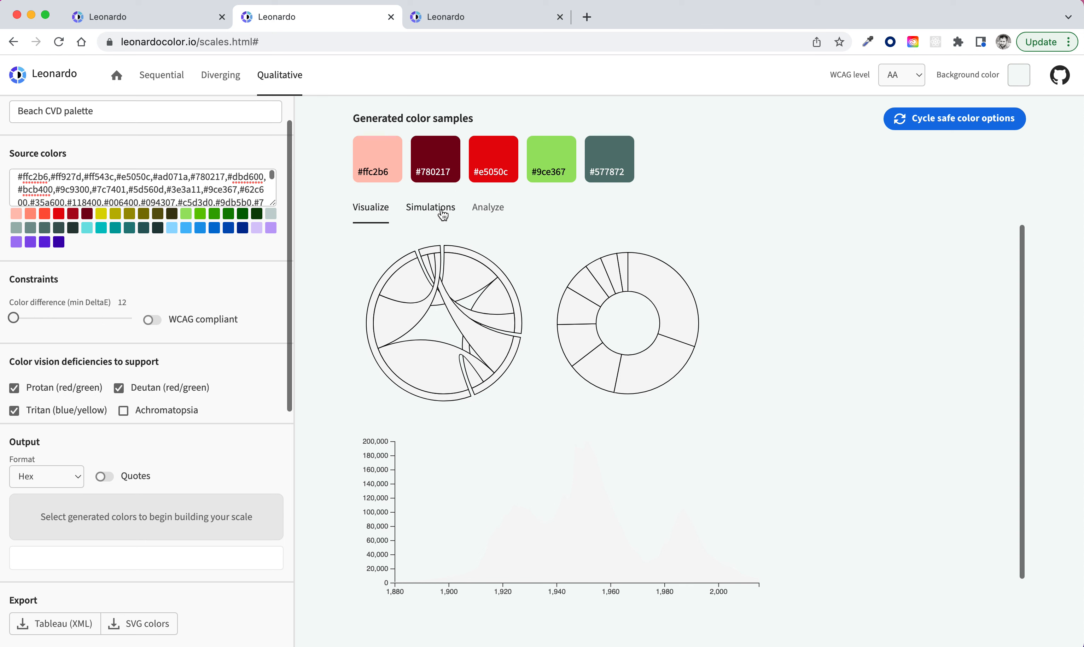
View the colour-blindness simulations, trying WCAG AAA and settling on compliance off at AA.
left_click(429, 207)
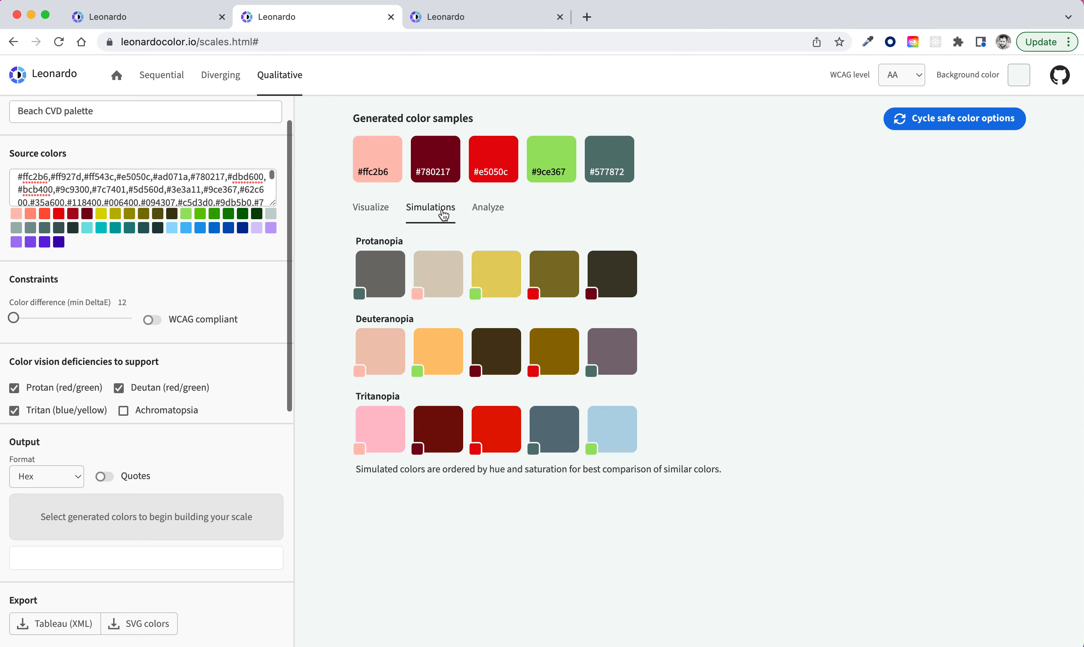
mouse_move(382, 153)
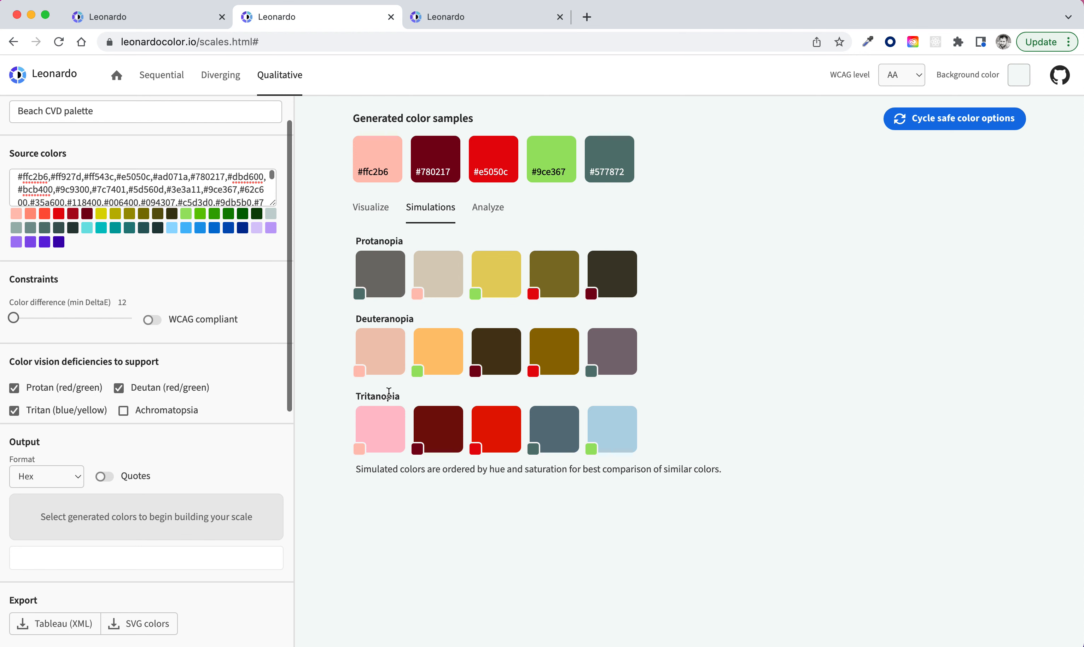
mouse_move(495, 267)
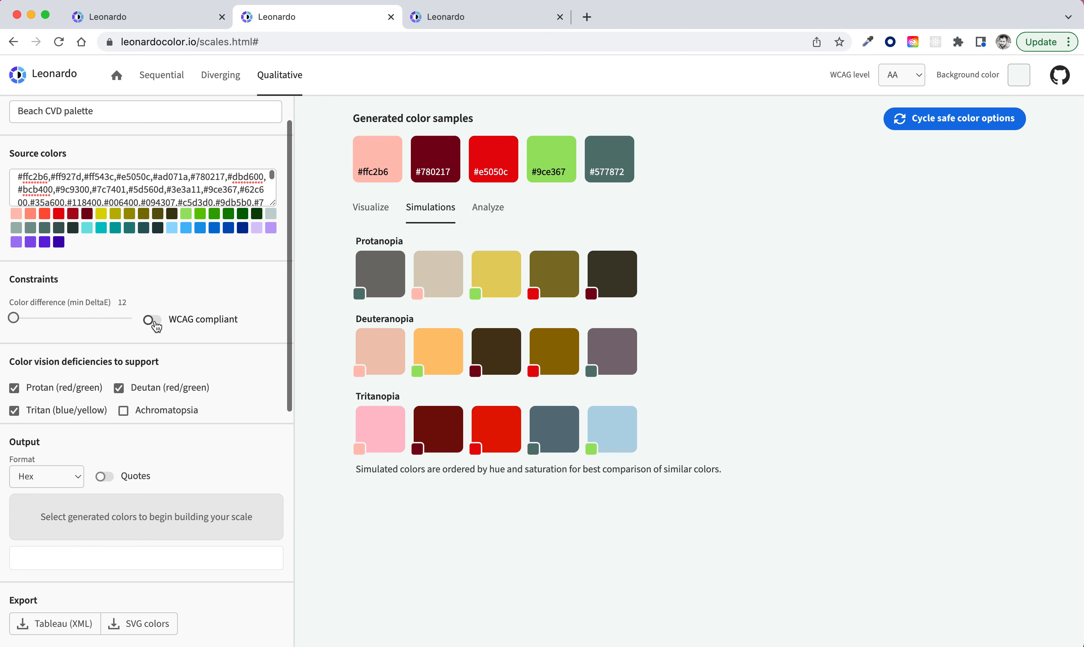
left_click(150, 320)
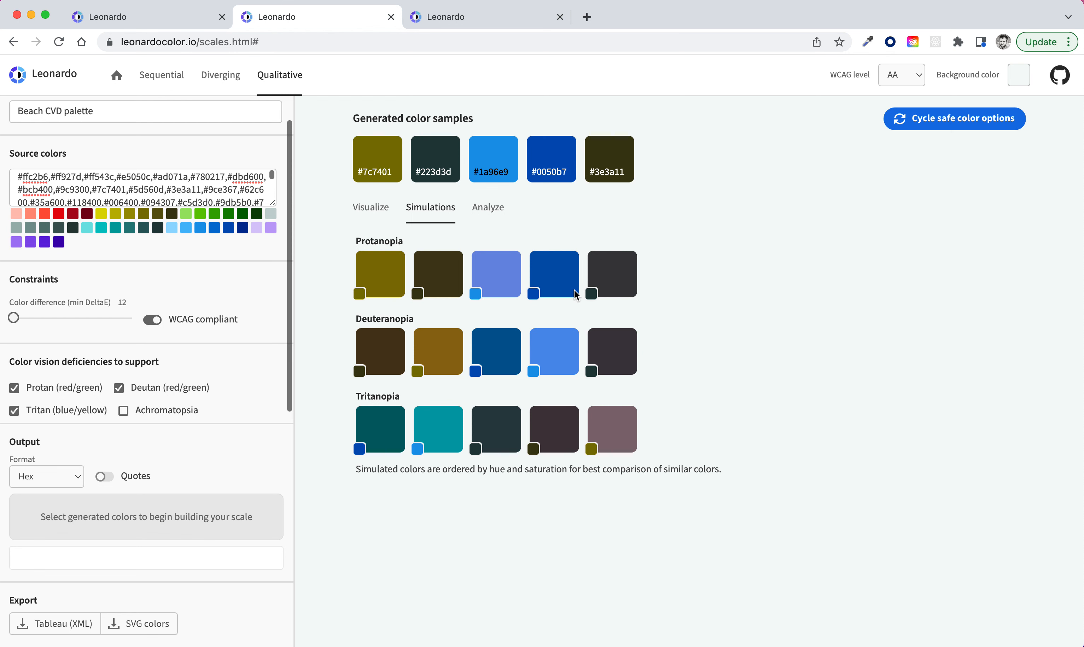
left_click(900, 75)
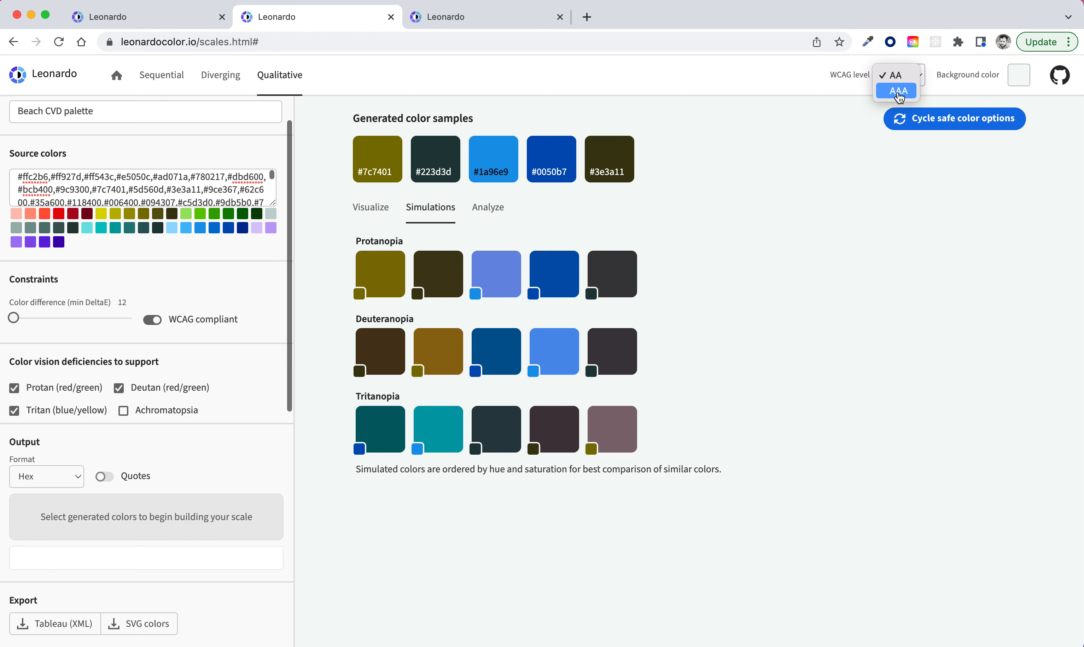
left_click(896, 90)
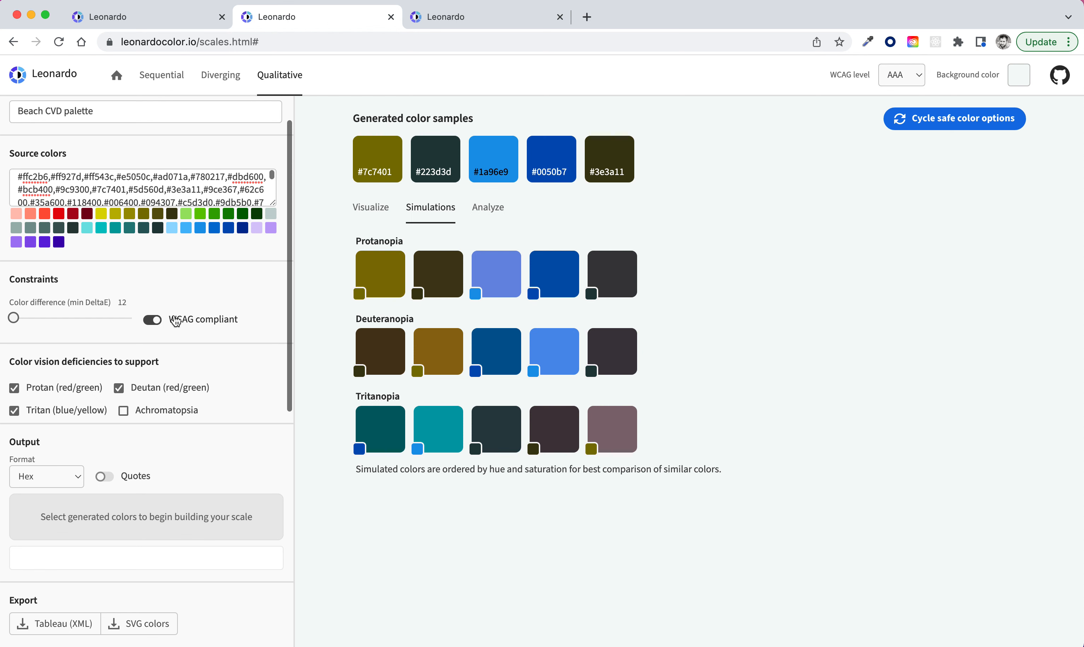
left_click(152, 319)
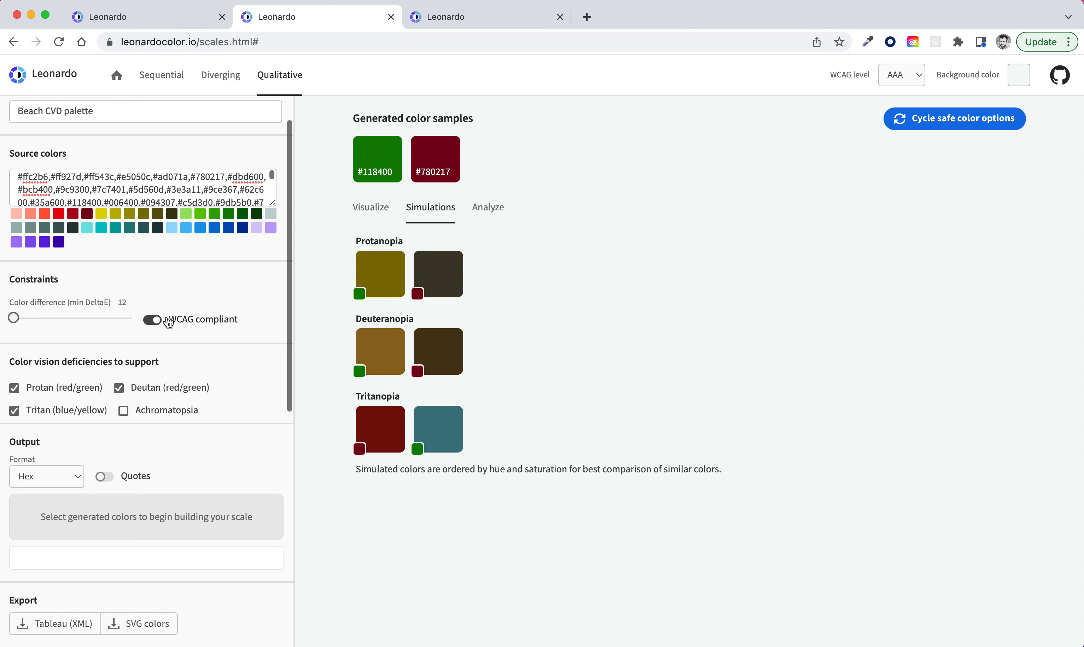
left_click(151, 320)
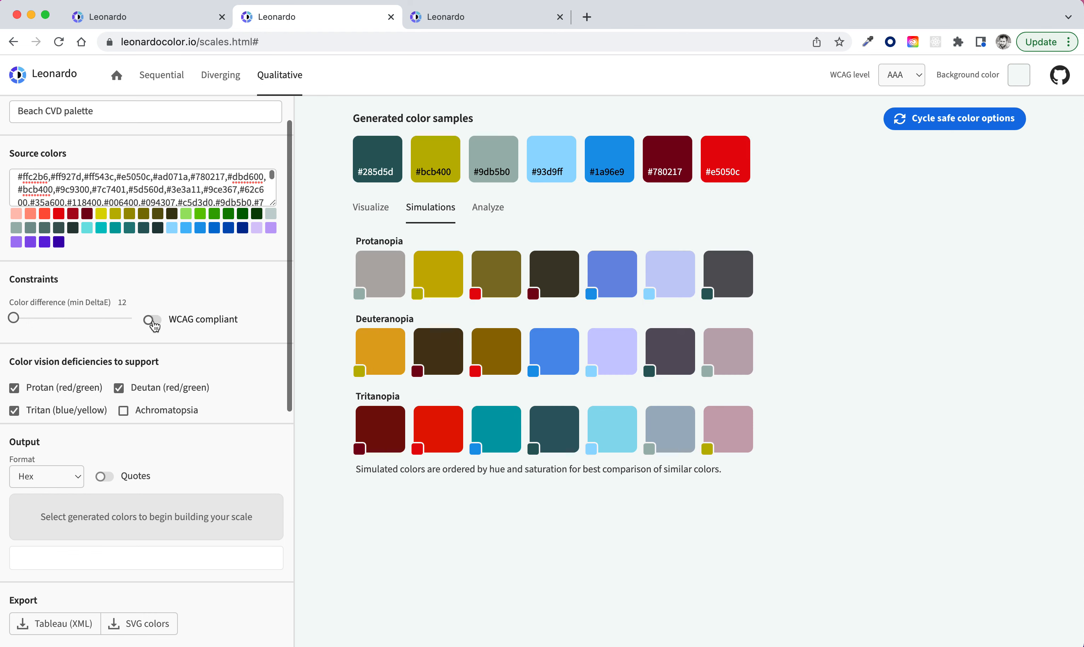
left_click(901, 75)
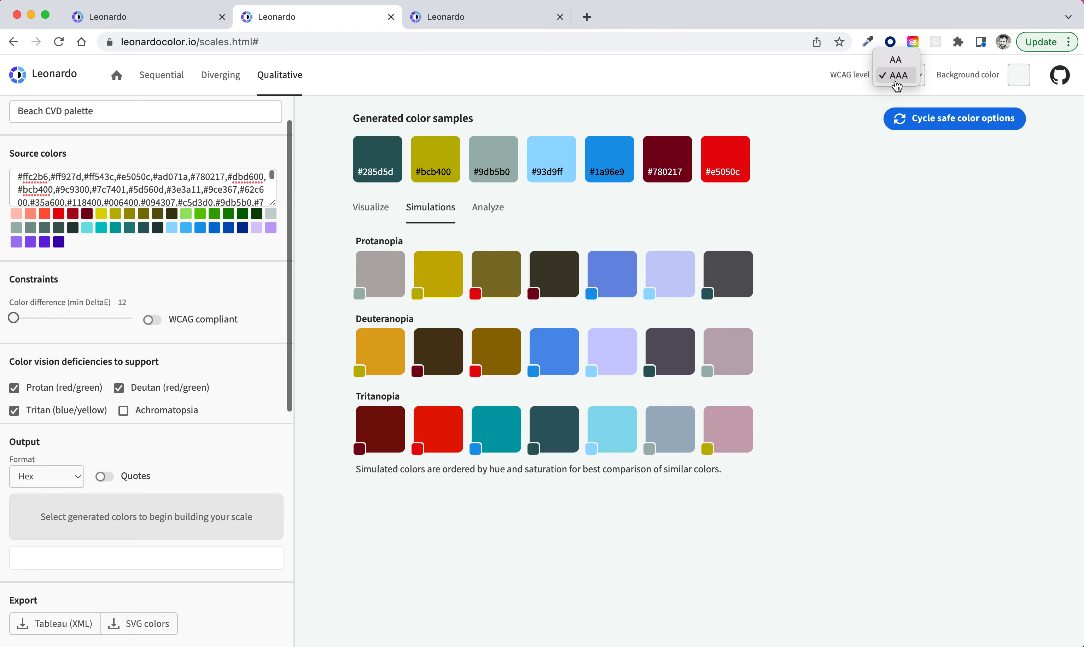
left_click(895, 60)
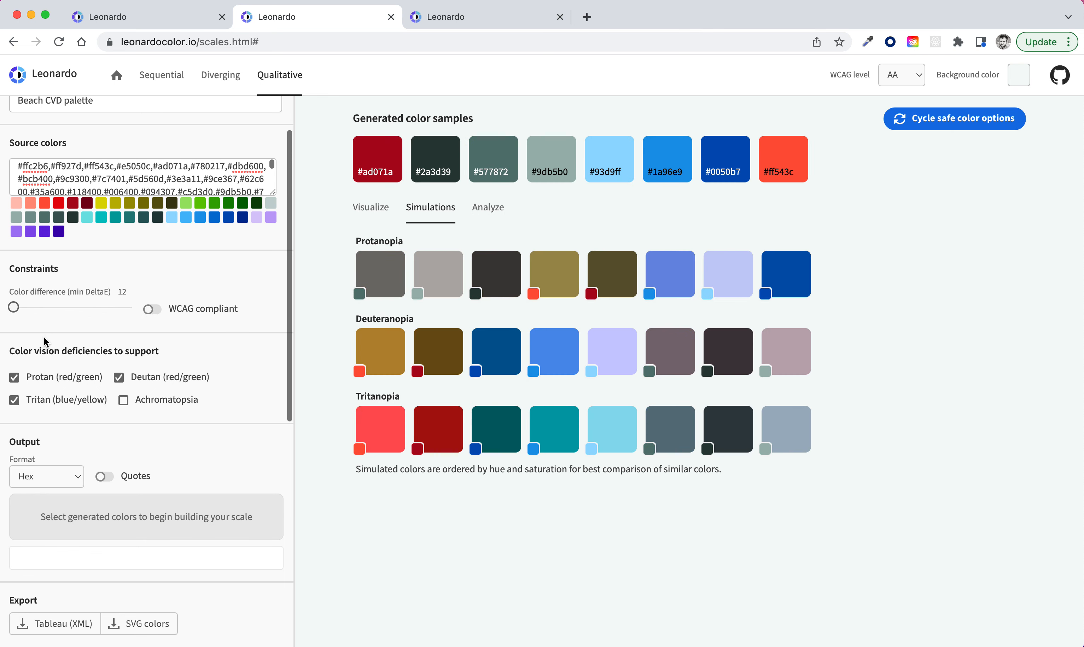
mouse_move(55, 399)
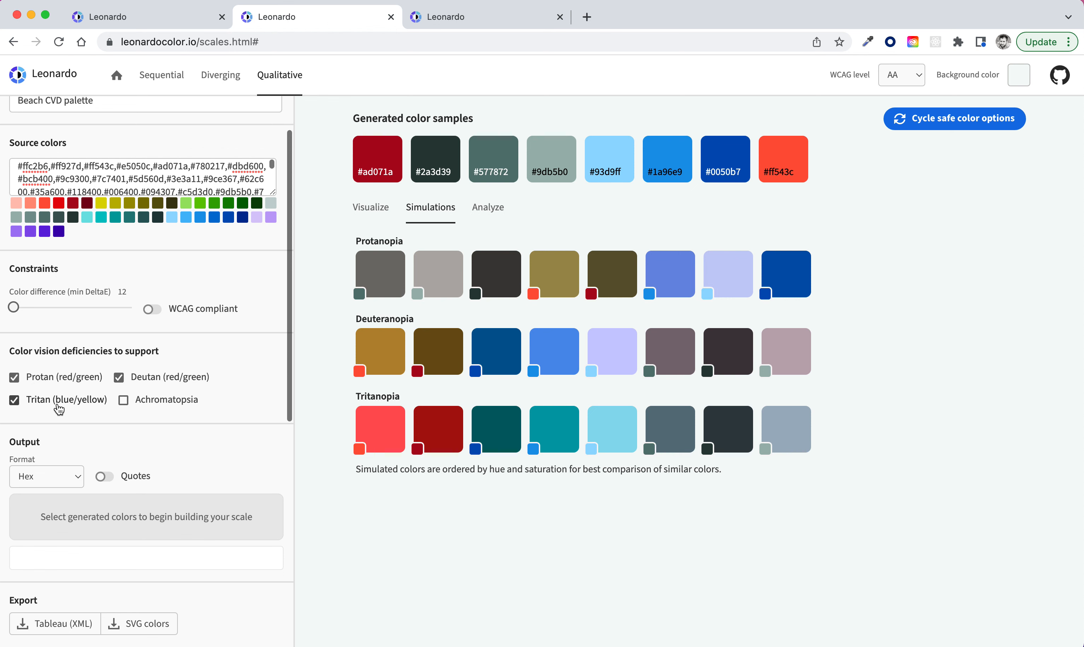
Test minimum colour differences 14, 13 and 18, return to 12, and drop achromatopsia support.
left_click(123, 399)
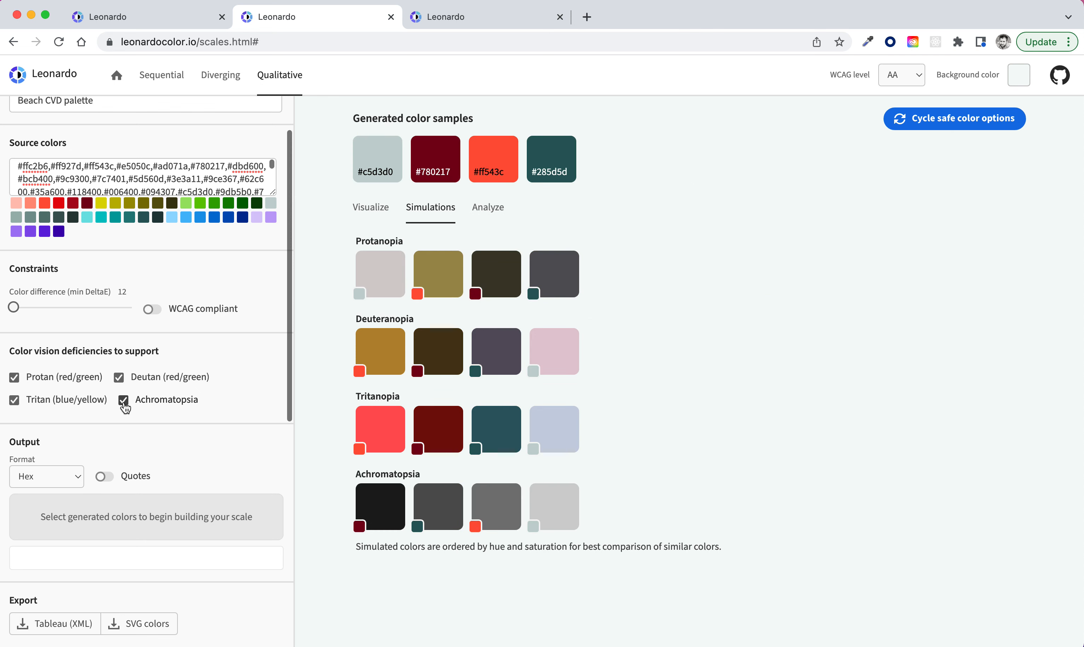
mouse_move(175, 412)
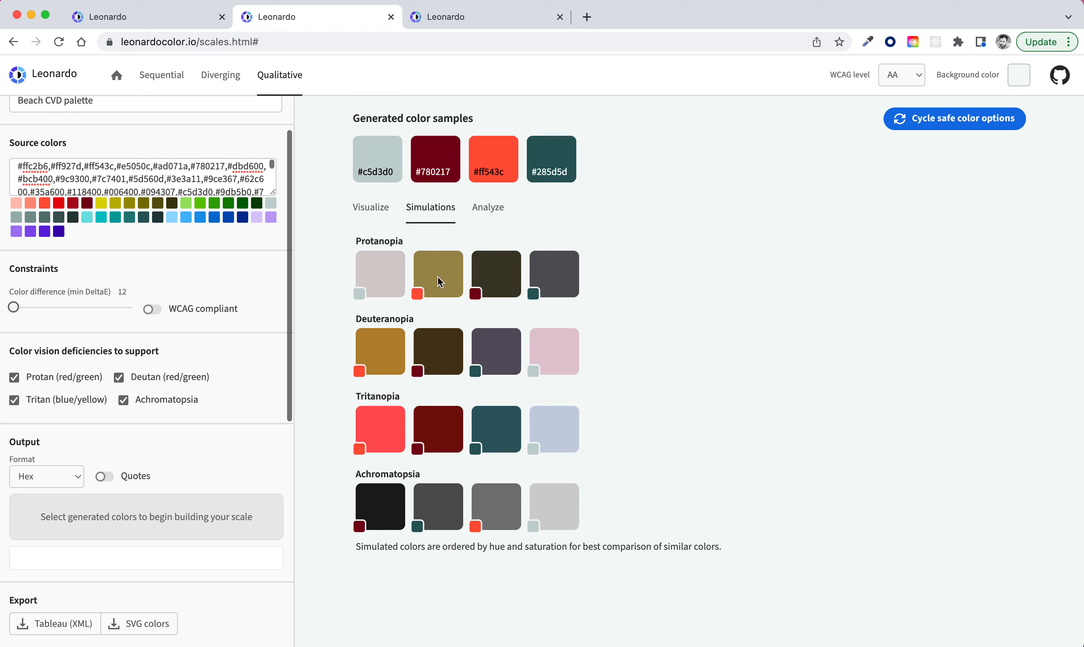
mouse_move(390, 358)
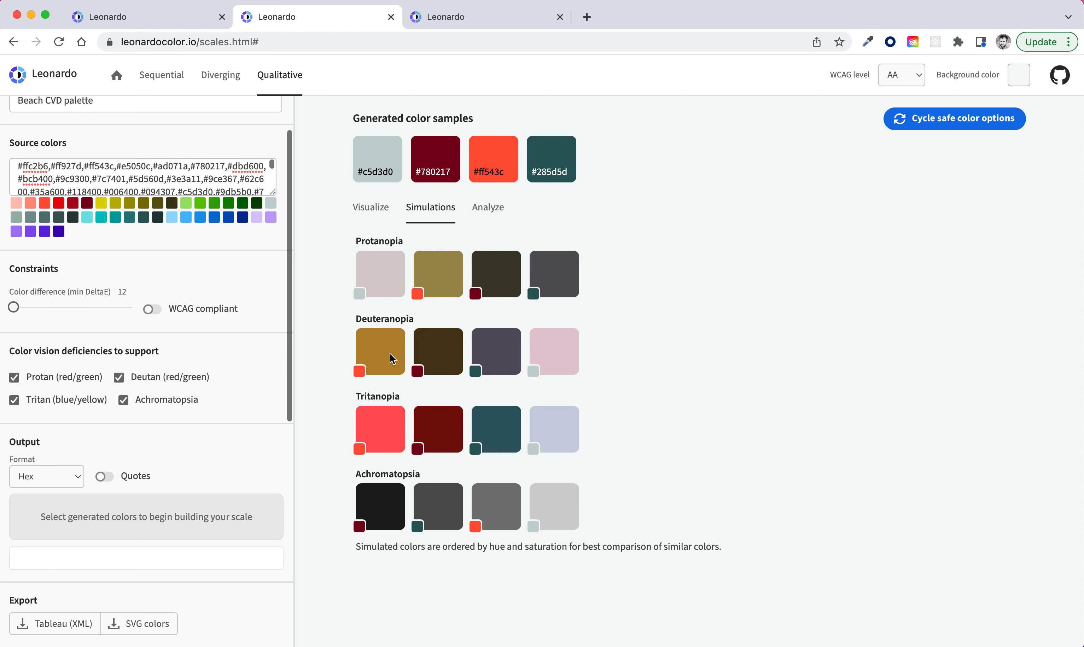
mouse_move(440, 287)
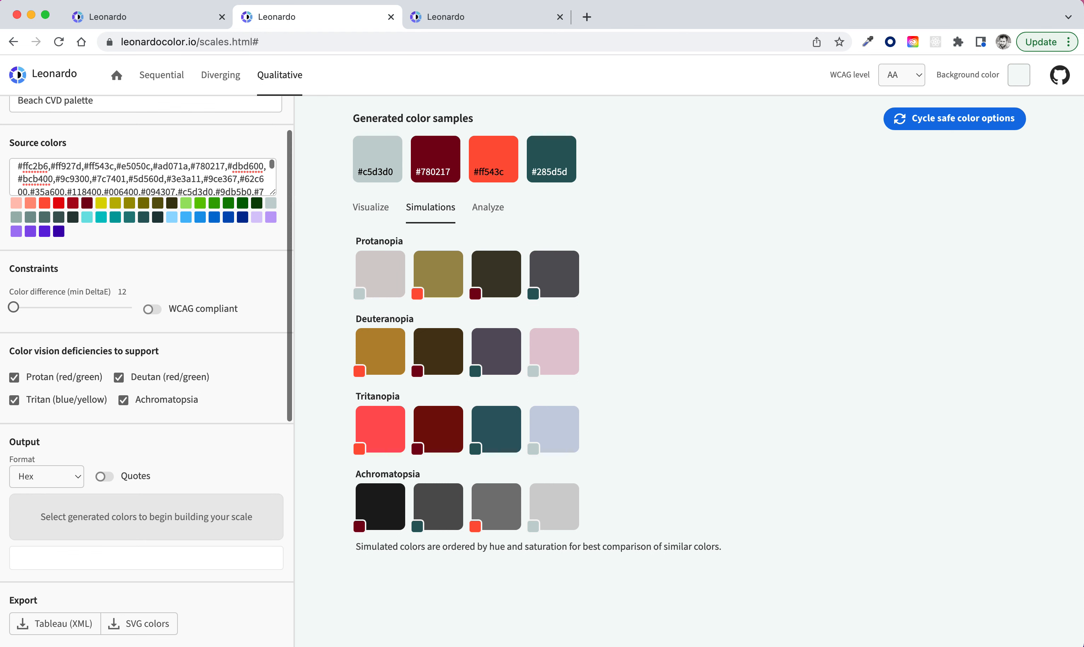
left_click_drag(13, 307, 21, 307)
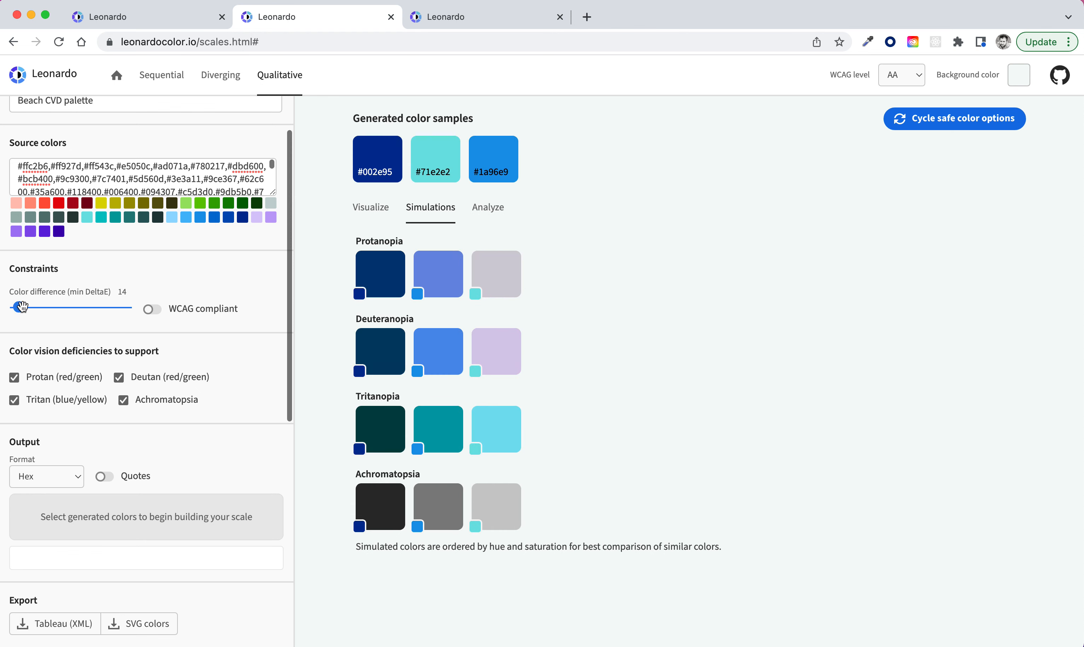
left_click_drag(21, 307, 16, 306)
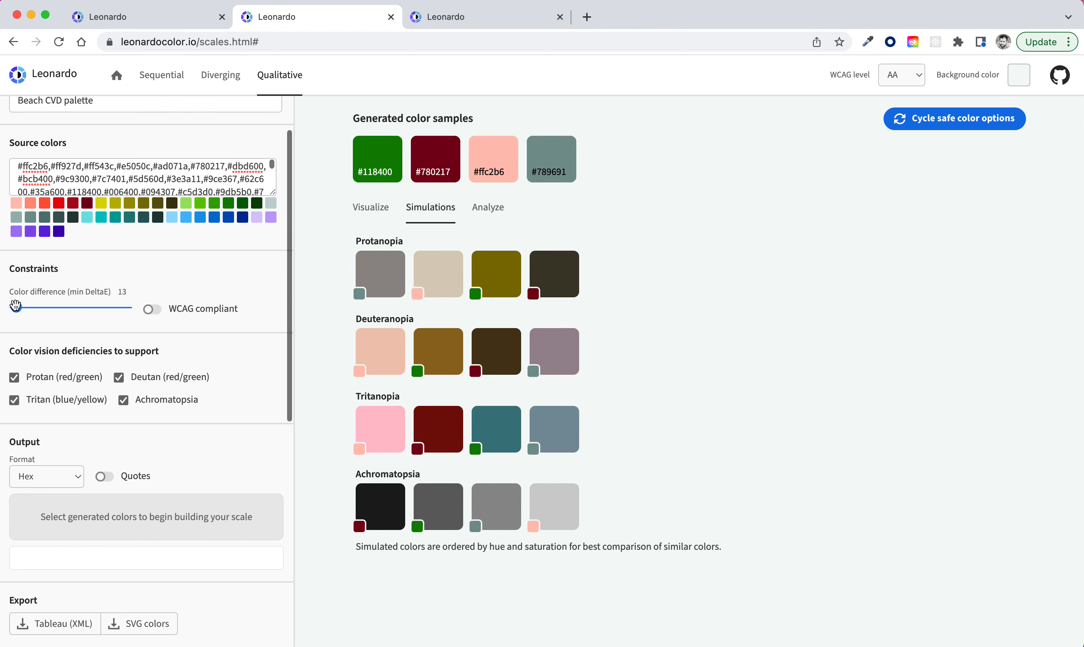
left_click_drag(14, 307, 30, 307)
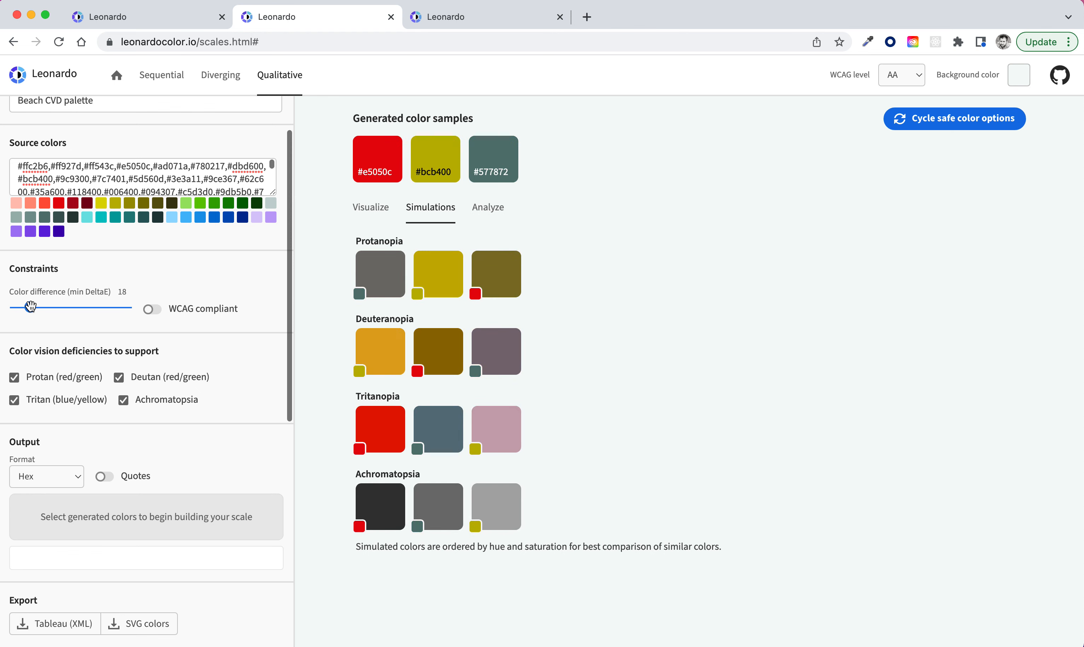
left_click_drag(32, 307, 12, 306)
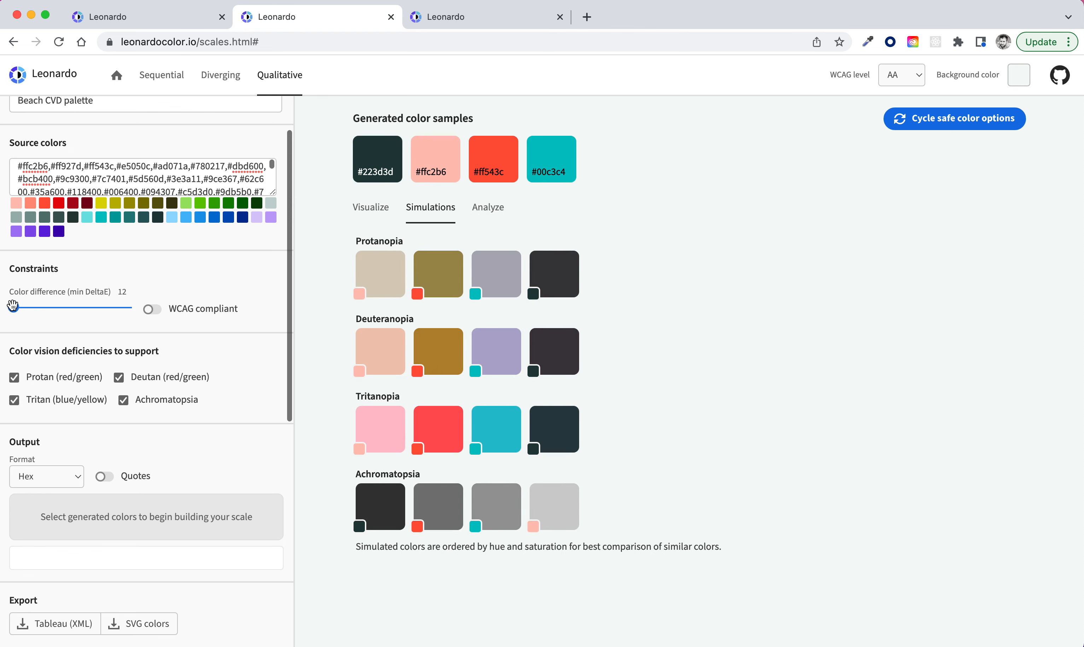
mouse_move(295, 361)
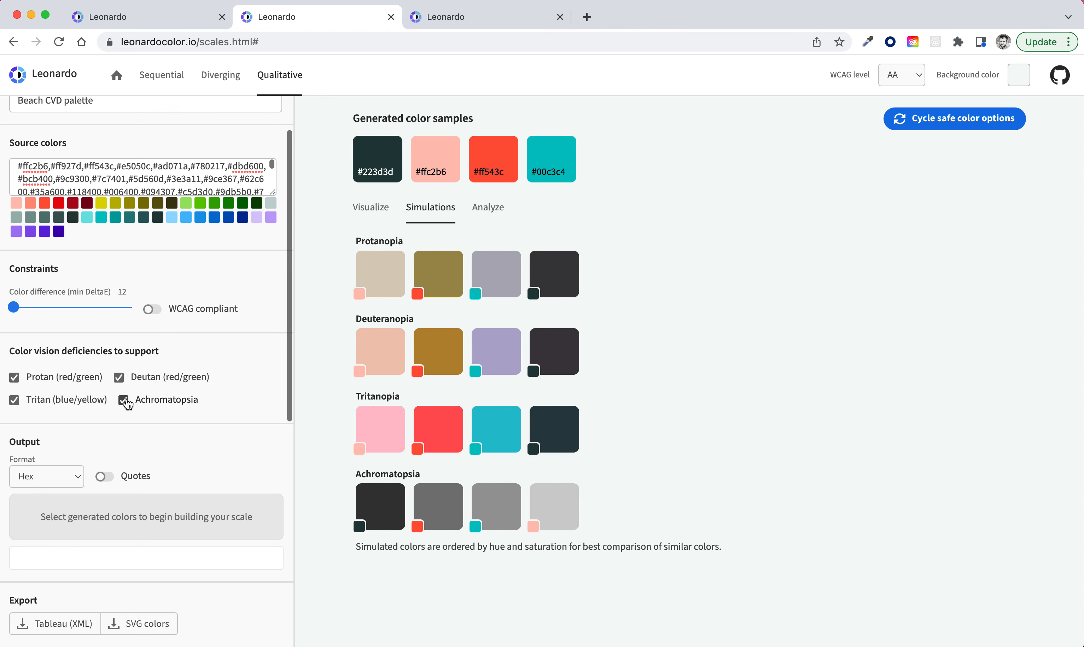
left_click(123, 399)
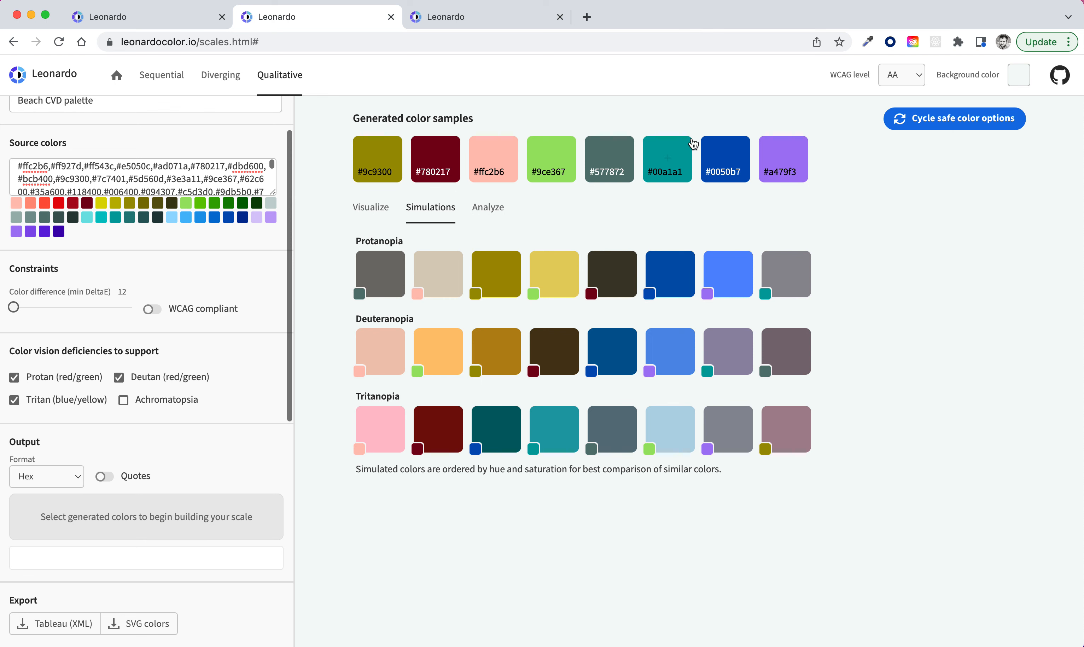
Cycle the safe colour options twice to get ten candidate colours.
left_click(954, 118)
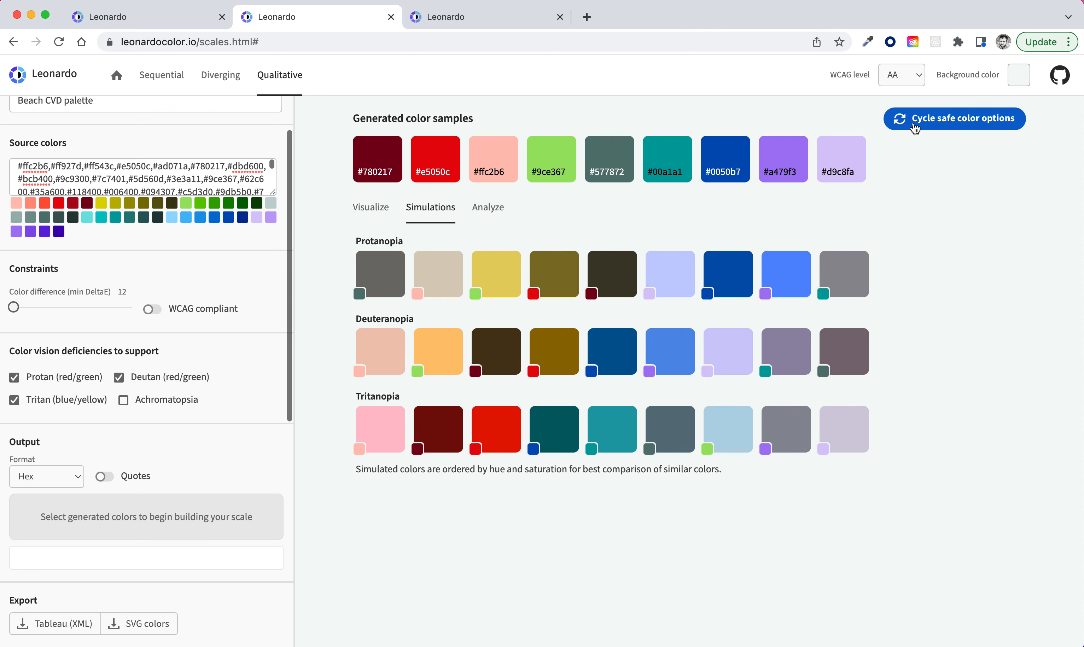
left_click(954, 118)
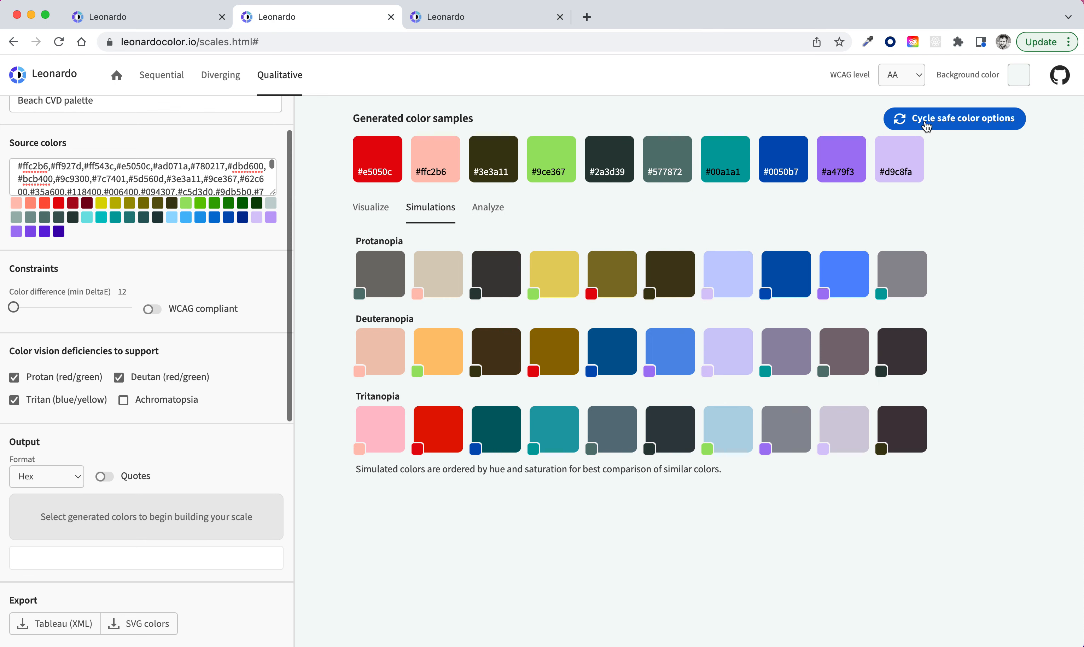
mouse_move(493, 117)
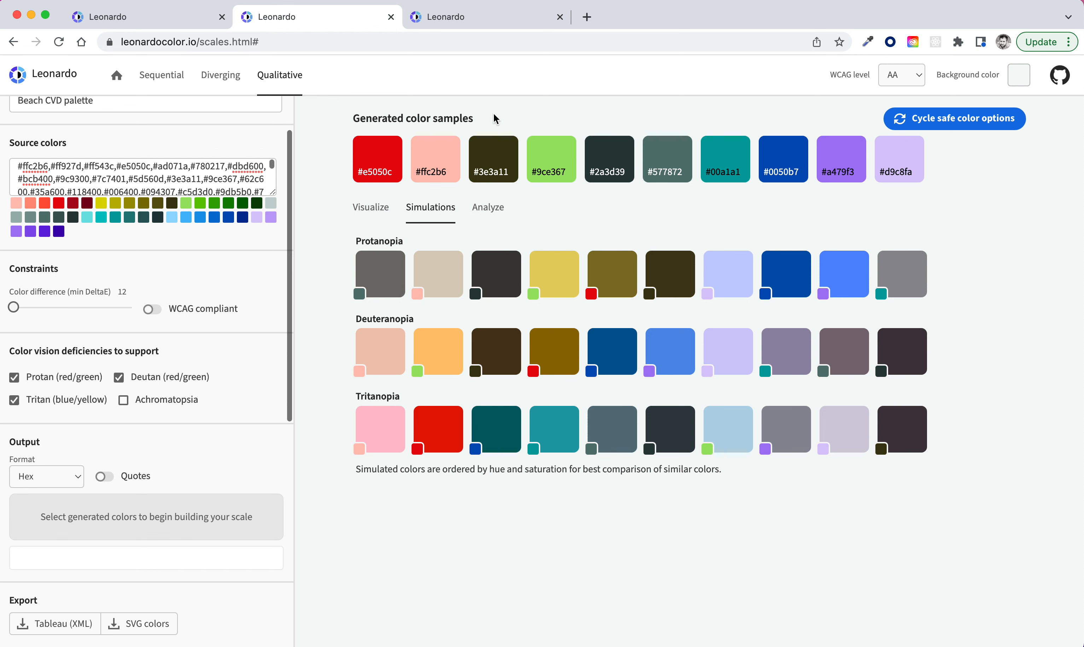
mouse_move(433, 109)
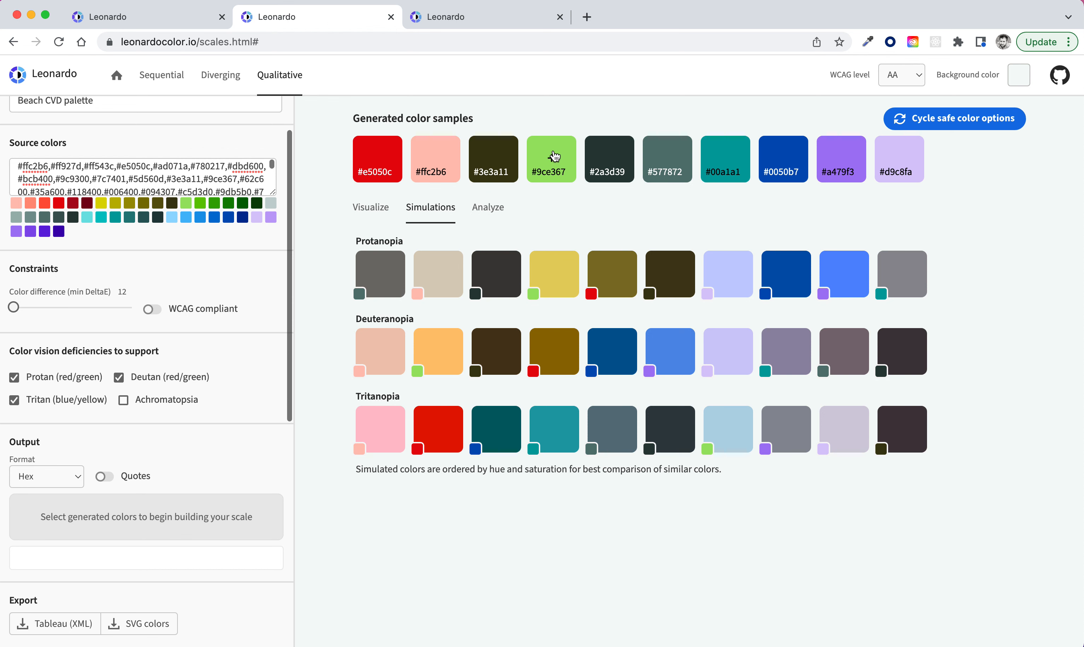
Add the #9ce367 and #00a1a1 swatches to the output scale.
left_click(551, 159)
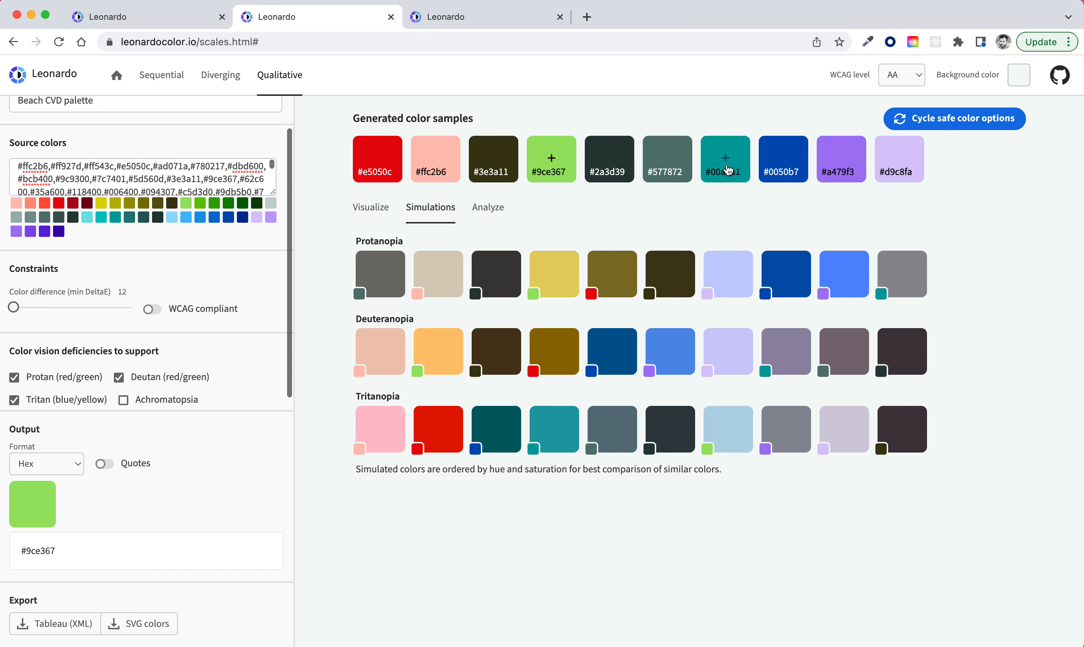
left_click(725, 158)
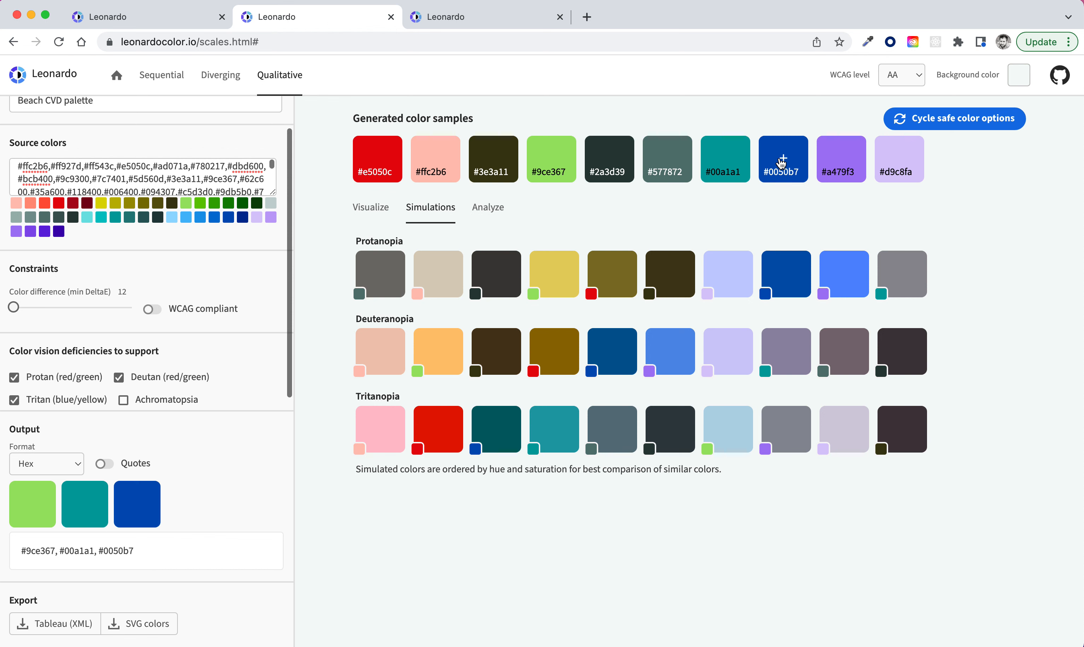
mouse_move(465, 191)
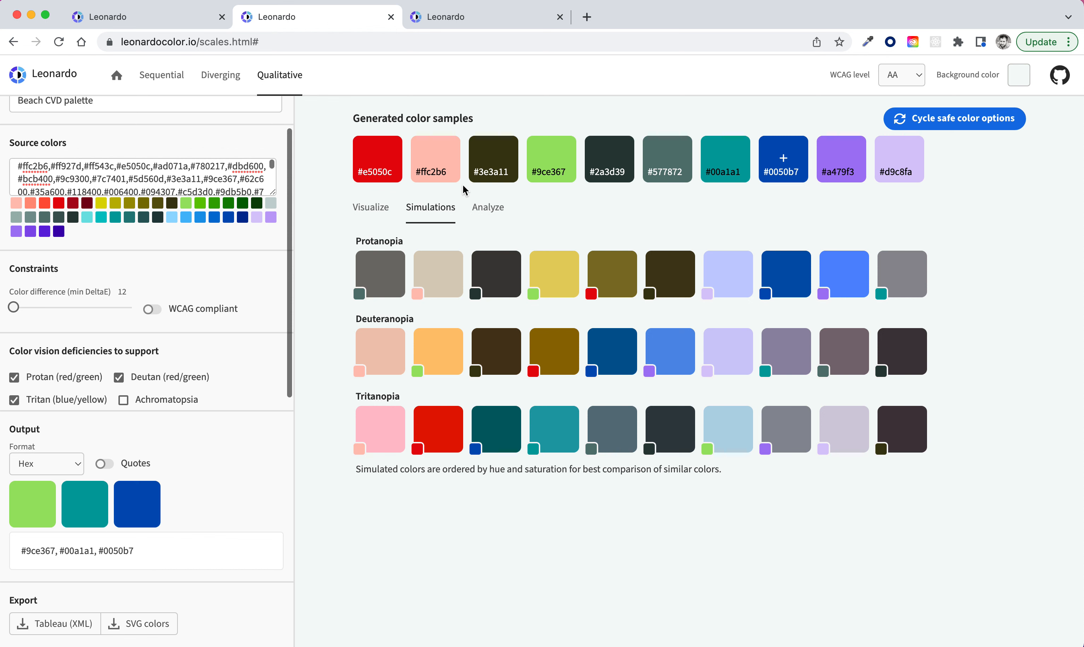
mouse_move(931, 170)
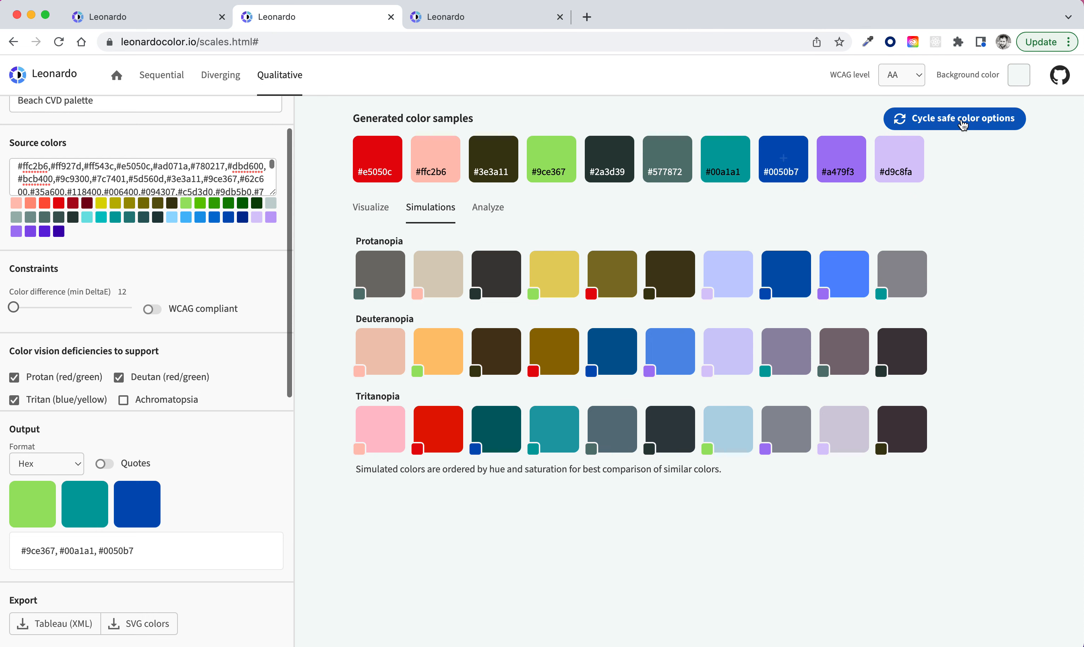
Reshuffle the safe colours and lock #a479f3 into the output, regenerating the remaining candidates.
left_click(954, 118)
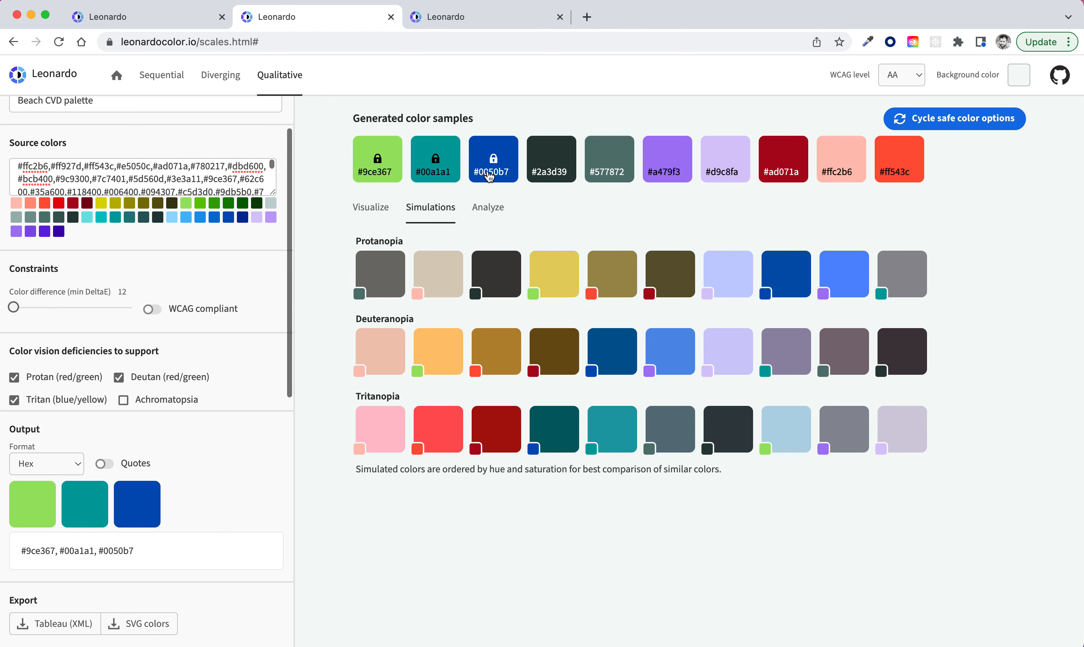
mouse_move(477, 150)
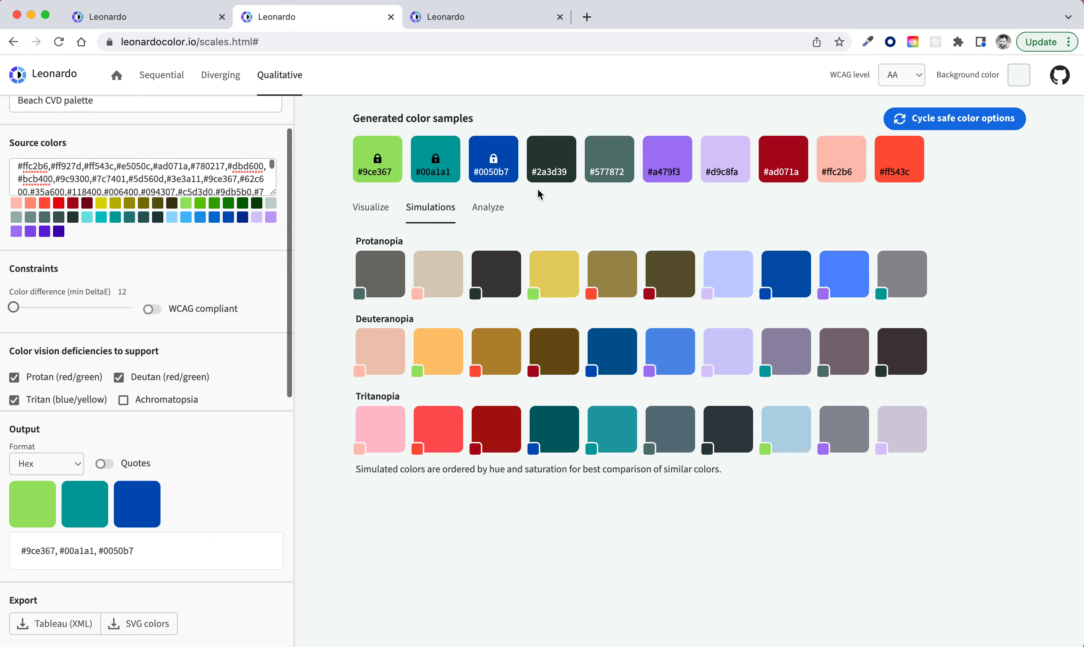
mouse_move(856, 198)
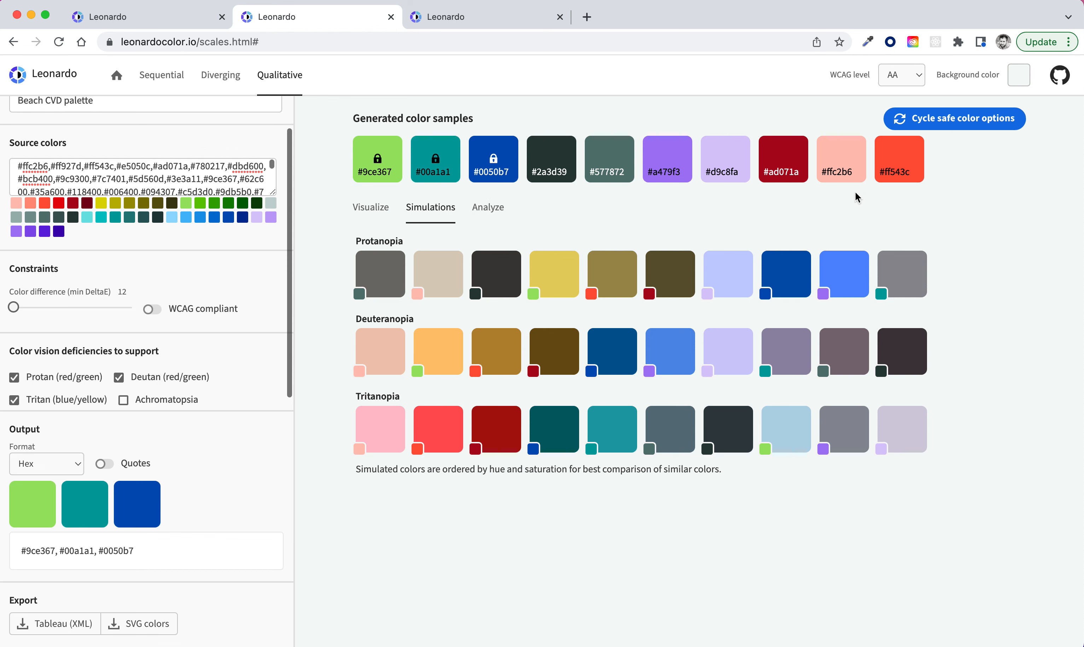
mouse_move(550, 158)
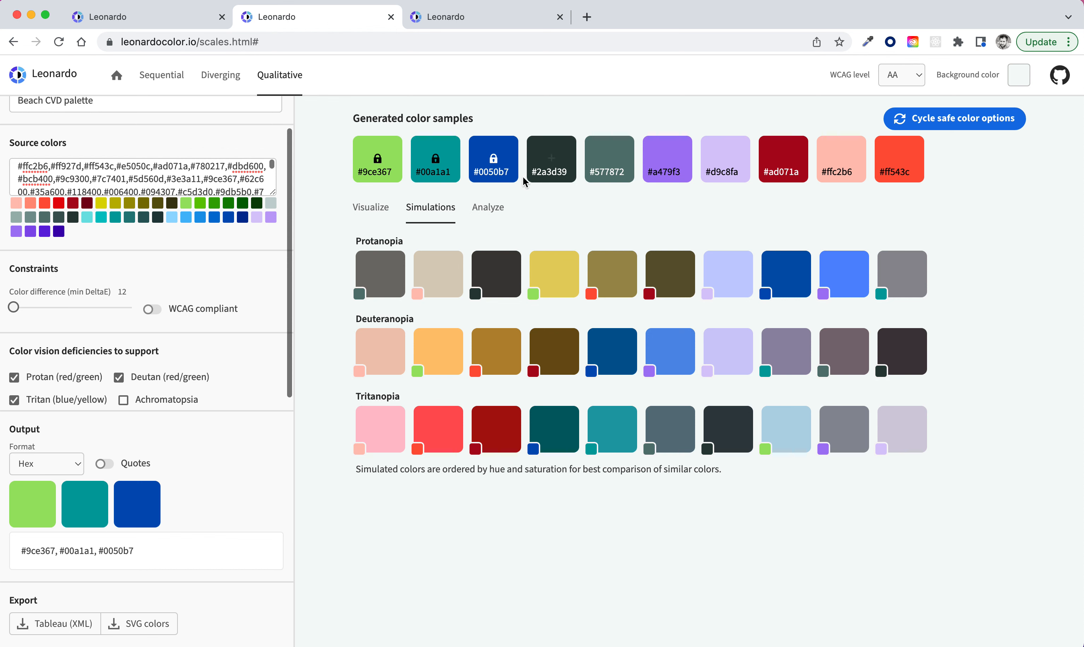
mouse_move(648, 185)
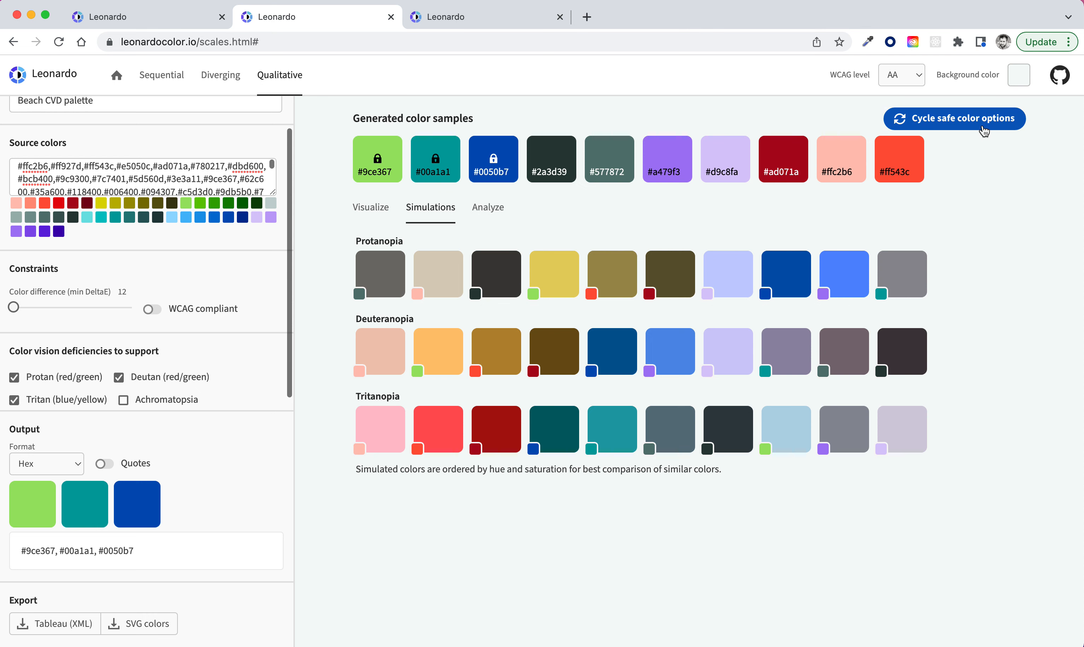
left_click(954, 118)
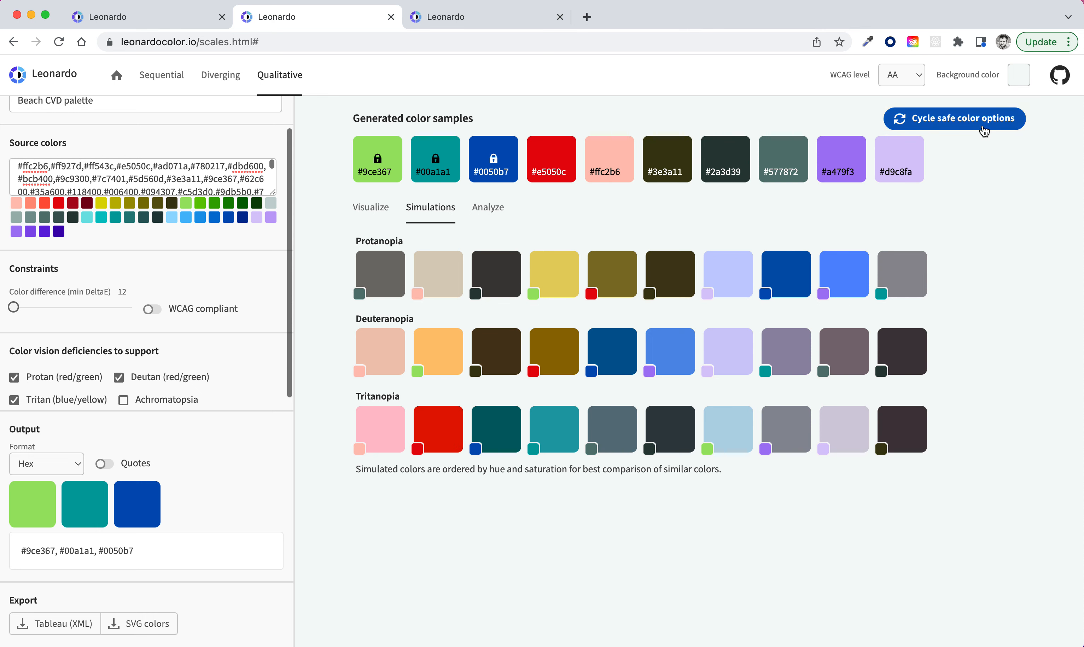
left_click(954, 118)
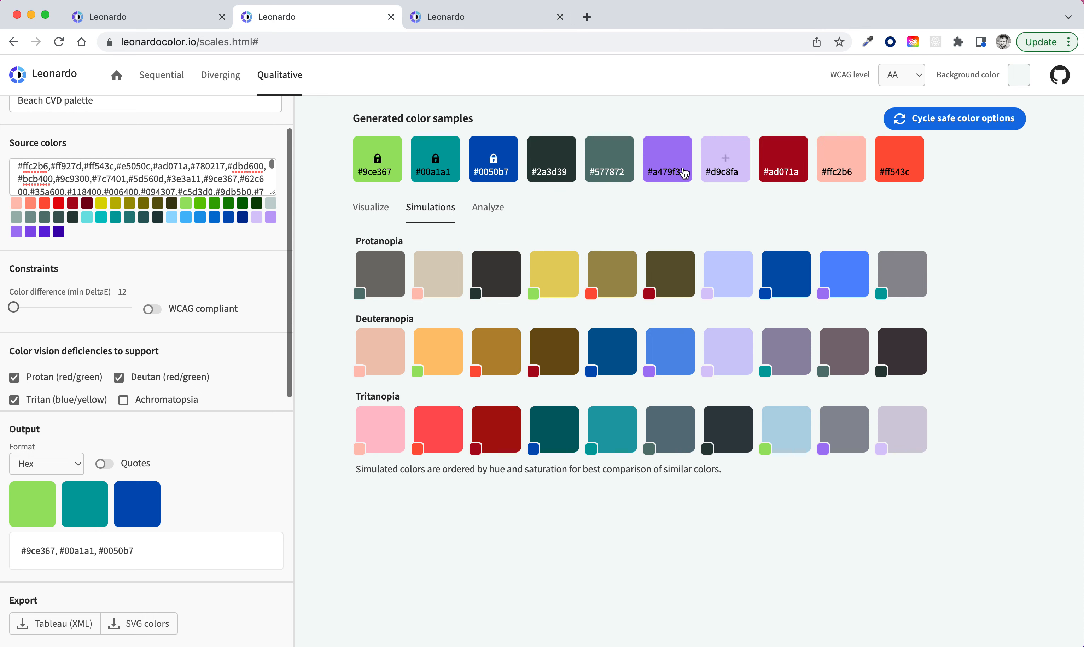
left_click(667, 158)
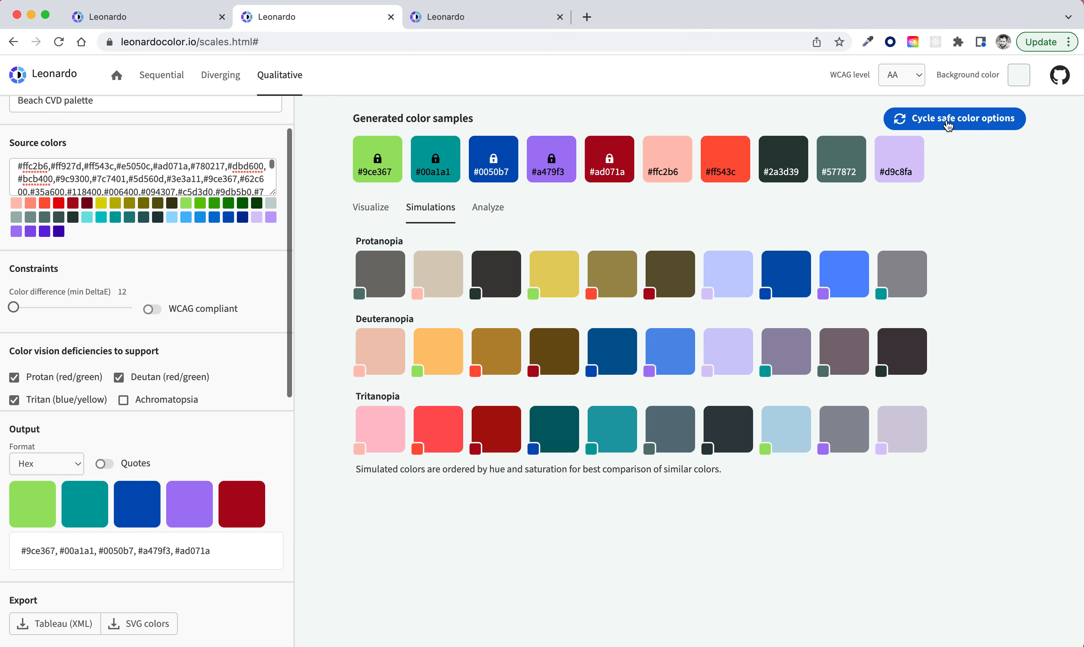
left_click(953, 118)
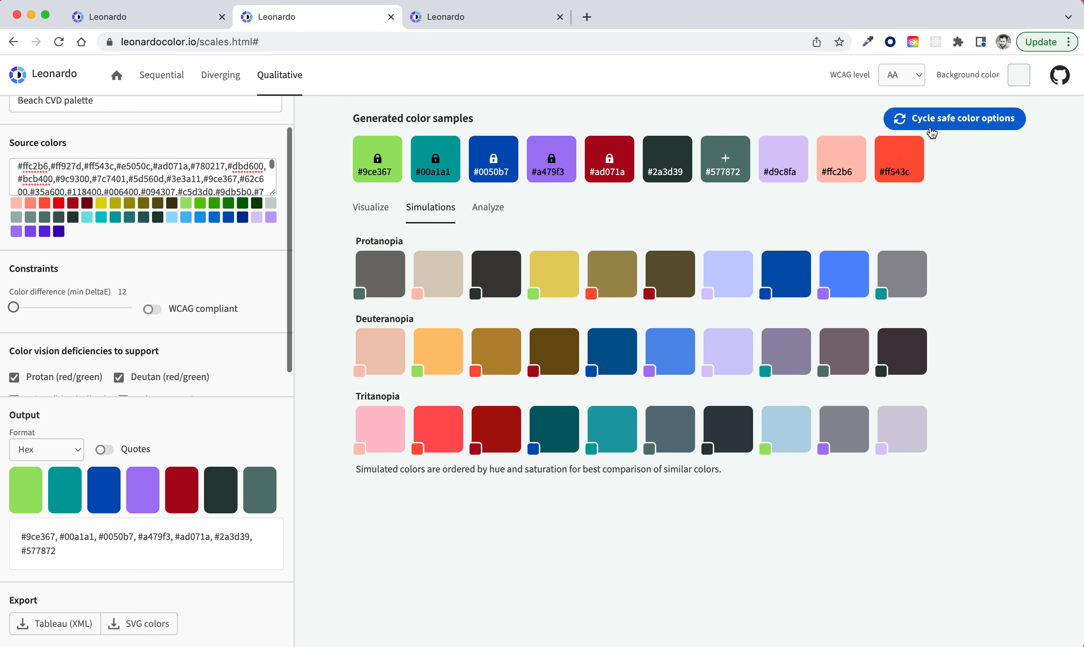
left_click(954, 118)
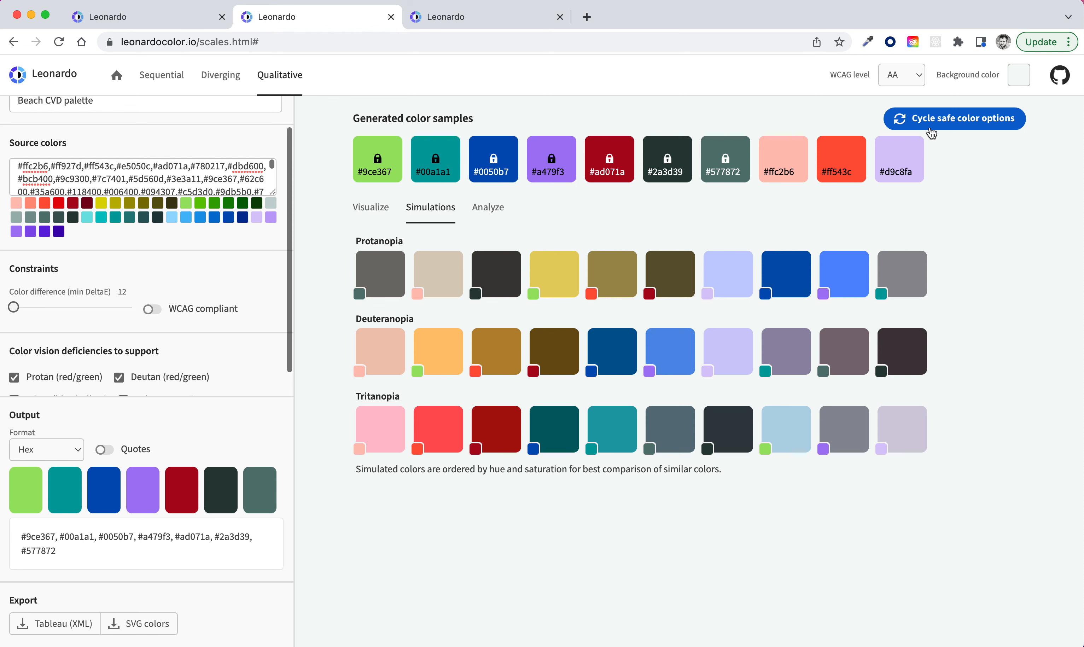
mouse_move(25, 489)
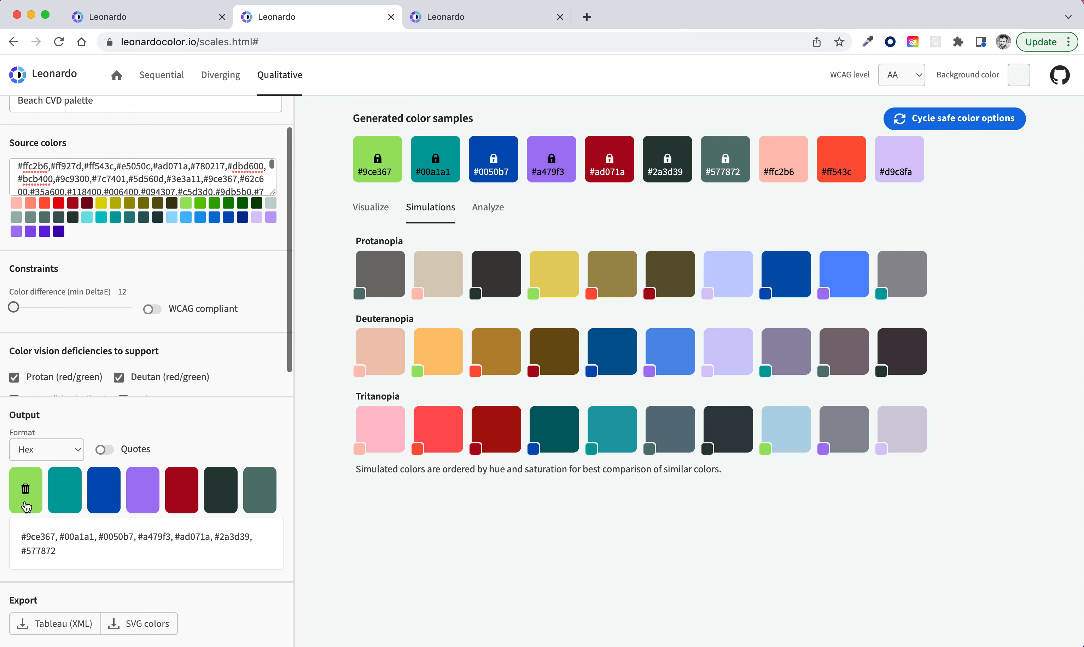
mouse_move(181, 489)
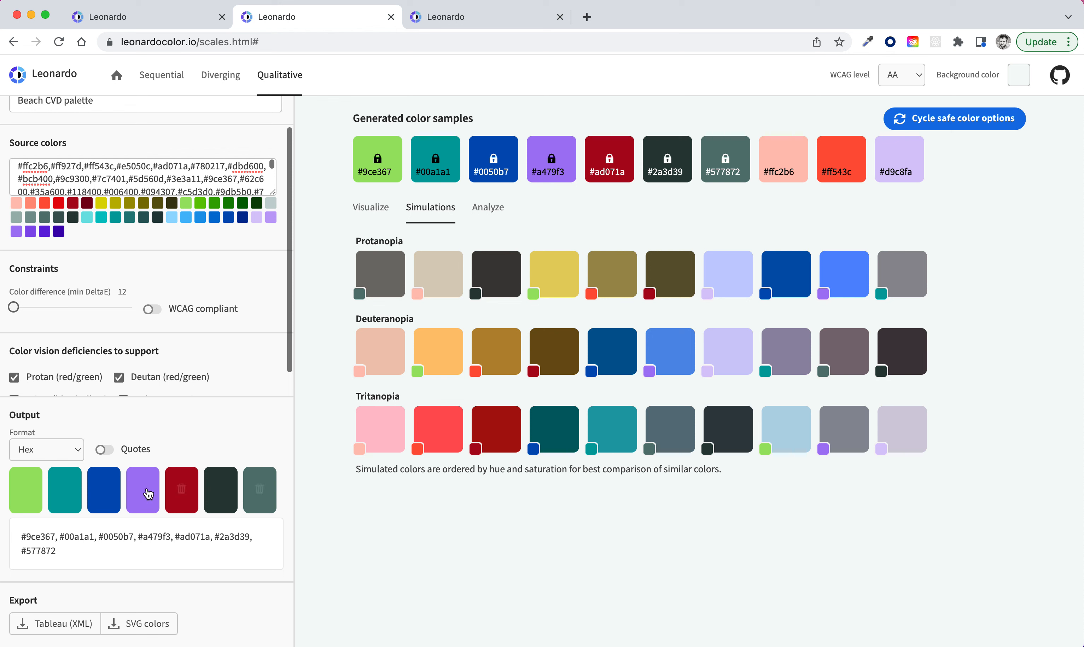
mouse_move(299, 515)
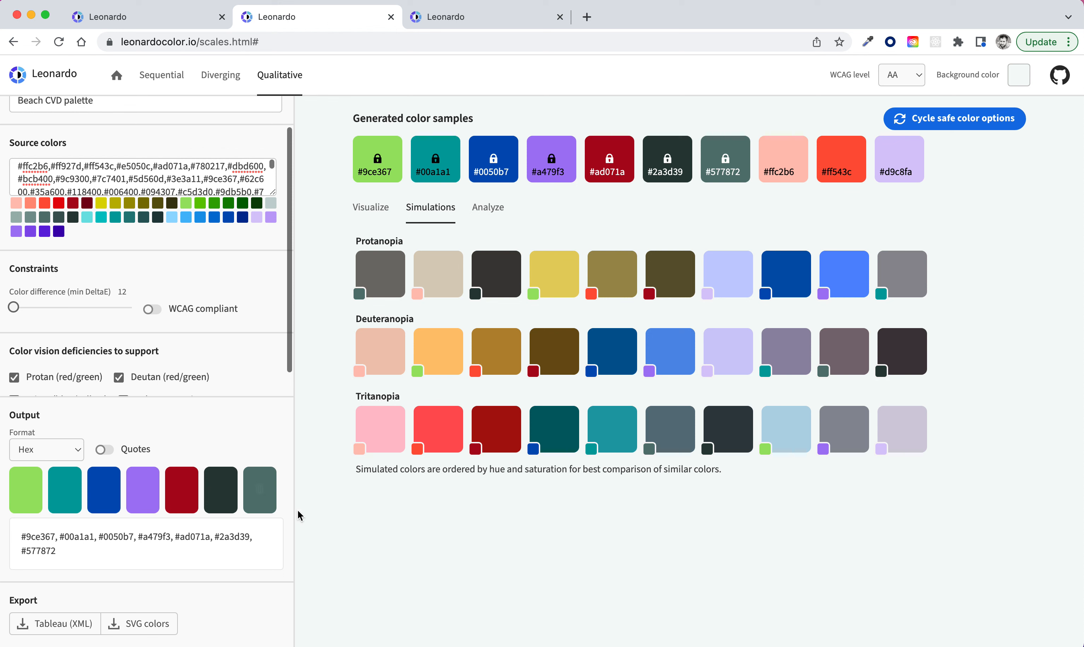
mouse_move(352, 519)
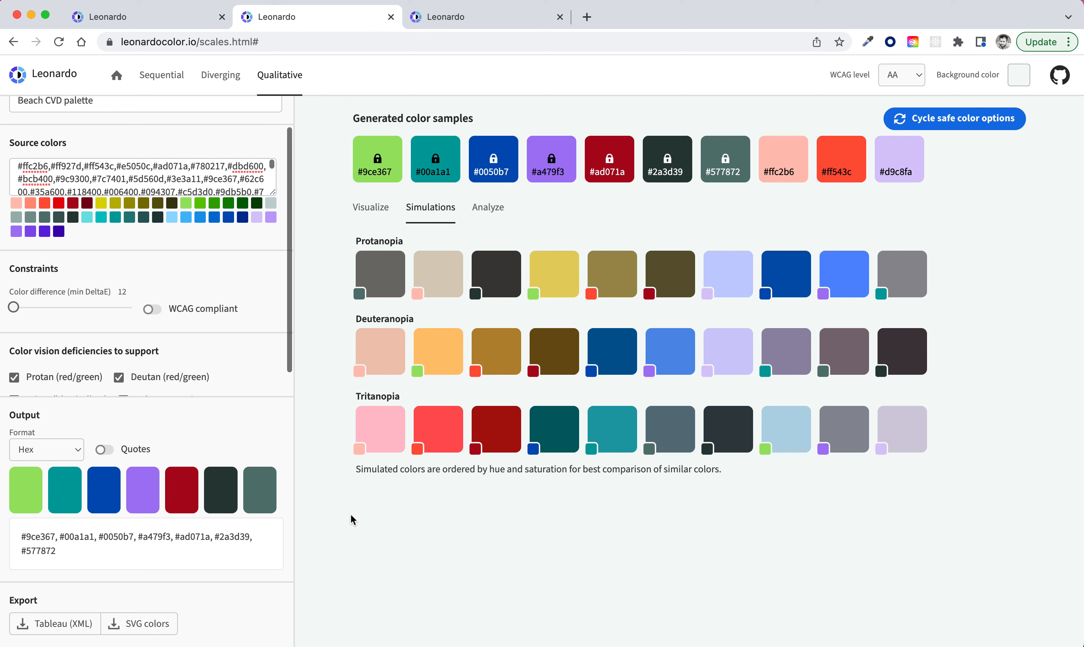
mouse_move(360, 517)
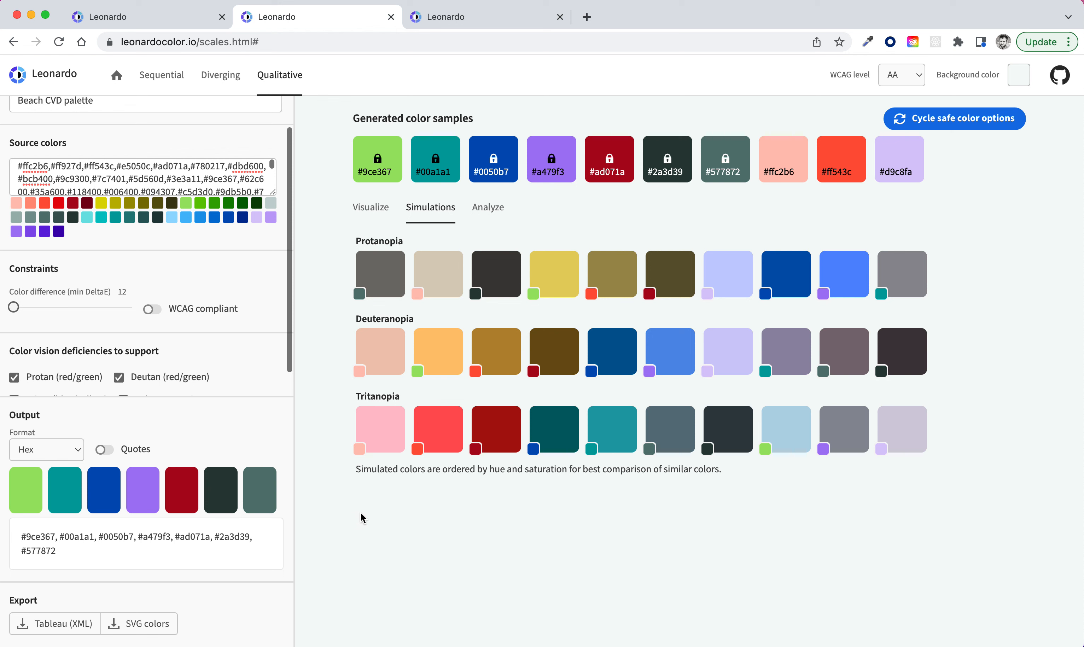
mouse_move(490, 242)
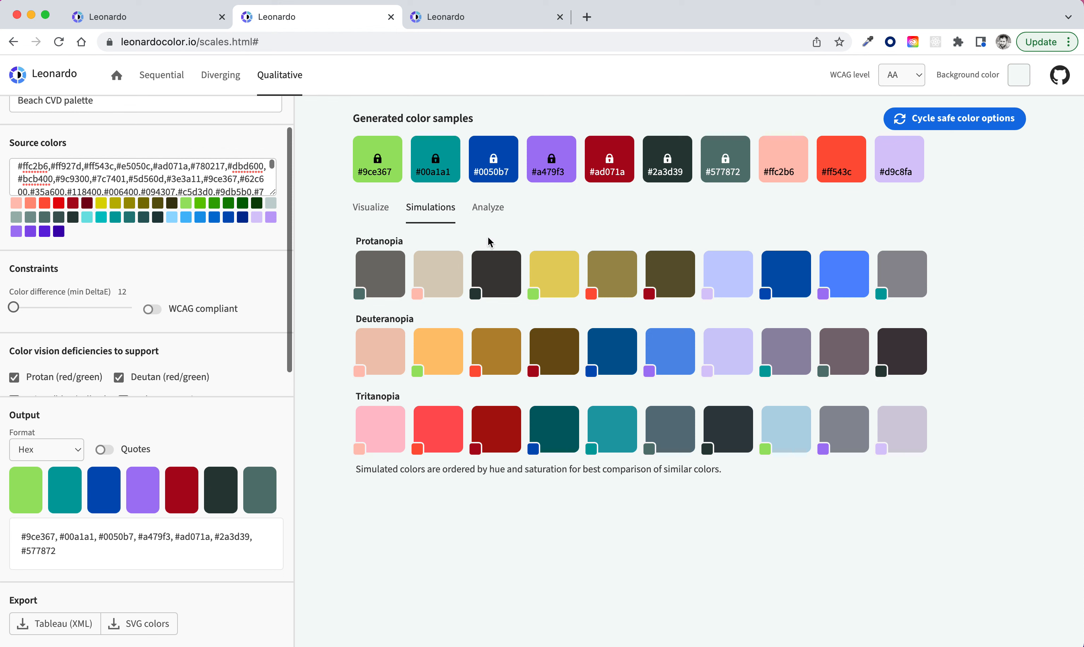
Remove the dark grey-green swatches from the Output, leaving five colors on the hue wheel.
left_click(488, 207)
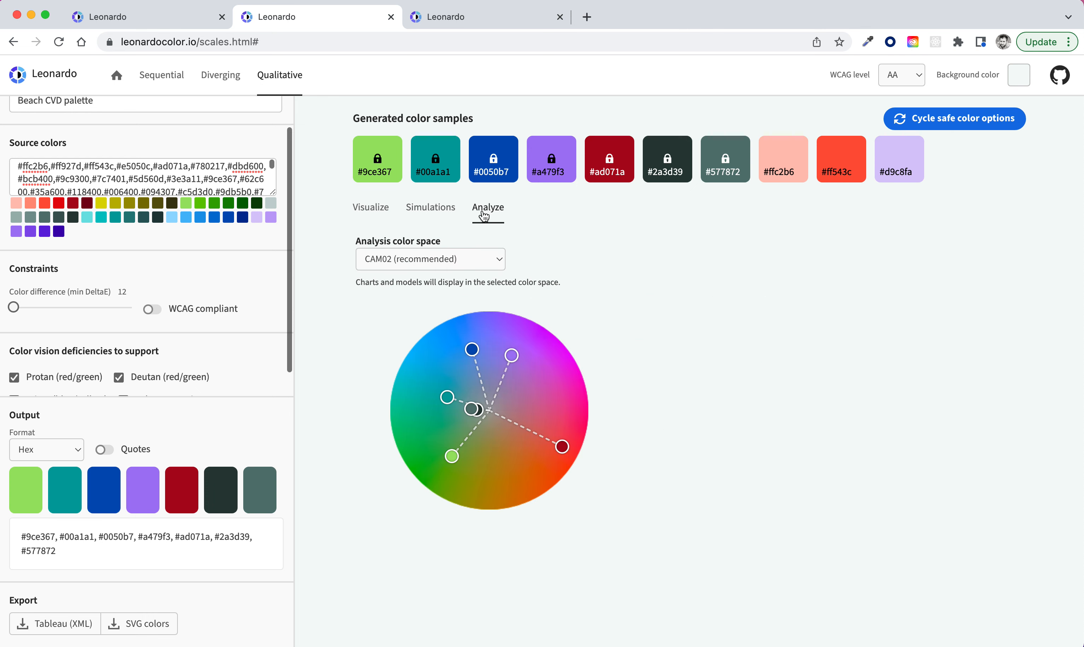
mouse_move(555, 336)
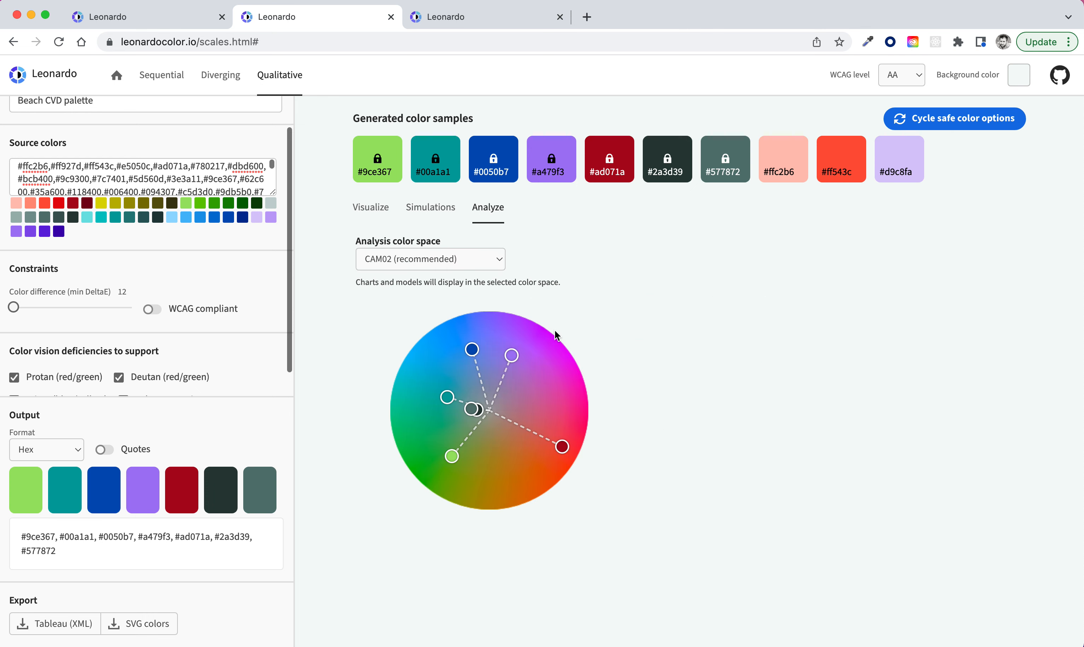
mouse_move(516, 388)
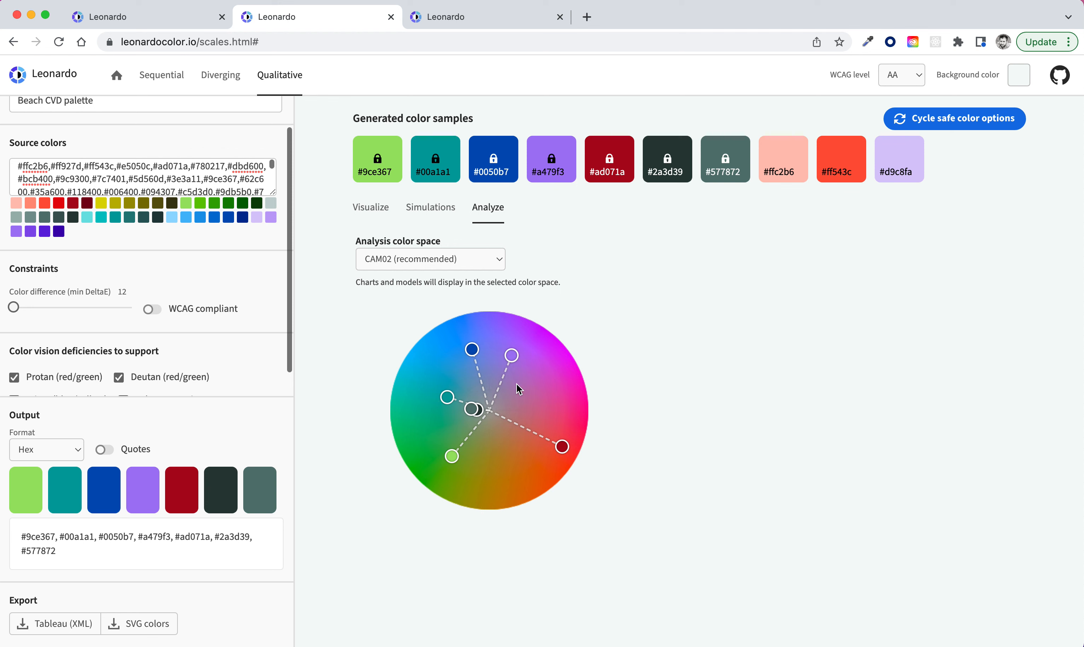
mouse_move(587, 416)
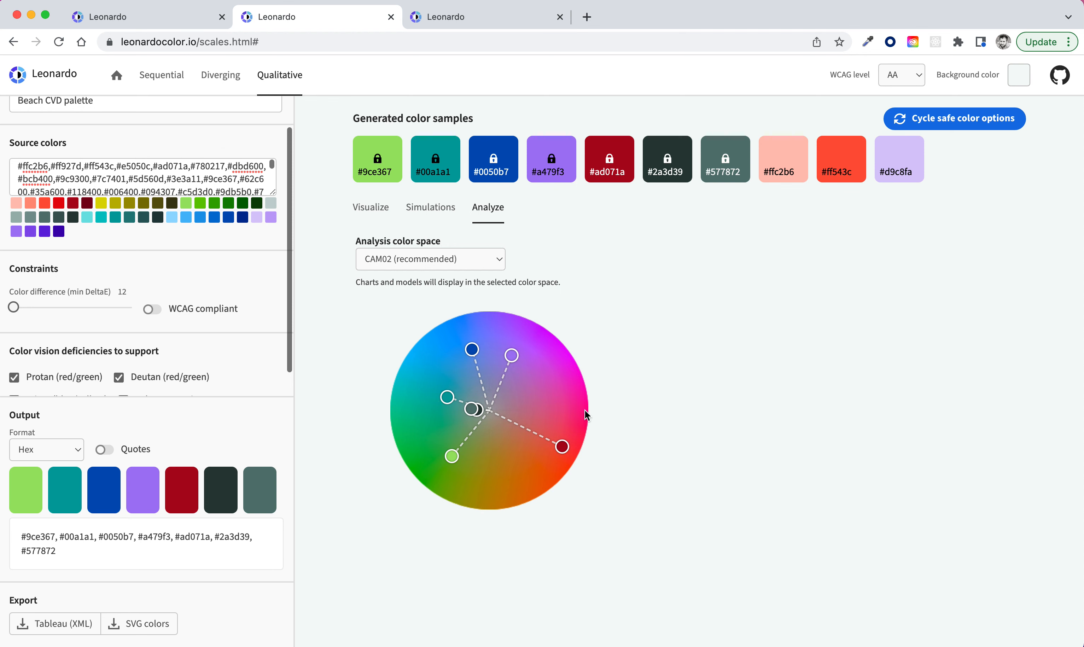
mouse_move(475, 415)
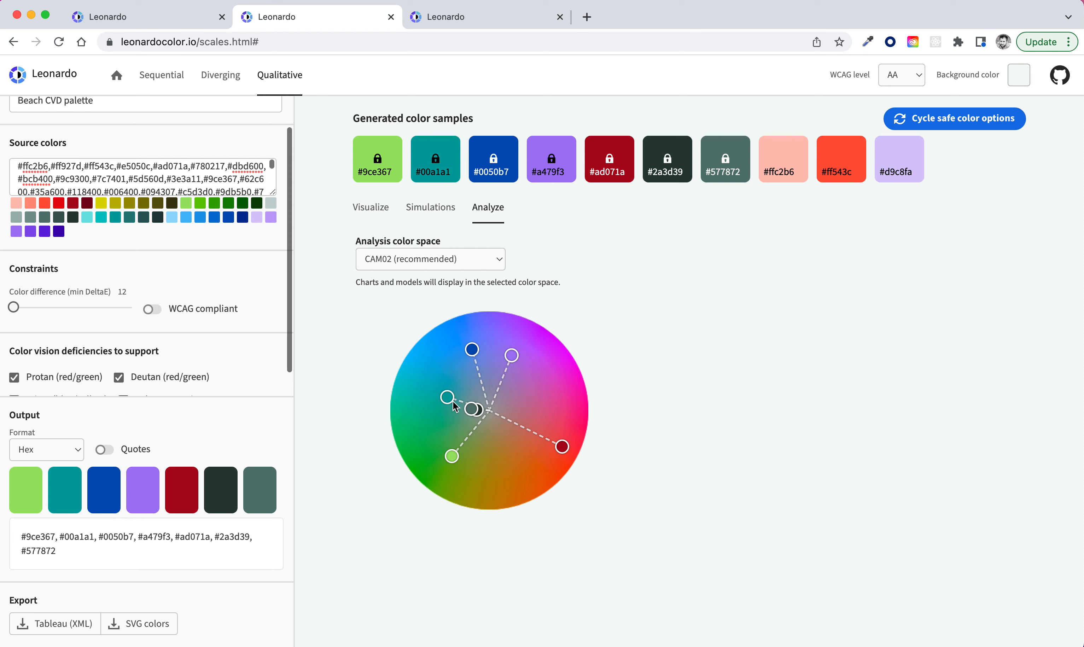
mouse_move(446, 401)
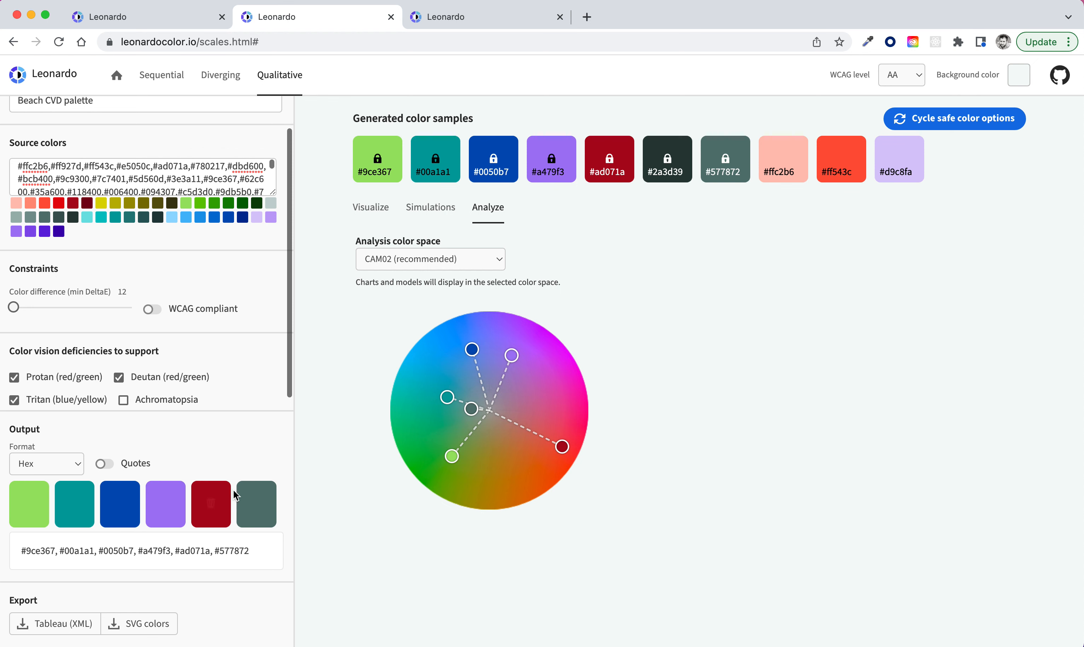
left_click(472, 408)
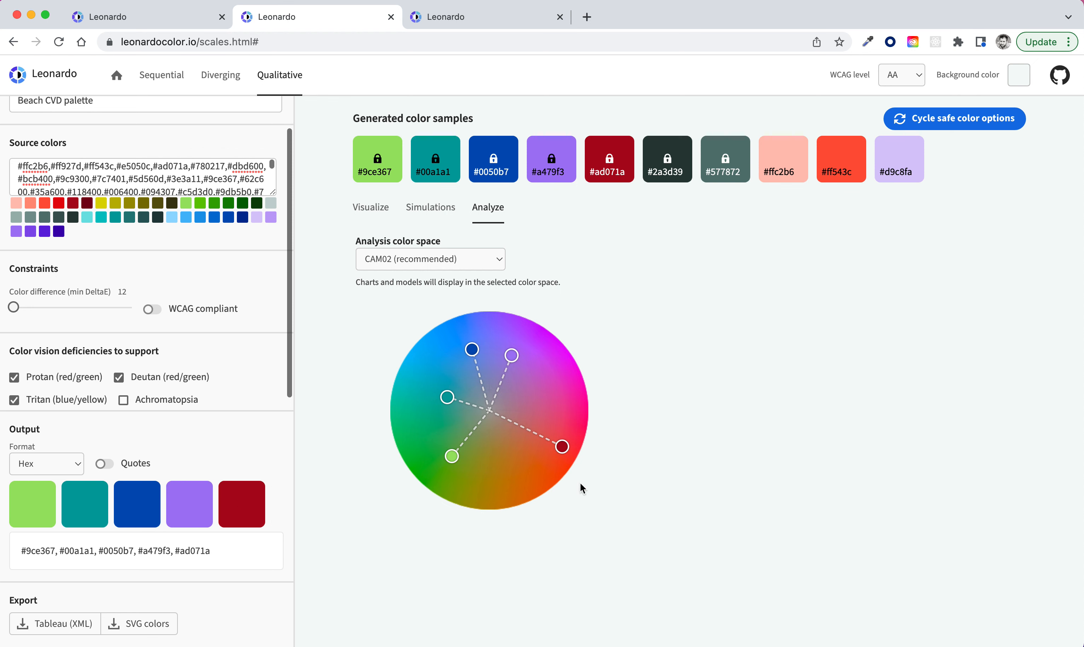
mouse_move(526, 441)
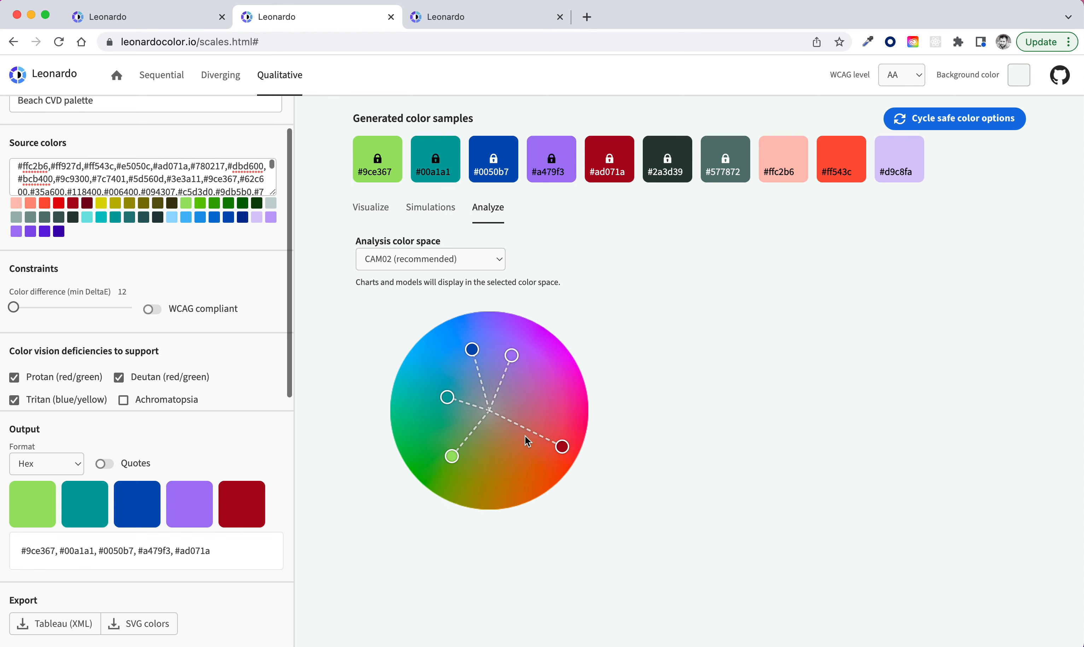
mouse_move(516, 463)
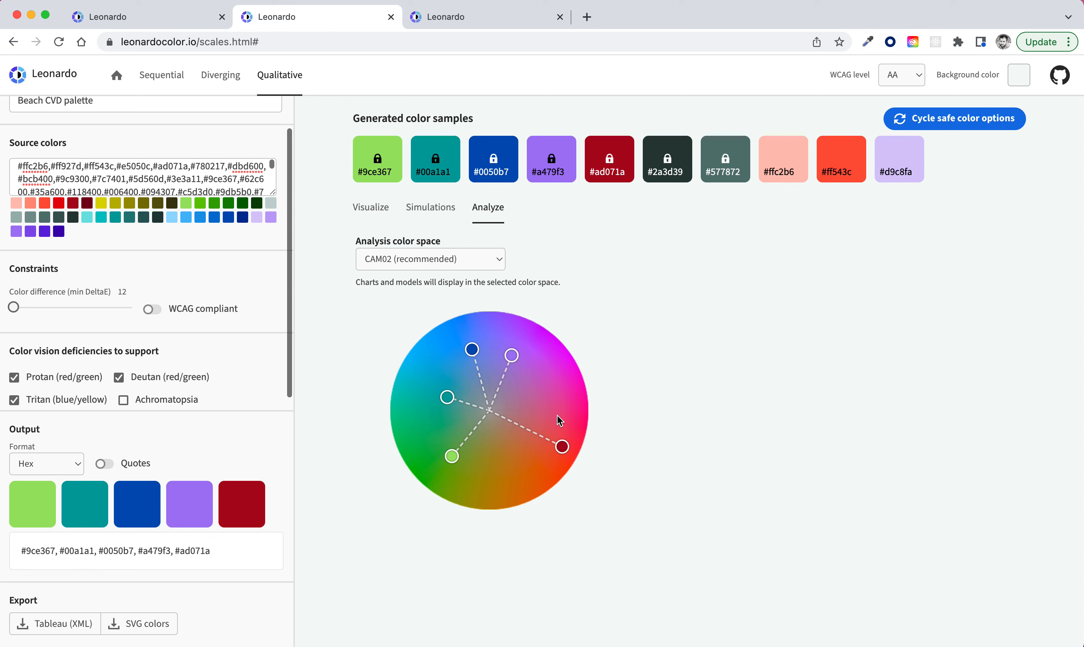
mouse_move(593, 413)
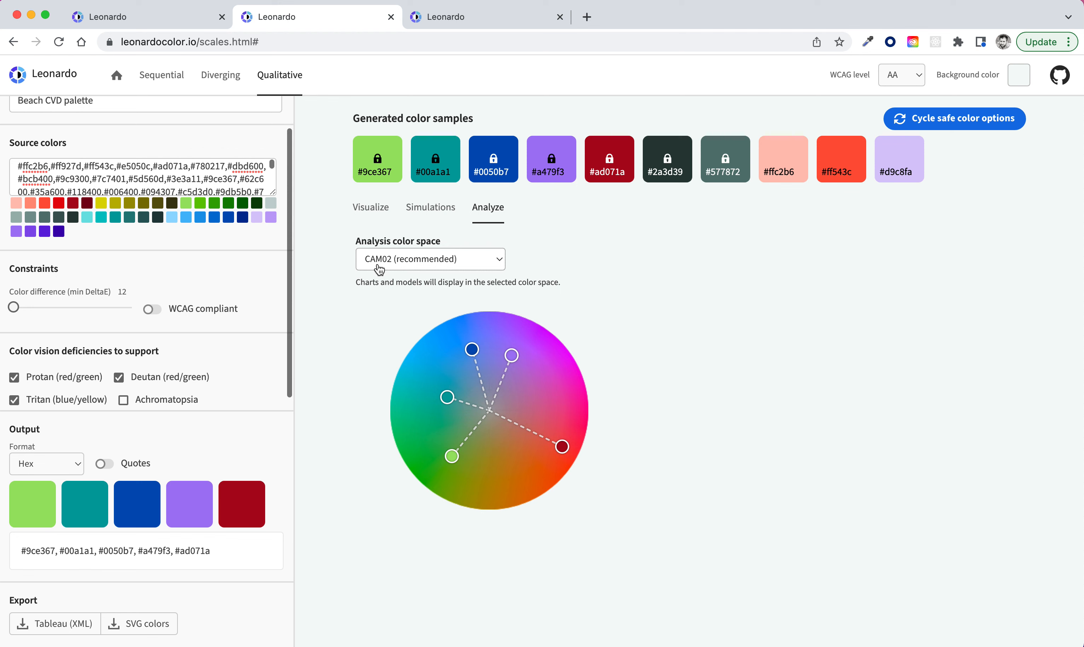
Compare the hue wheel in OKLCh, HSL and LCh, then settle on CAM02-Ch (recommended).
left_click(428, 259)
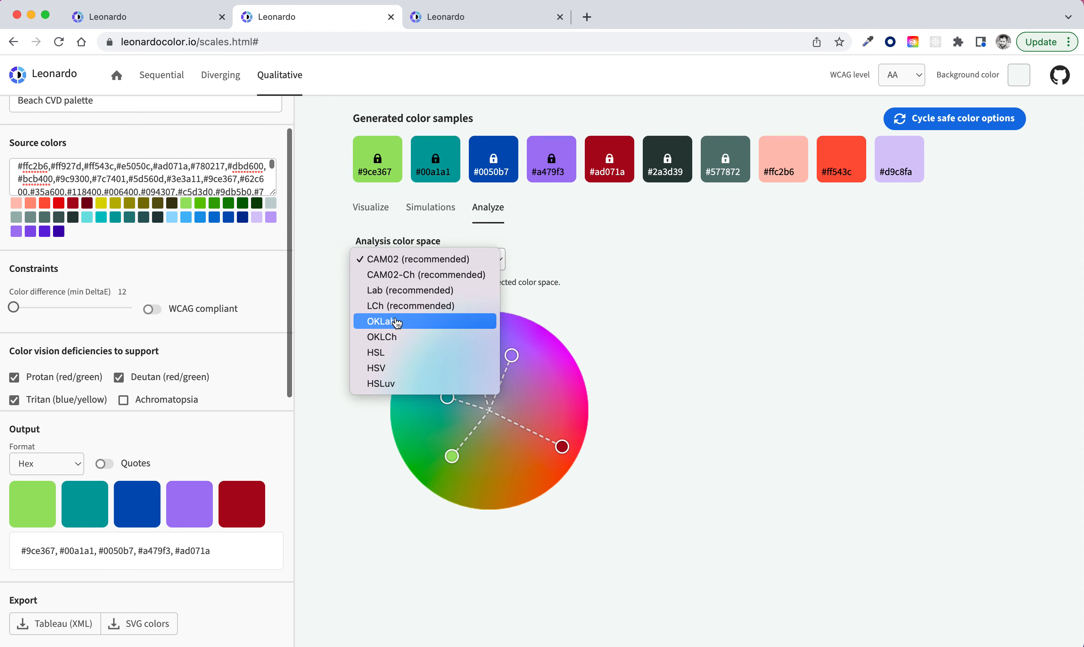
left_click(381, 336)
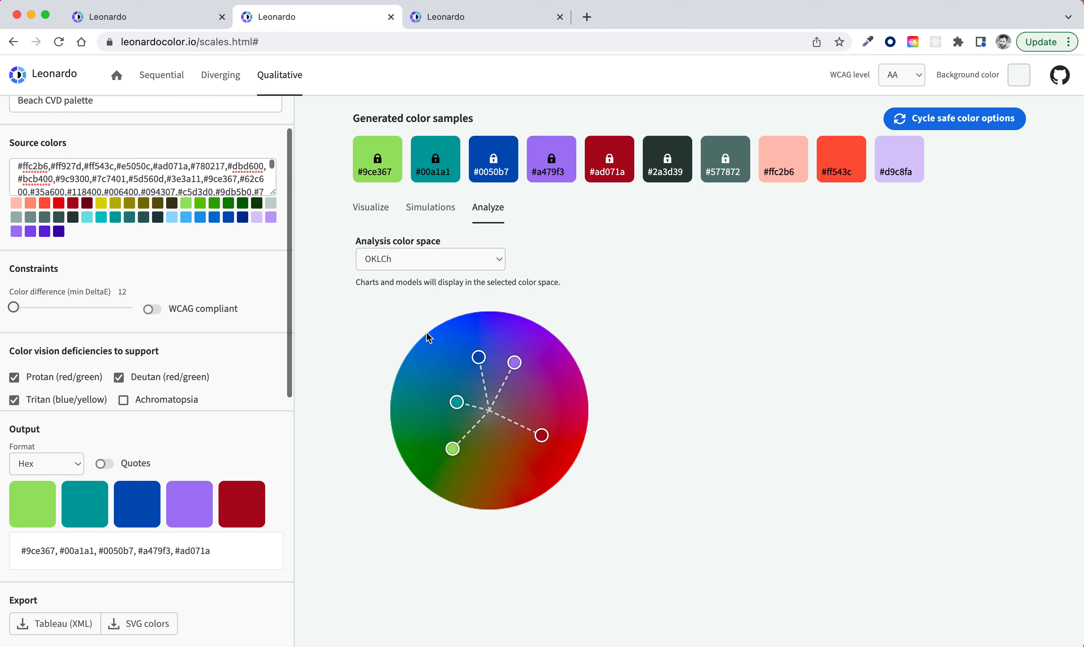
left_click(430, 258)
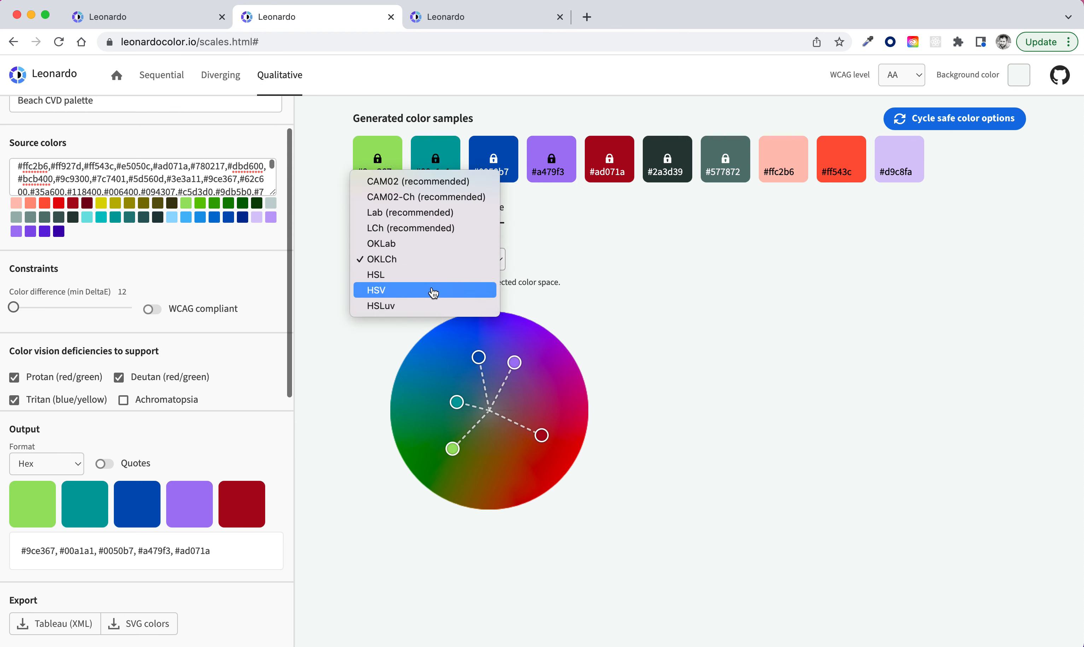
left_click(376, 275)
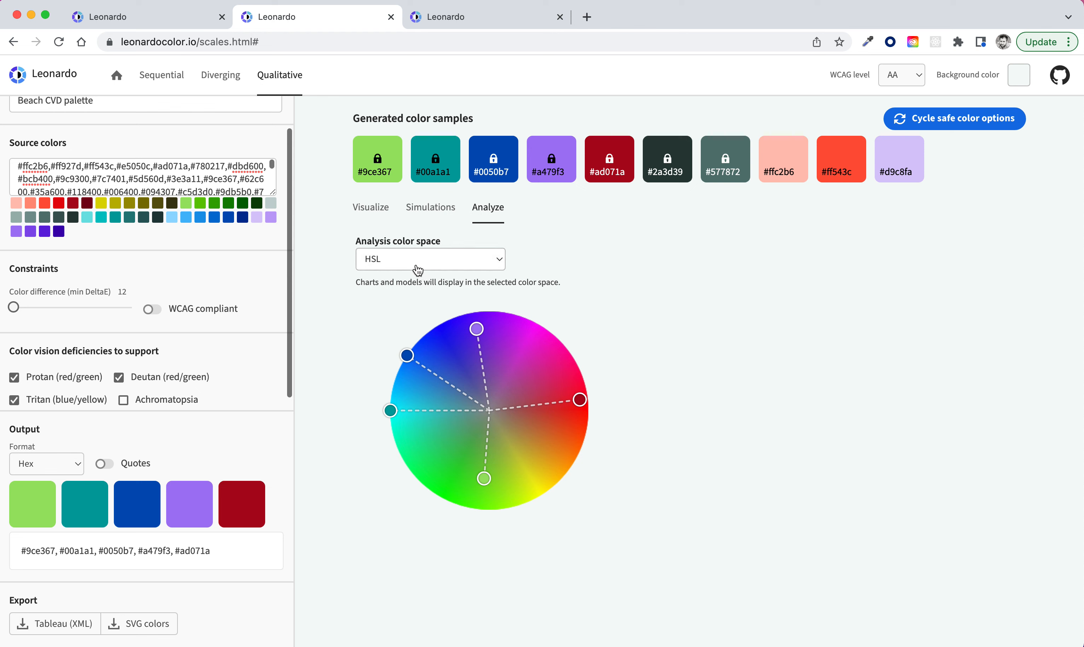
left_click(429, 259)
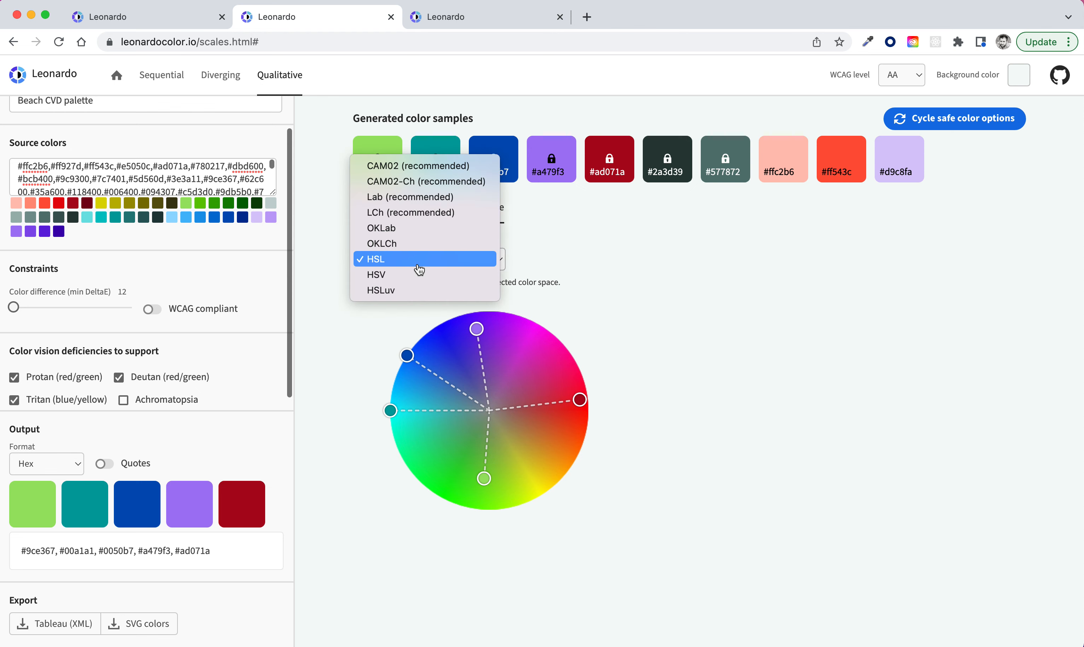
mouse_move(412, 212)
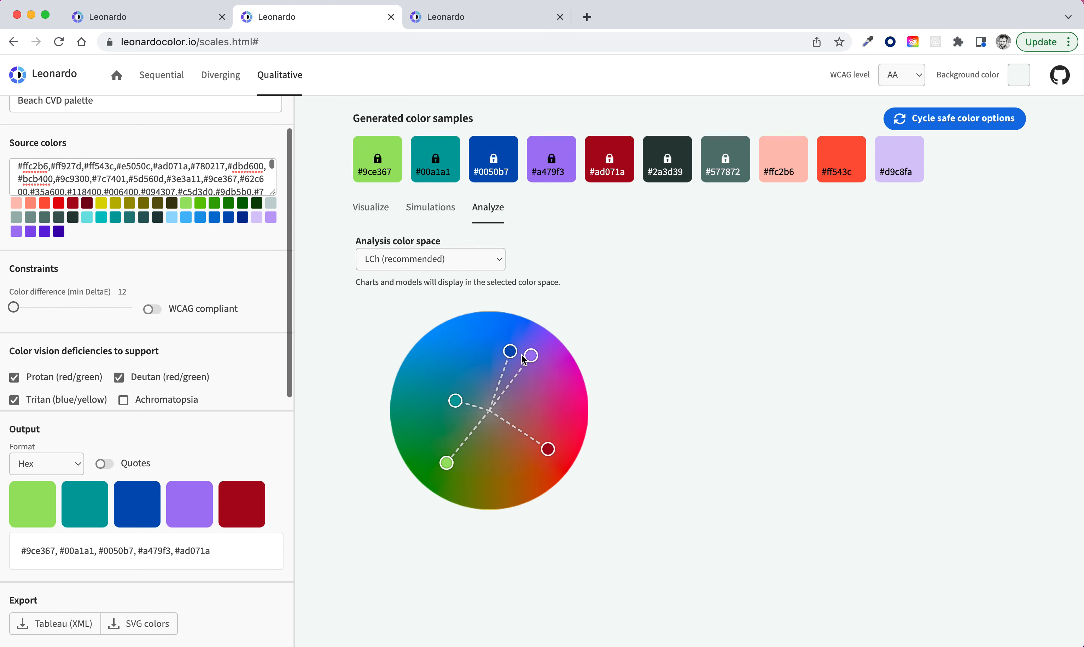
mouse_move(521, 357)
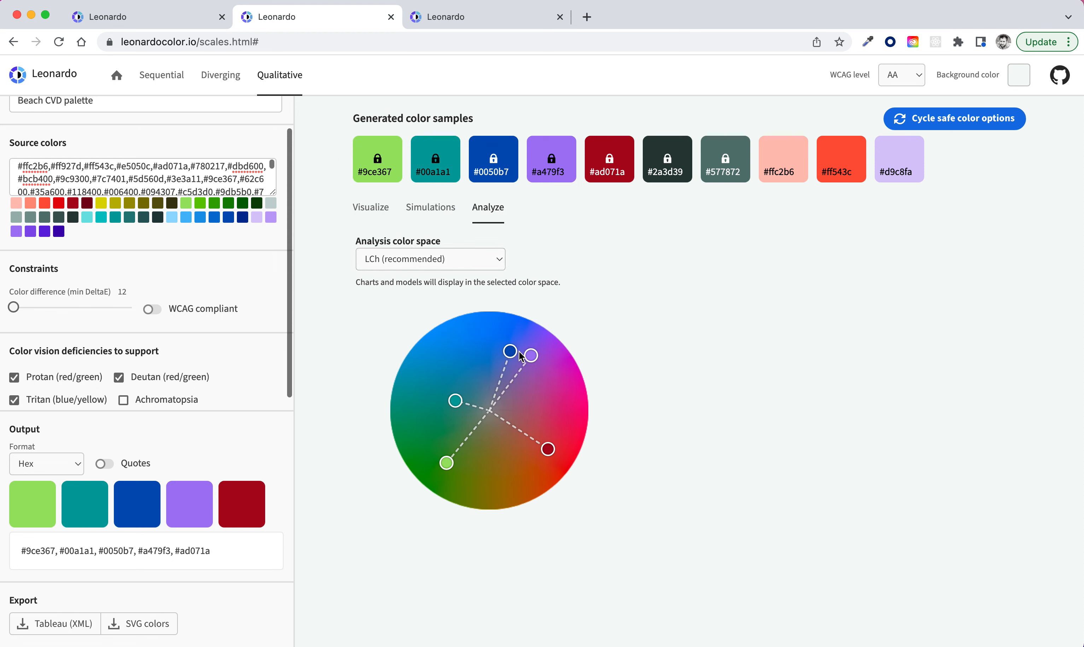
left_click(429, 259)
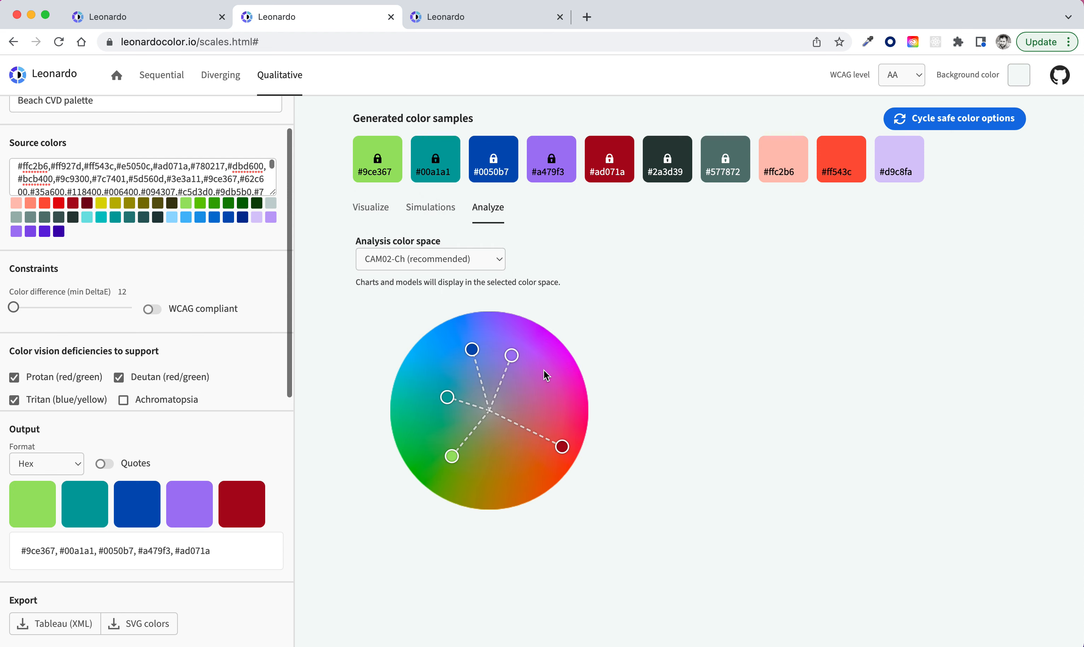
mouse_move(713, 399)
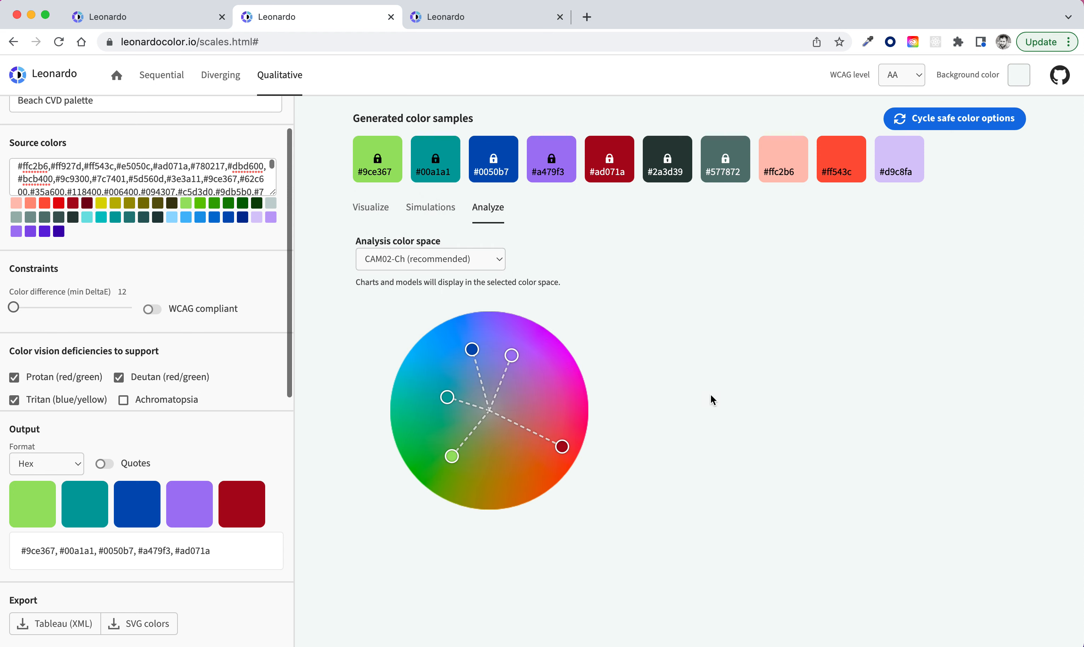
mouse_move(560, 302)
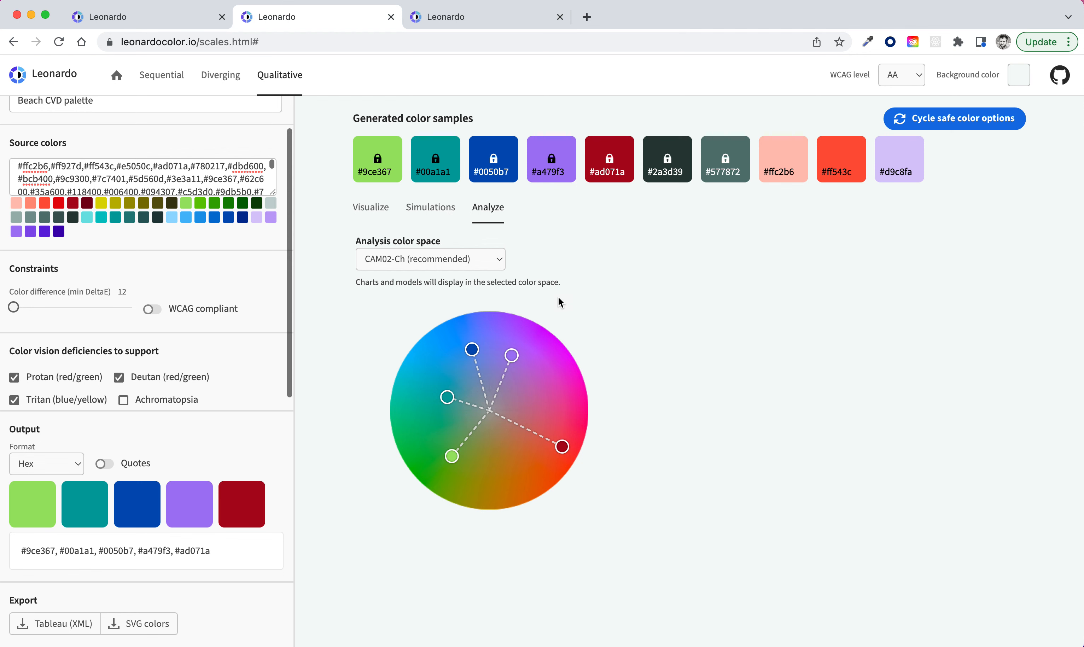
mouse_move(427, 254)
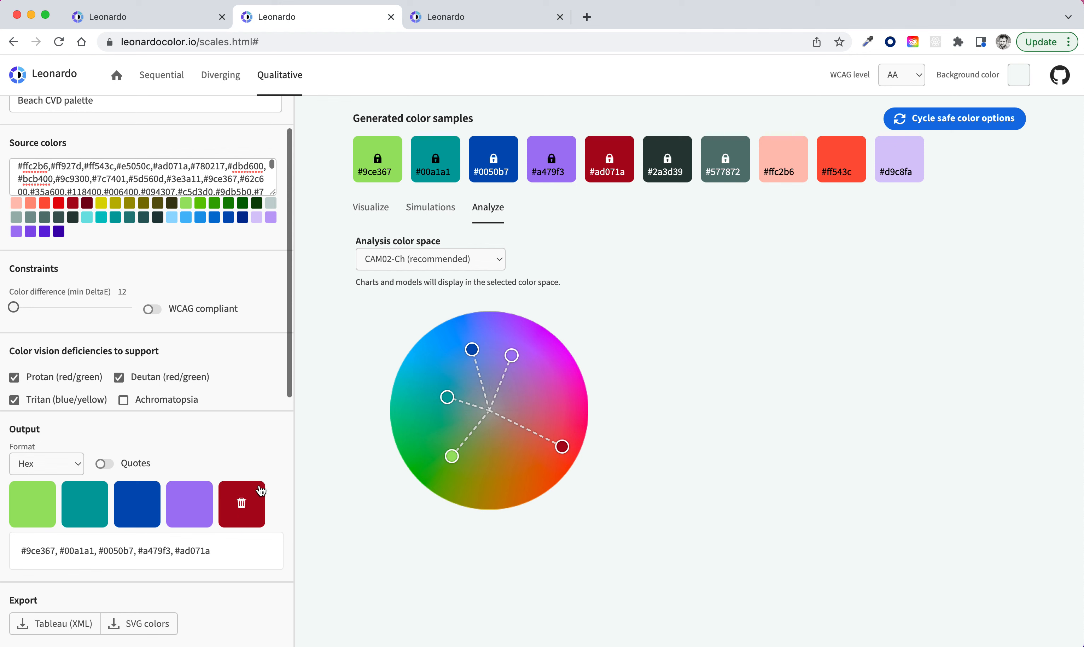
mouse_move(257, 492)
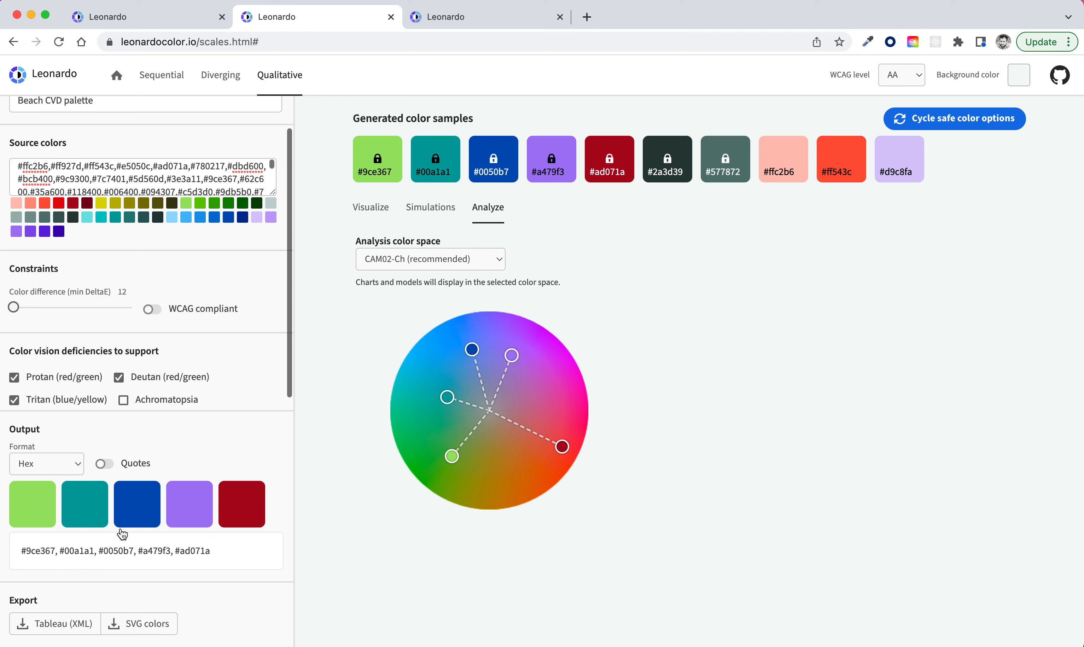
Select all hex codes and download the five palette colors as an SVG file.
triple_click(114, 551)
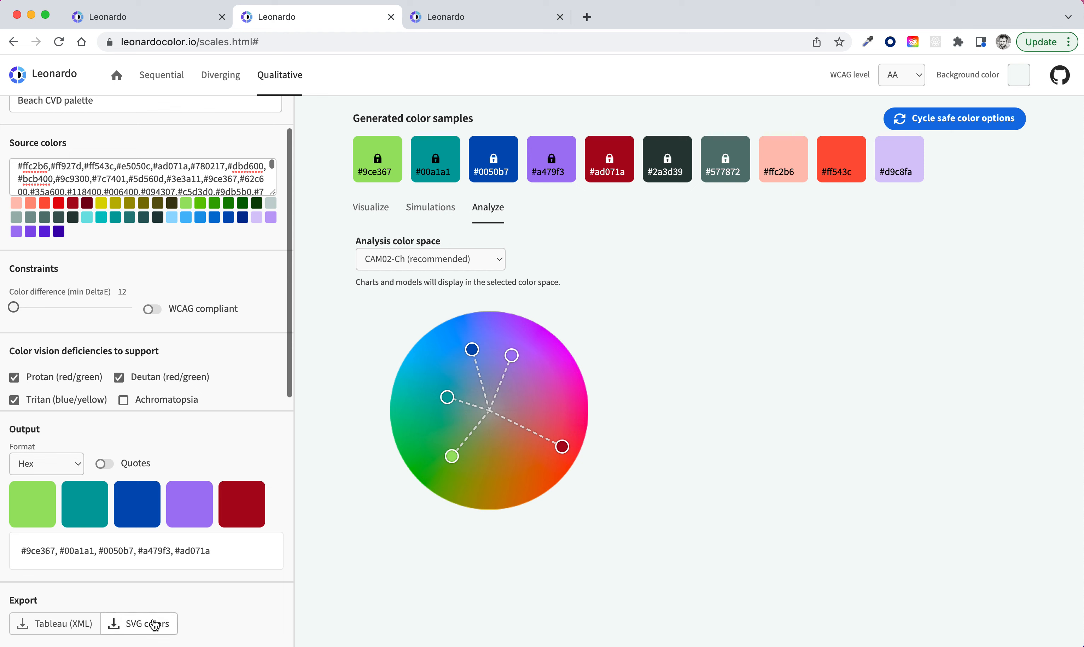
left_click(138, 623)
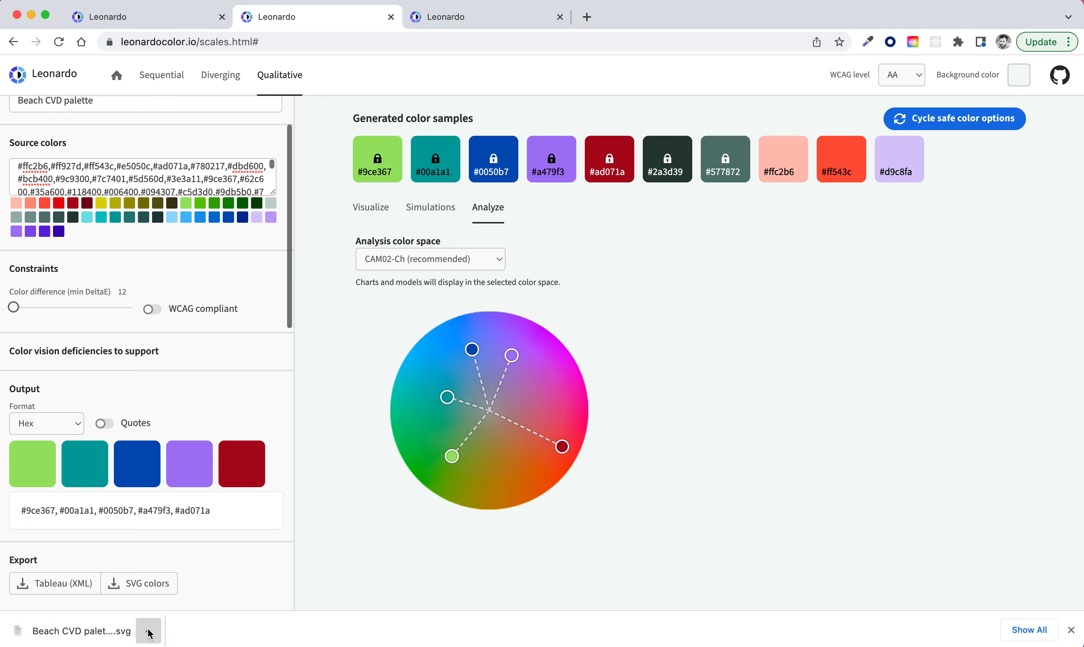
left_click(148, 631)
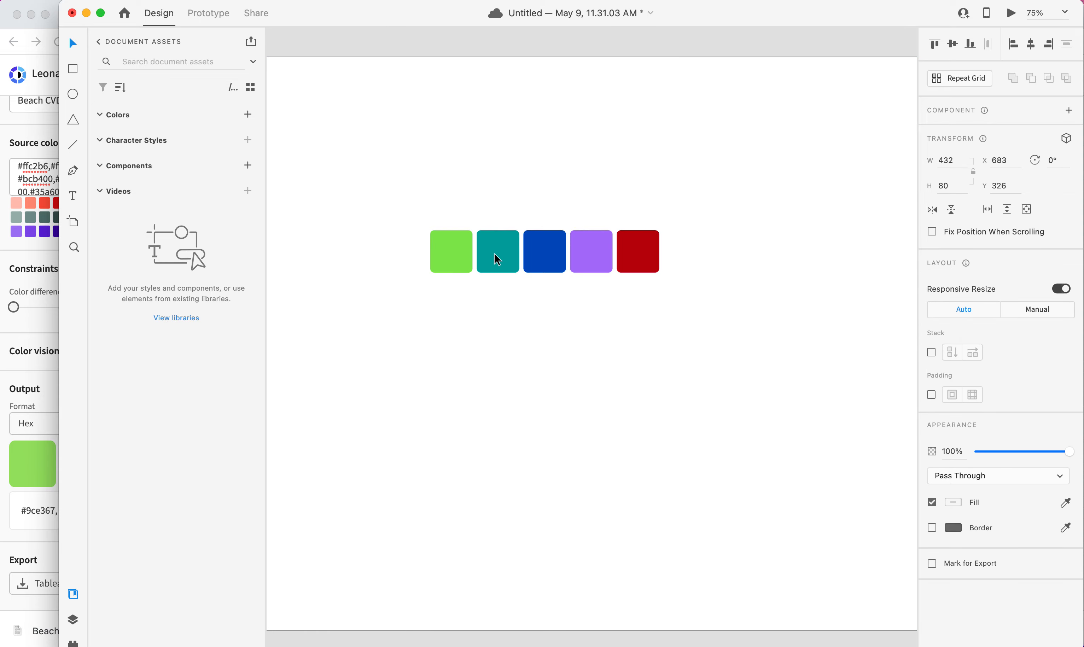
Position the imported SVG swatch group as a row on the XD artboard.
left_click_drag(497, 251, 497, 222)
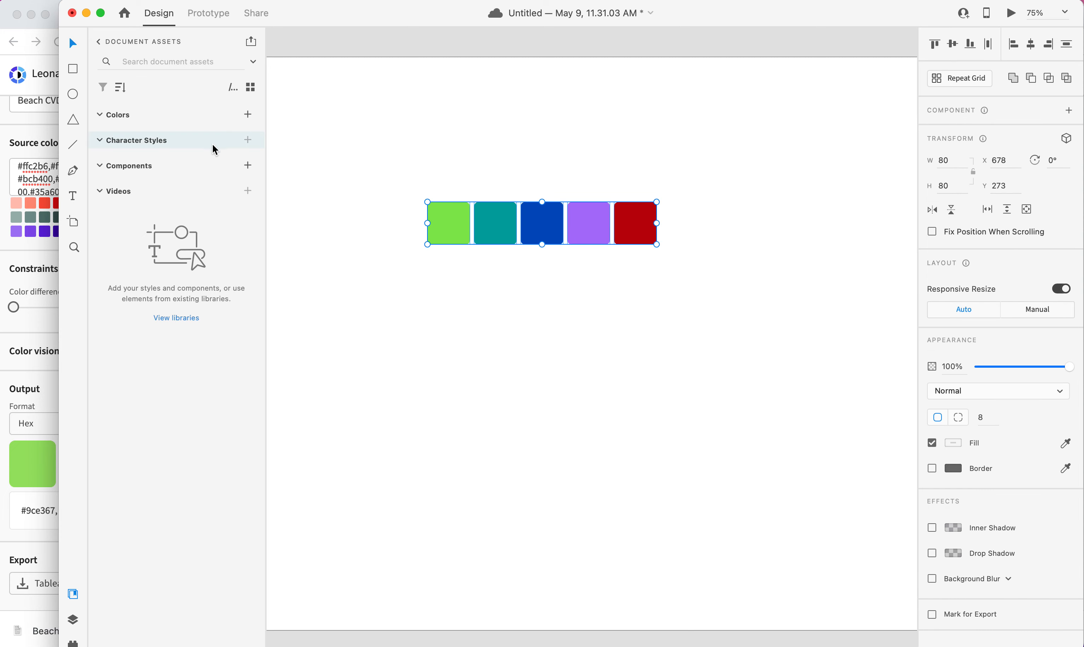
left_click(116, 114)
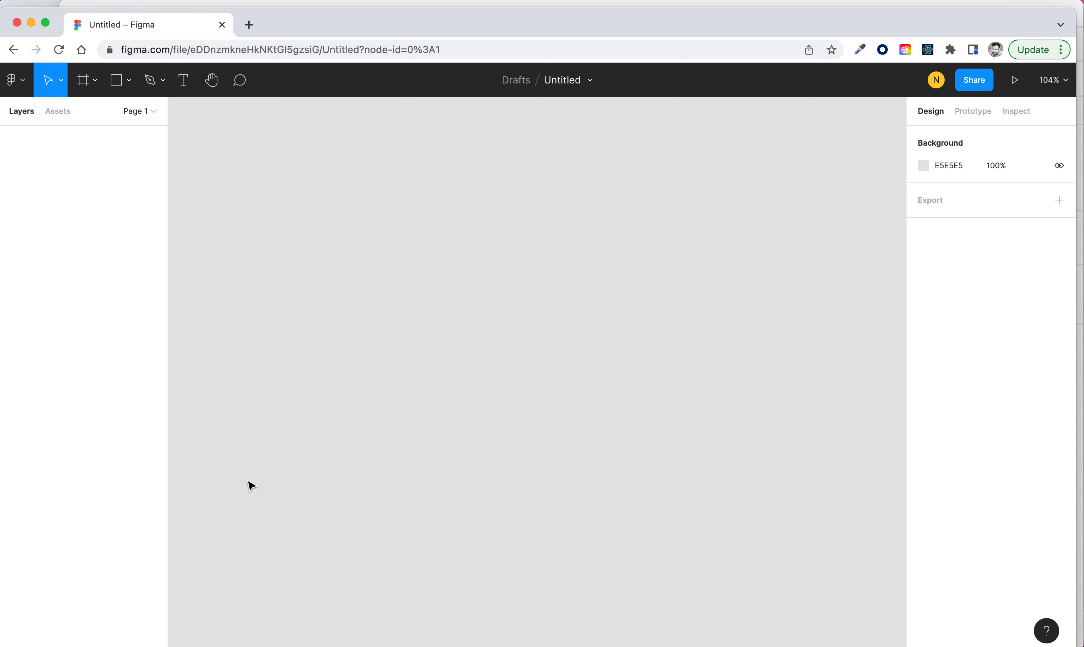
Paste the Beach CVD palette frame into the Figma draft and select its green swatch.
key("cmd+v")
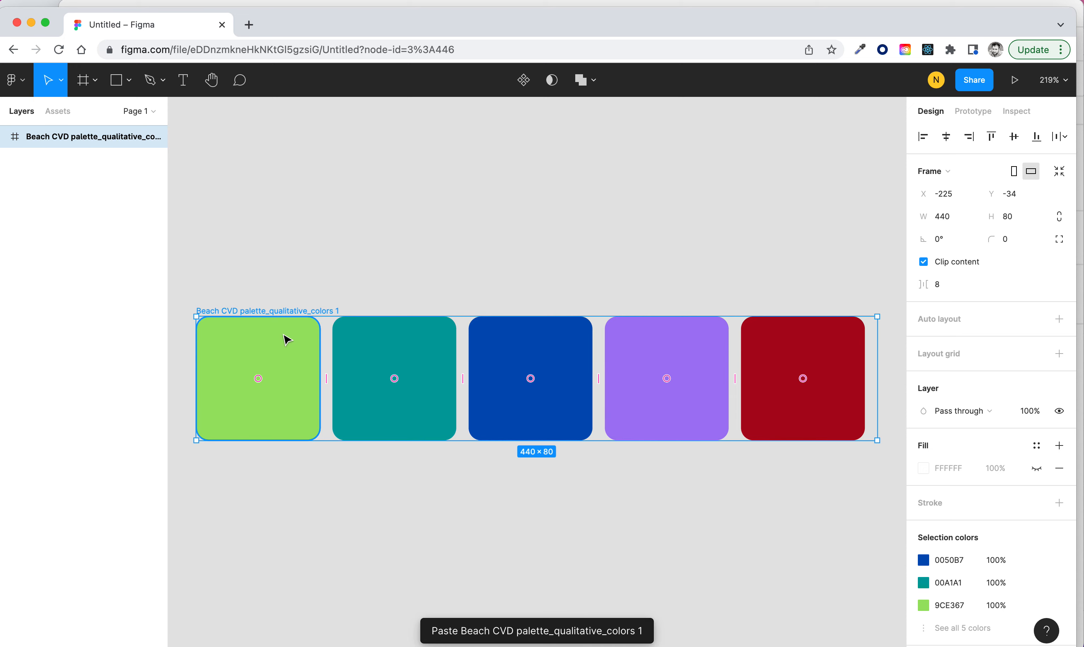
double_click(258, 378)
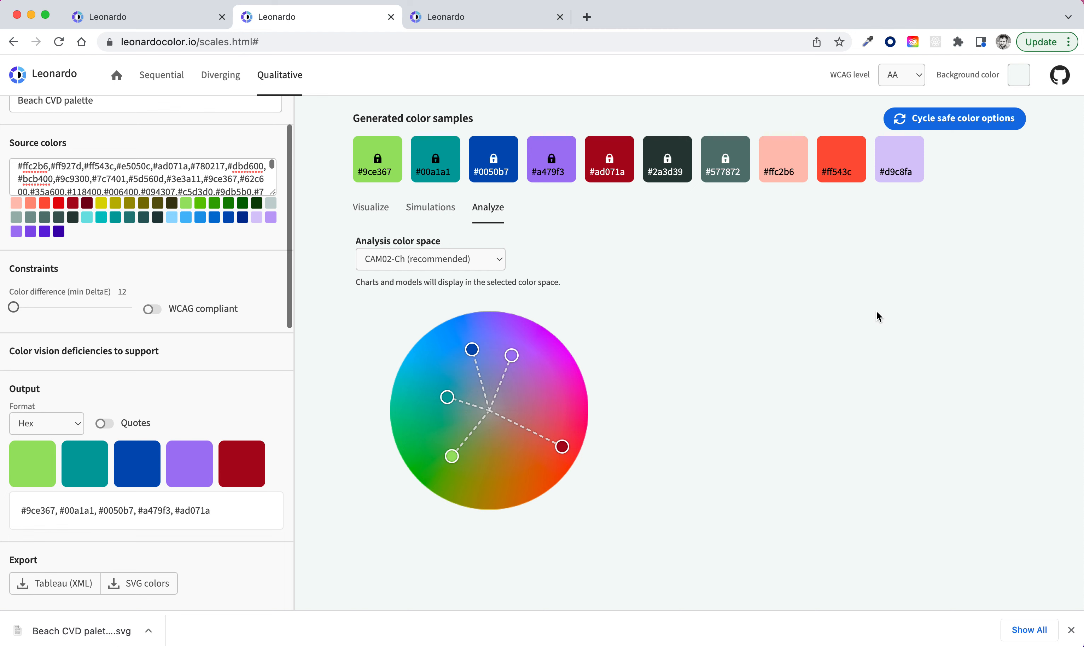
mouse_move(212, 324)
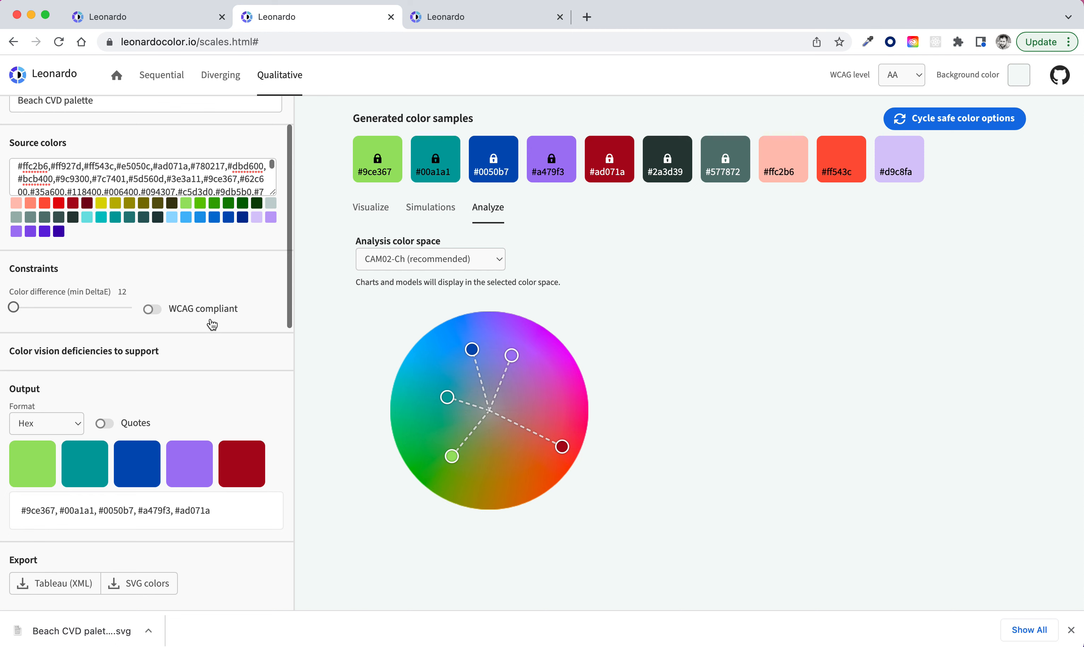